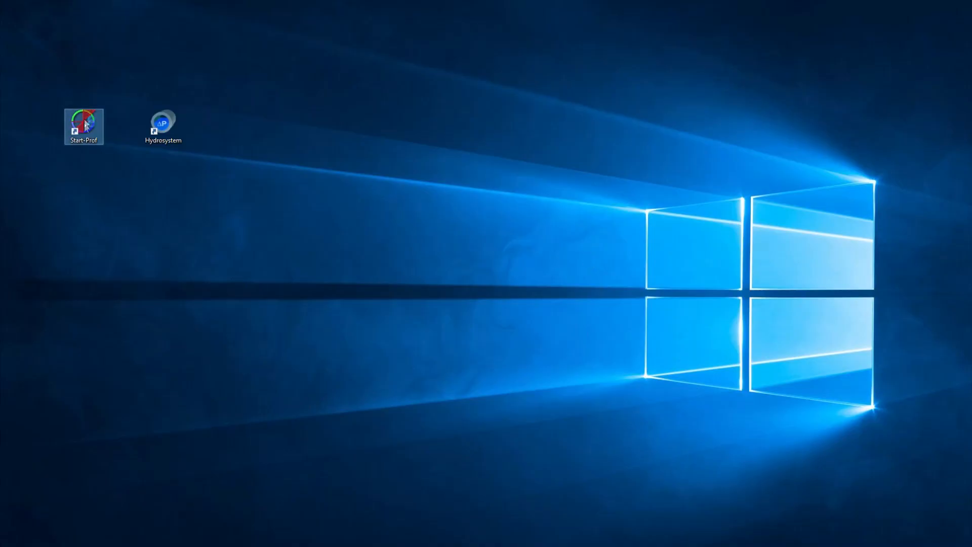
# Step: Launch Start-Prof from the desktop and reach its recent-project list via File
pyautogui.doubleClick(84, 125)
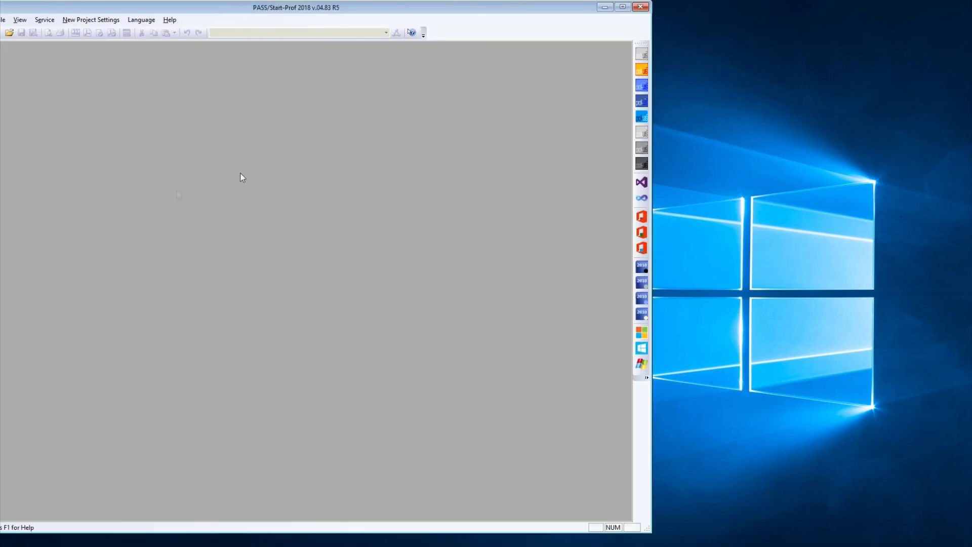
pyautogui.click(4, 19)
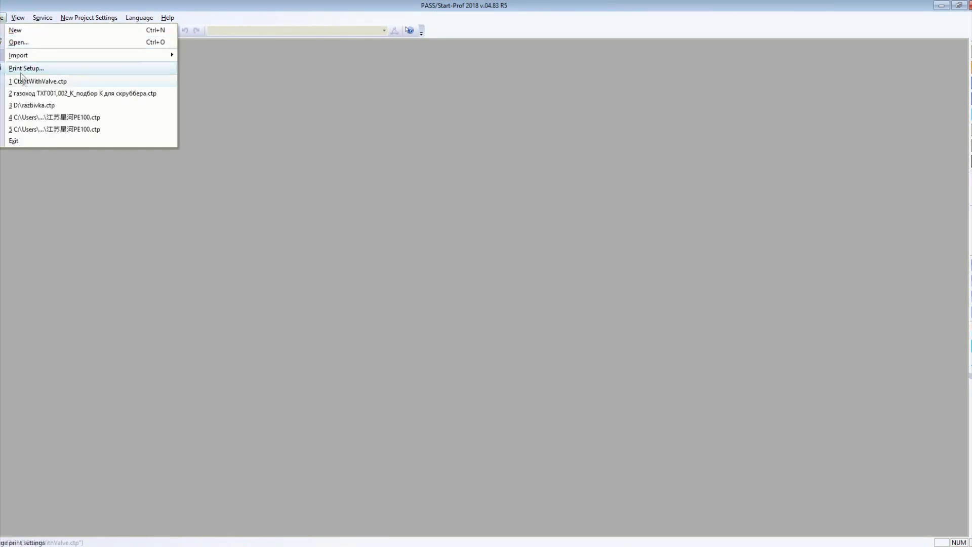
# Step: Load the recent CtaptWithValve.ctp project and accept its Project Settings
pyautogui.click(39, 81)
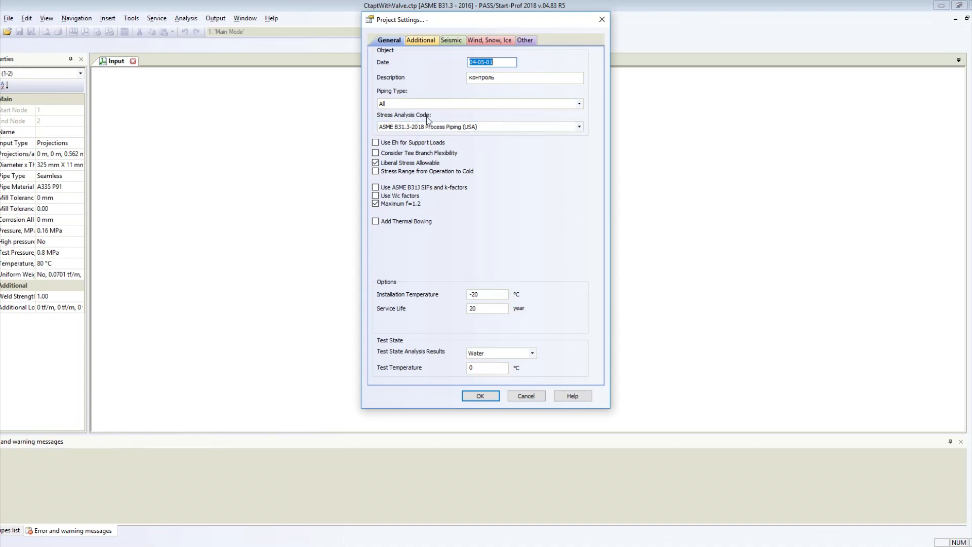
pyautogui.moveTo(456, 162)
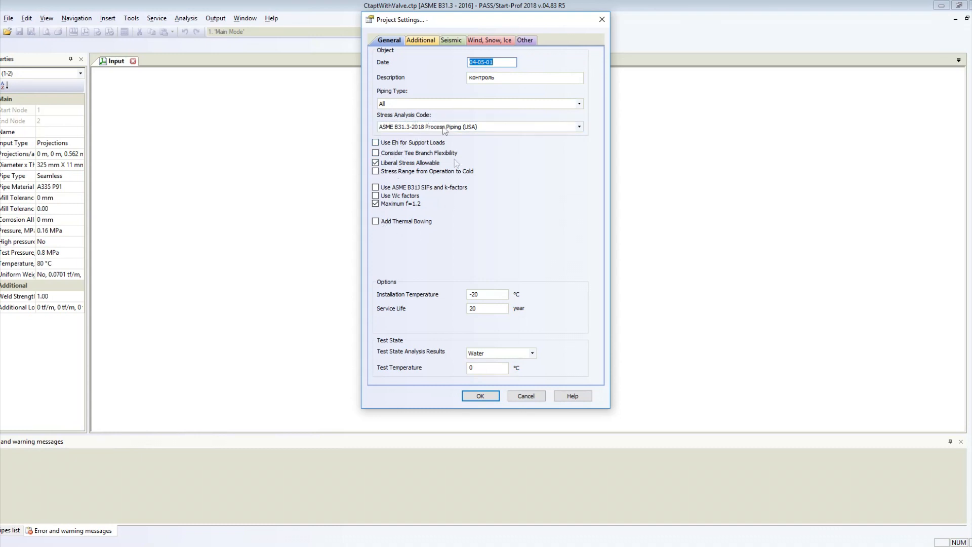
pyautogui.moveTo(495, 293)
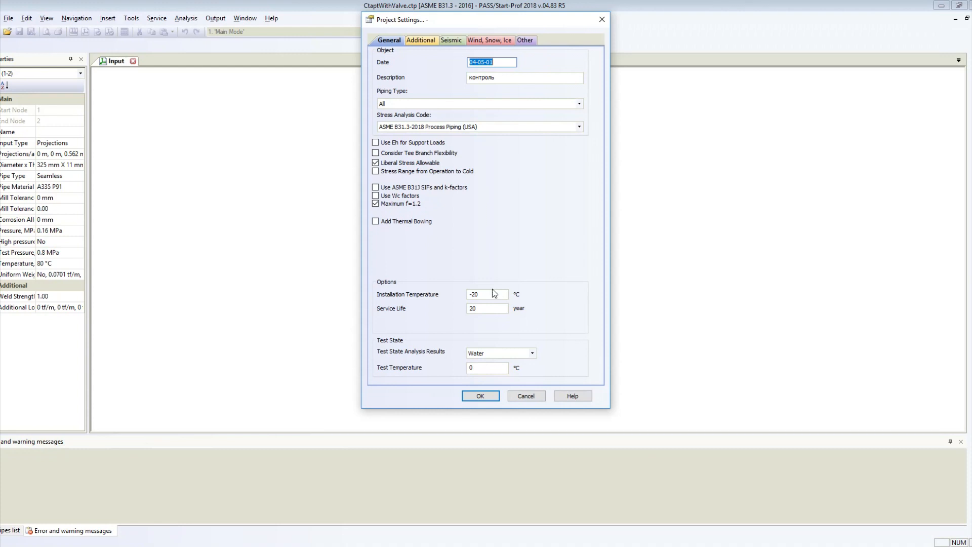
pyautogui.click(480, 396)
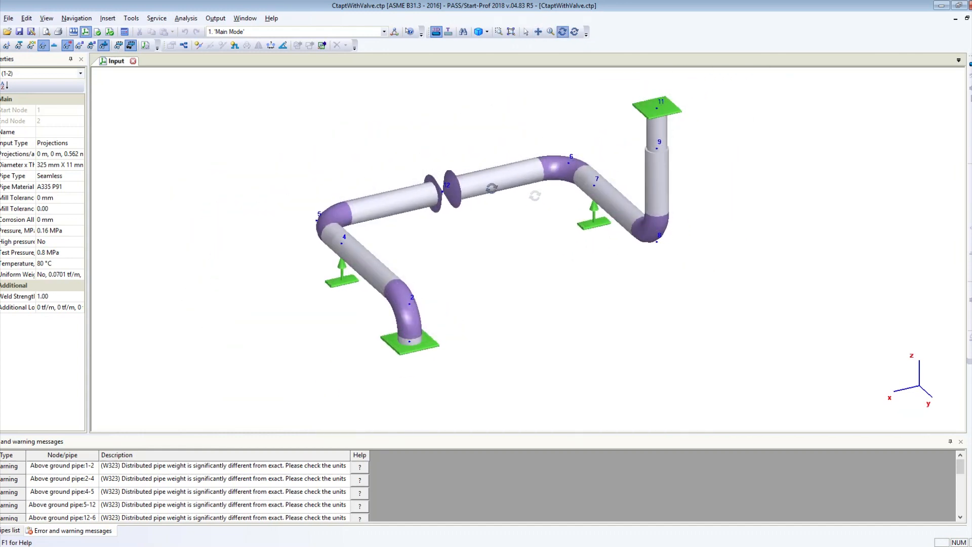
pyautogui.click(513, 175)
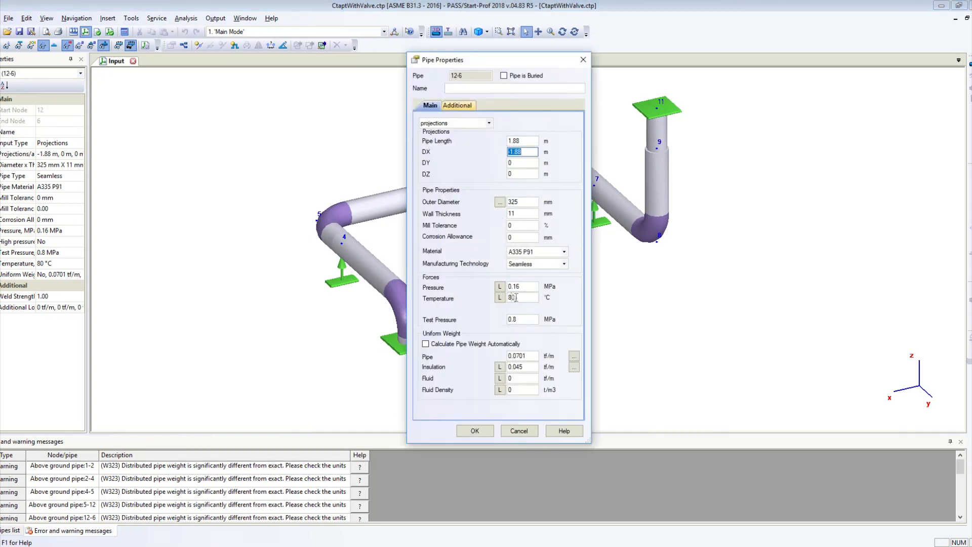
pyautogui.moveTo(493, 308)
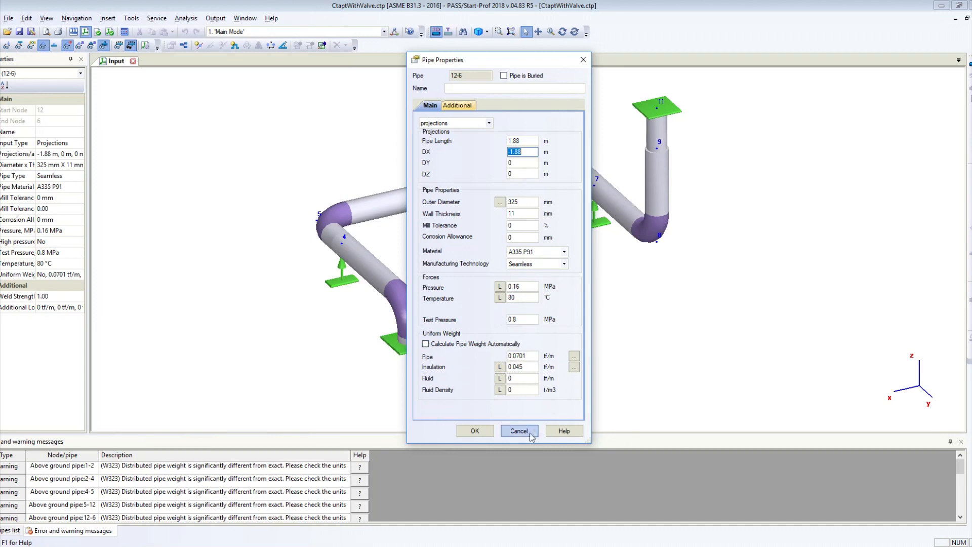
pyautogui.click(519, 432)
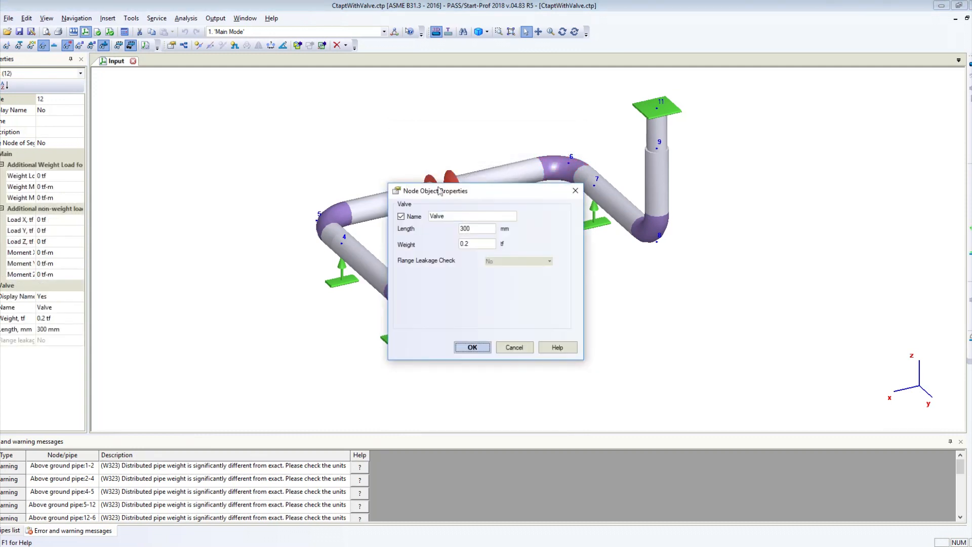
pyautogui.click(472, 347)
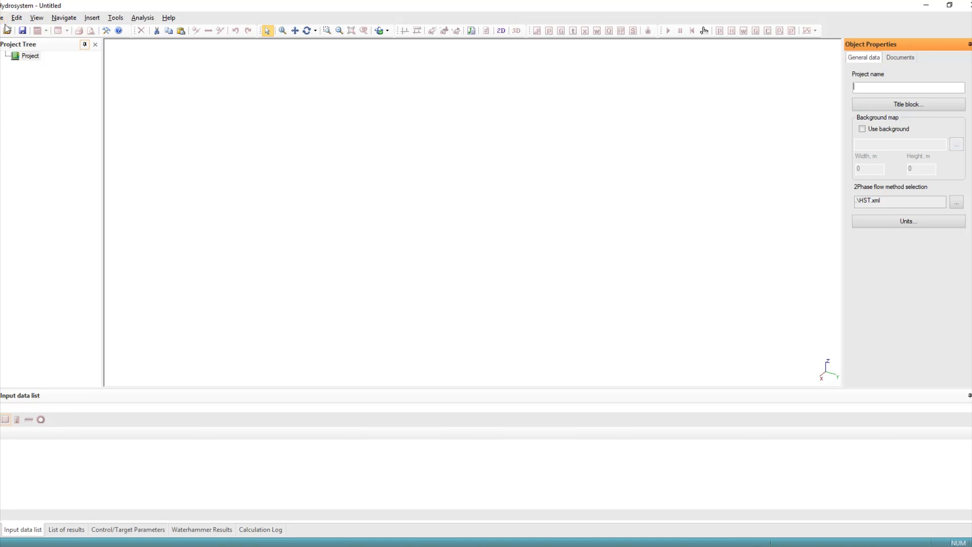
# Step: Import CtaptWithValve.ctp as a START (*.ctp) file into Hydrosystem
pyautogui.click(4, 18)
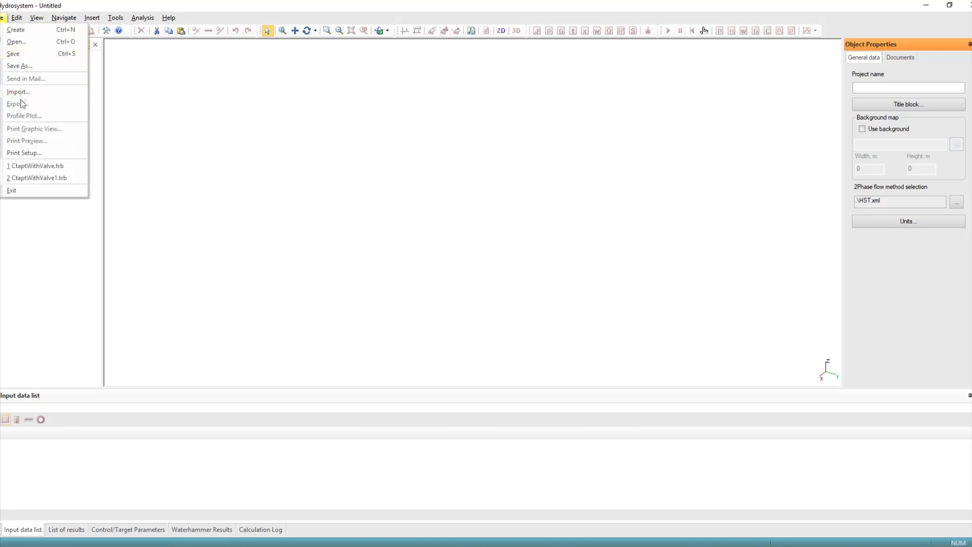
pyautogui.click(17, 42)
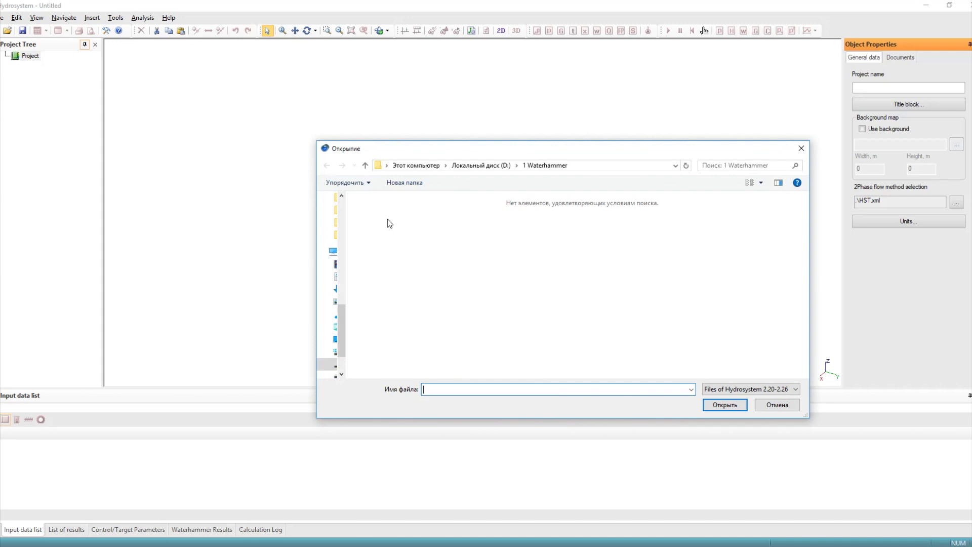
pyautogui.click(750, 389)
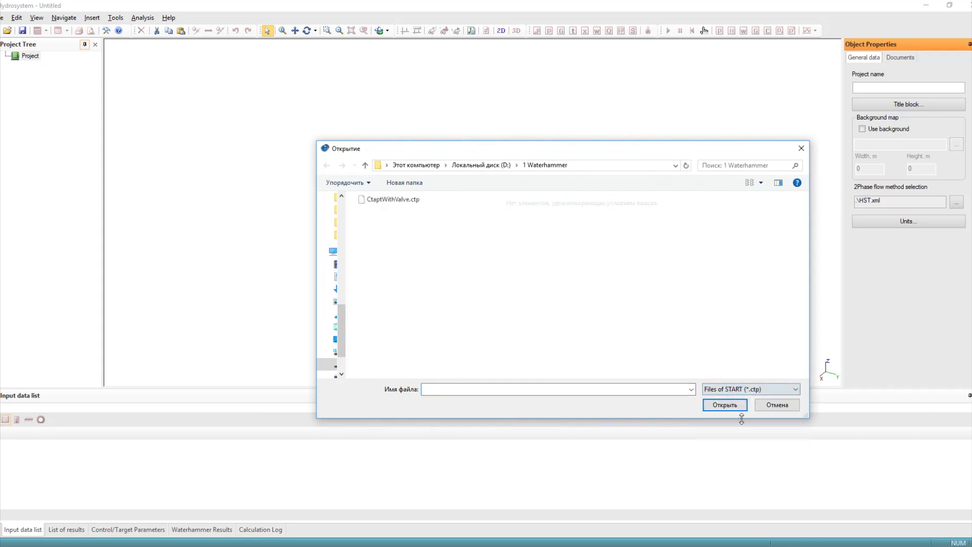
pyautogui.click(393, 200)
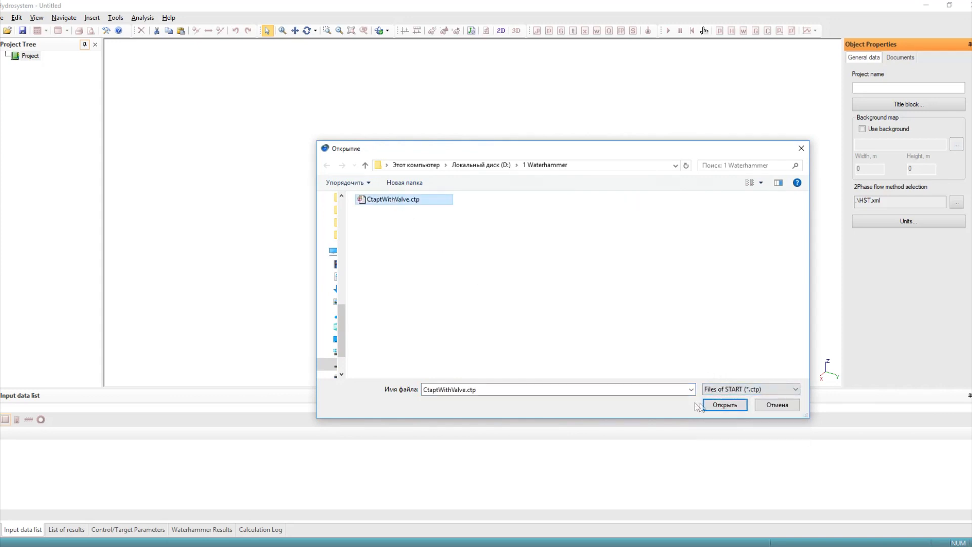
pyautogui.click(723, 404)
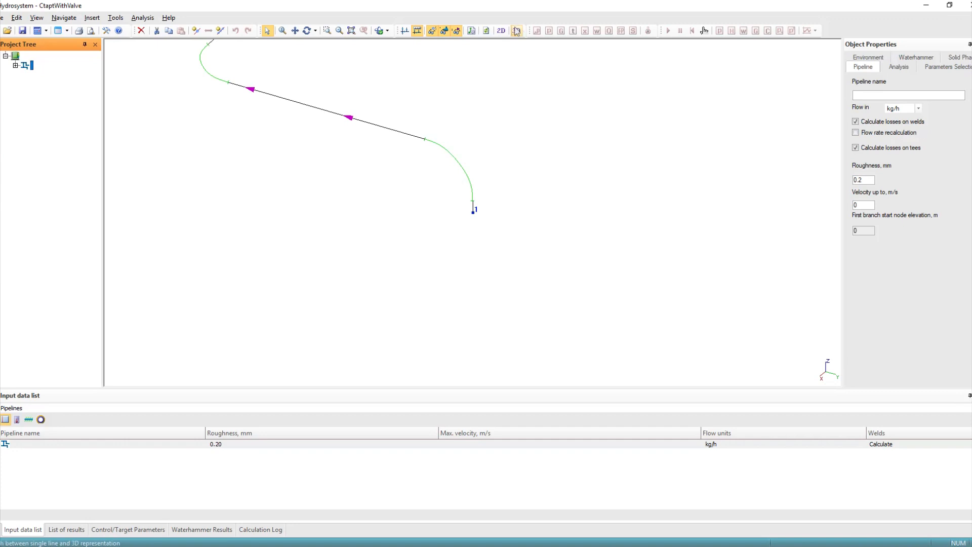
# Step: In 3D view, give node 11 a pressure of 0.15 MPa and node 1 0.16 MPa
pyautogui.click(517, 31)
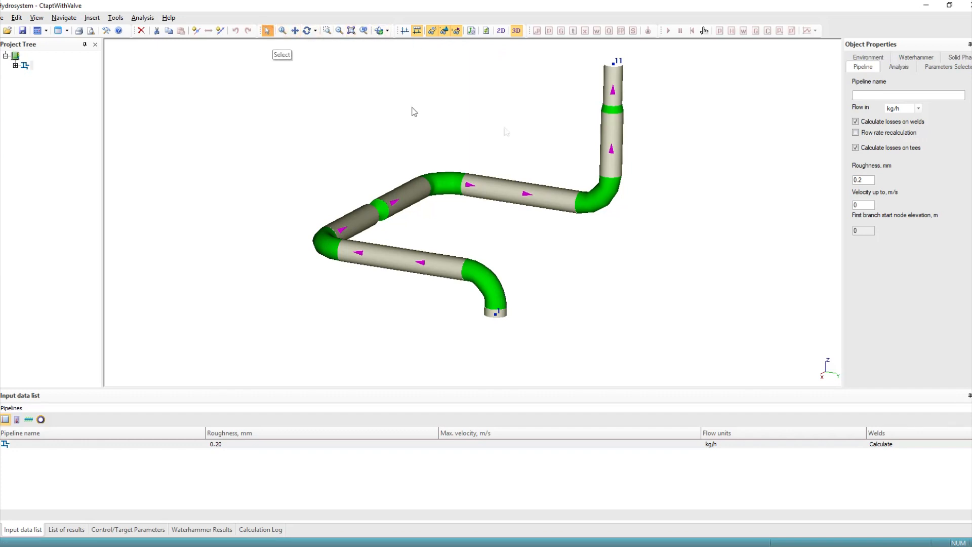
pyautogui.click(617, 61)
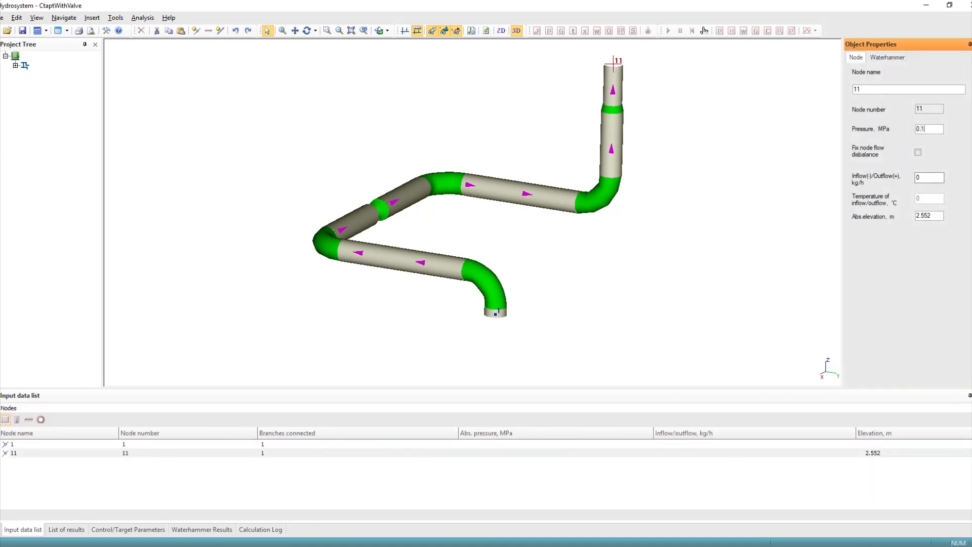
pyautogui.click(496, 313)
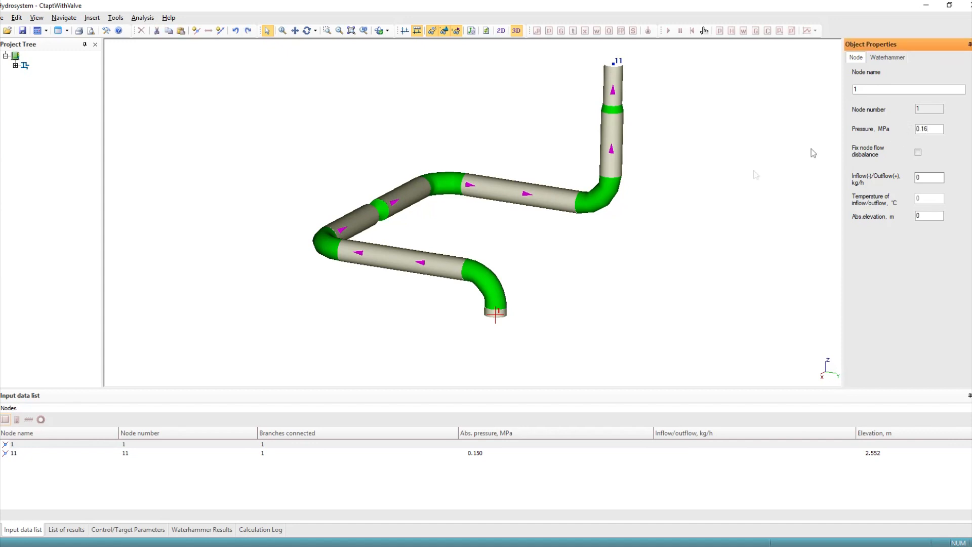
pyautogui.moveTo(34, 74)
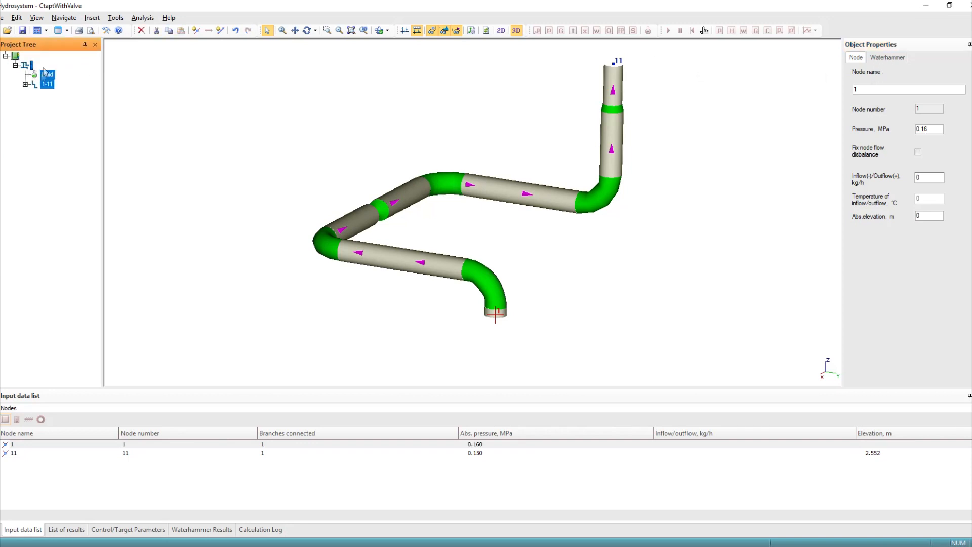
# Step: Review fluid and pipeline properties, then enable user-specified water hammer timing (2.5 s) on branch 1-11
pyautogui.click(47, 74)
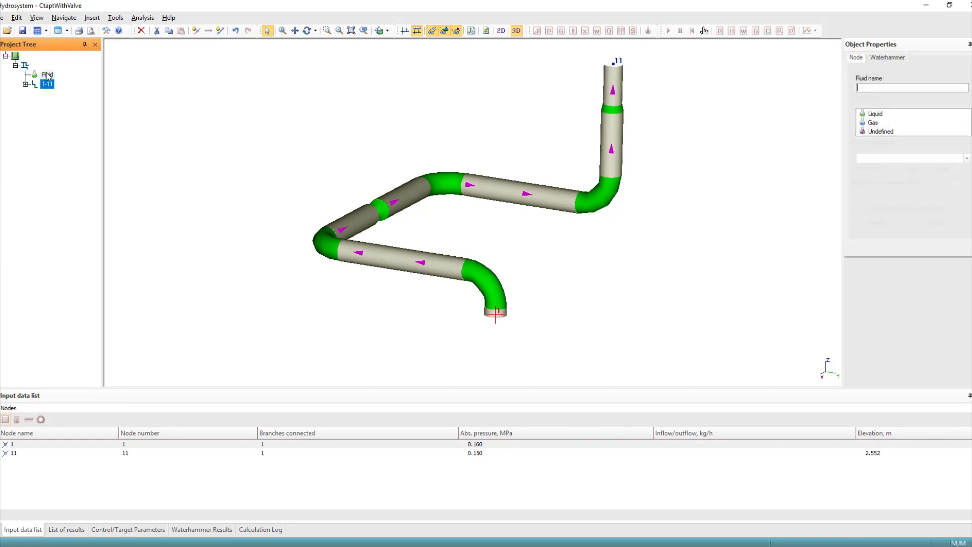
pyautogui.click(47, 74)
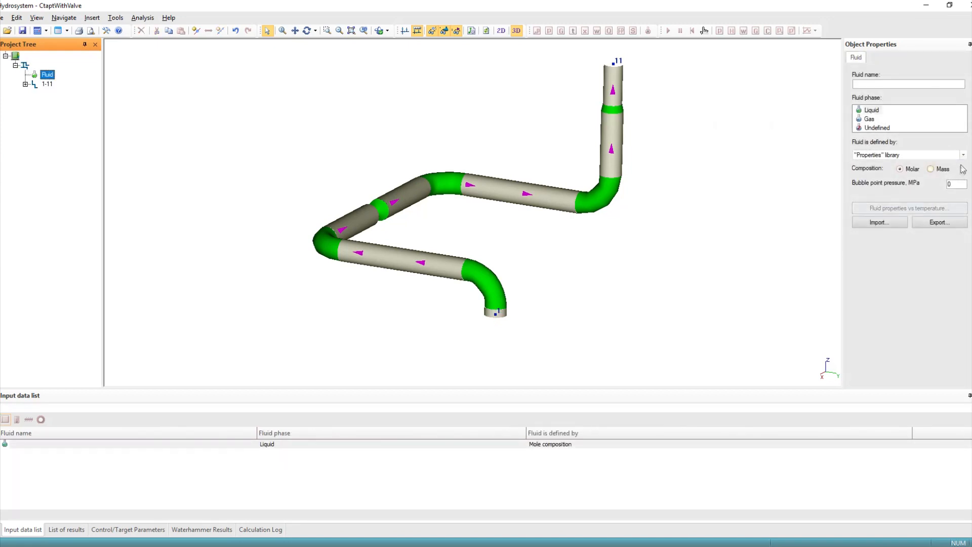
pyautogui.click(962, 154)
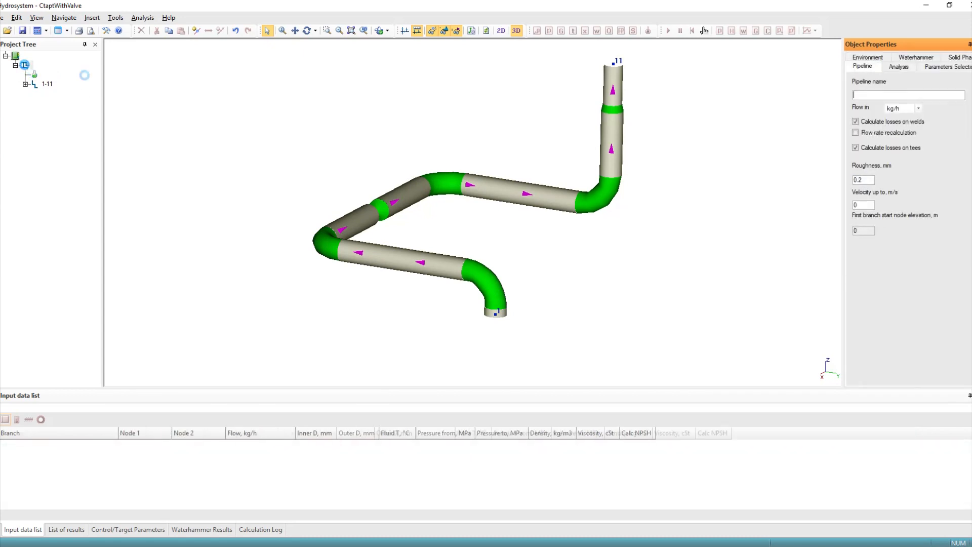
pyautogui.click(916, 56)
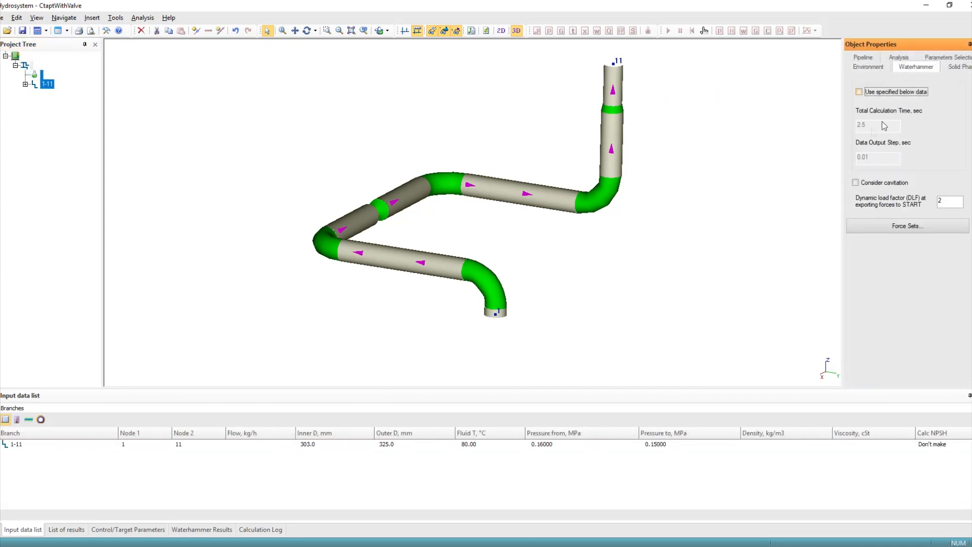
pyautogui.click(860, 92)
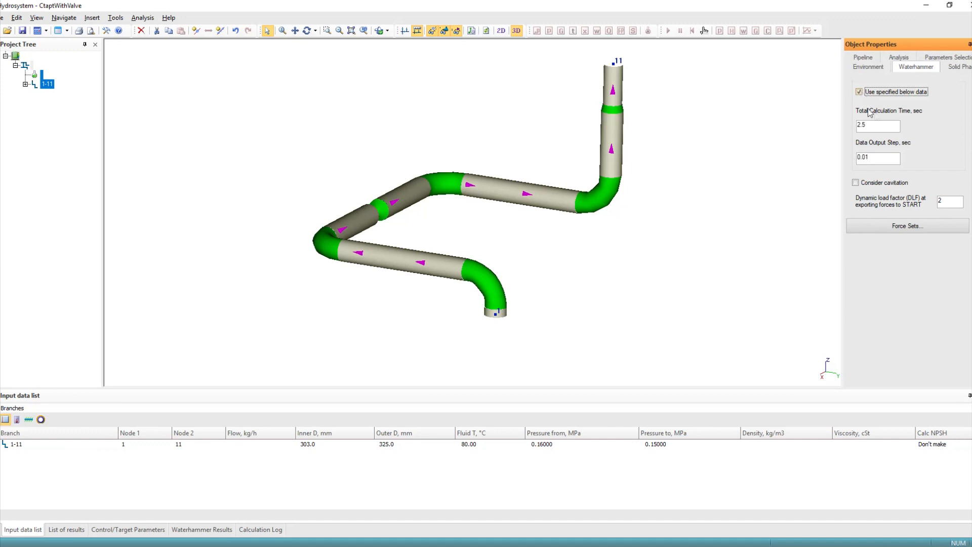
pyautogui.click(60, 179)
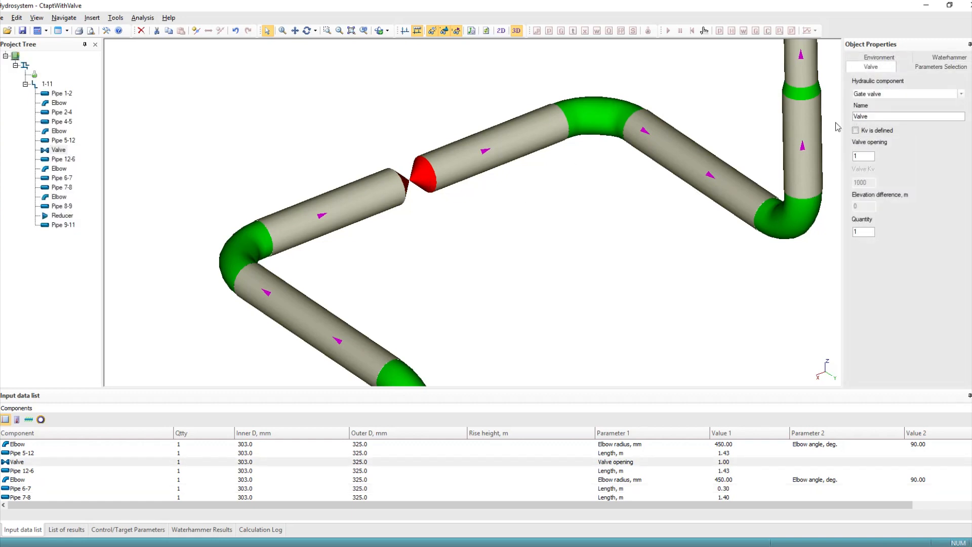
# Step: Check the gate valve's Momentary closing law and start the isothermal flow calculation
pyautogui.click(948, 57)
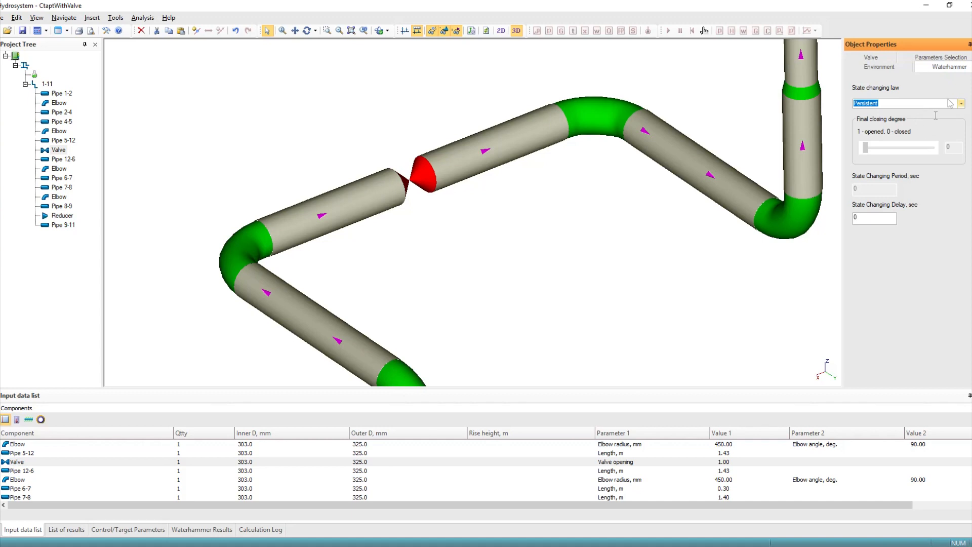
pyautogui.click(960, 103)
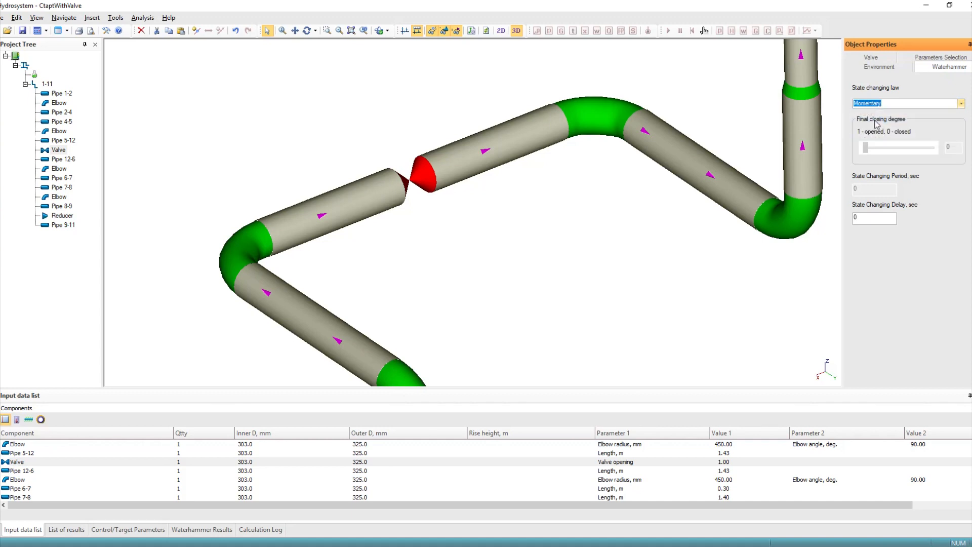
pyautogui.click(62, 159)
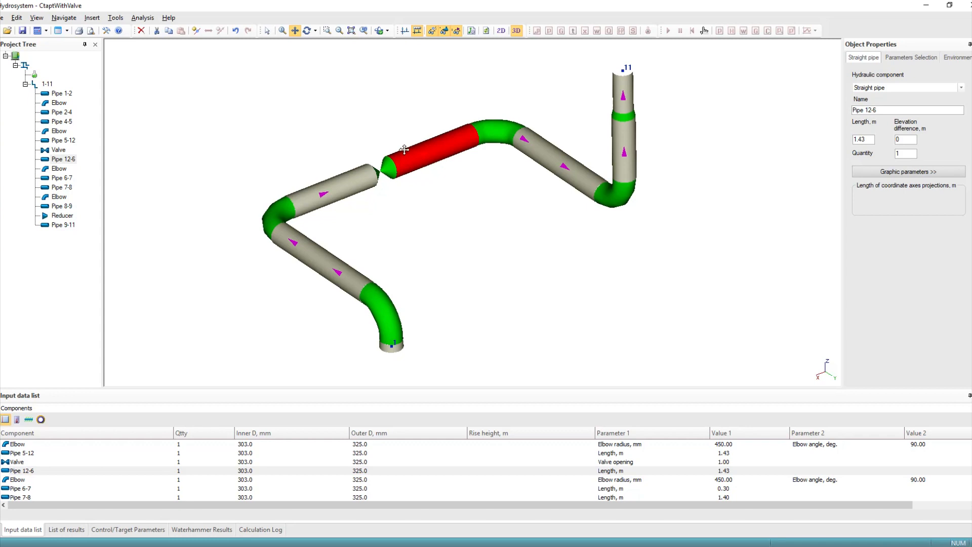
pyautogui.moveTo(55, 42)
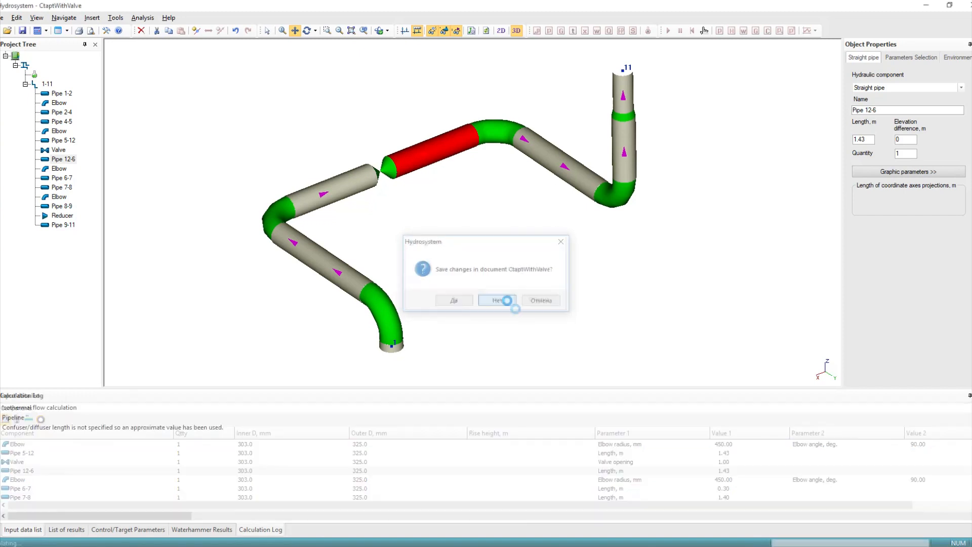
# Step: Skip saving and run the water hammer calculation to completion
pyautogui.click(496, 299)
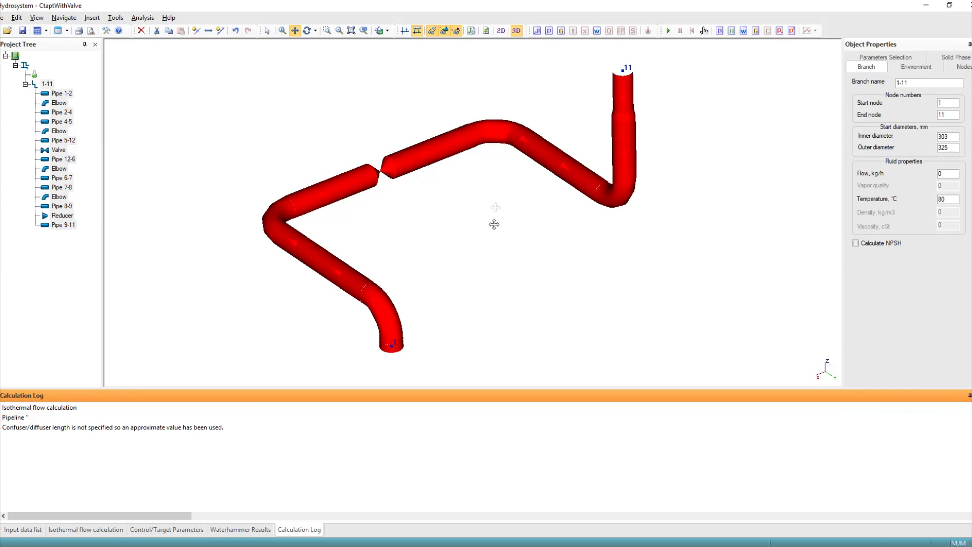
pyautogui.click(662, 29)
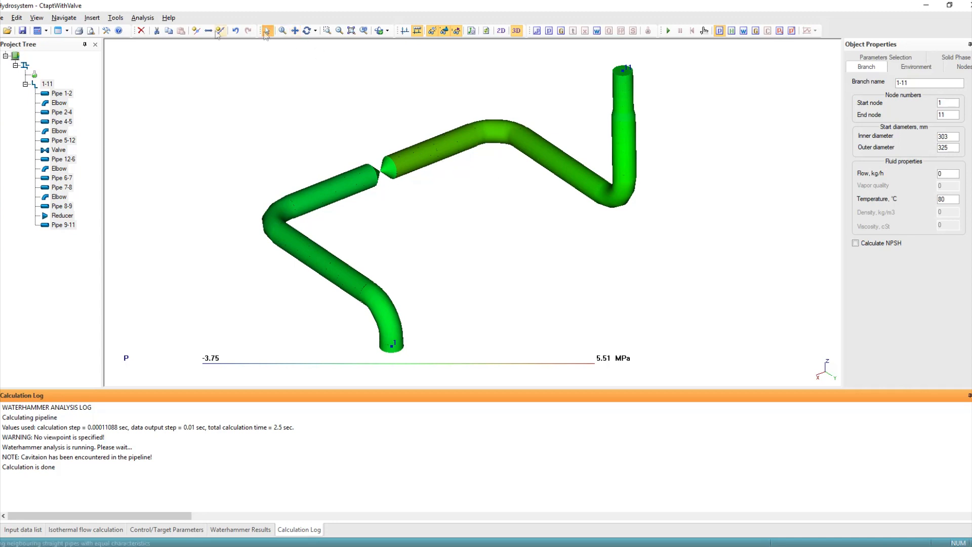
# Step: Export the water hammer forces to CtaptWithValve.ctpf despite the cavitation warning
pyautogui.click(141, 17)
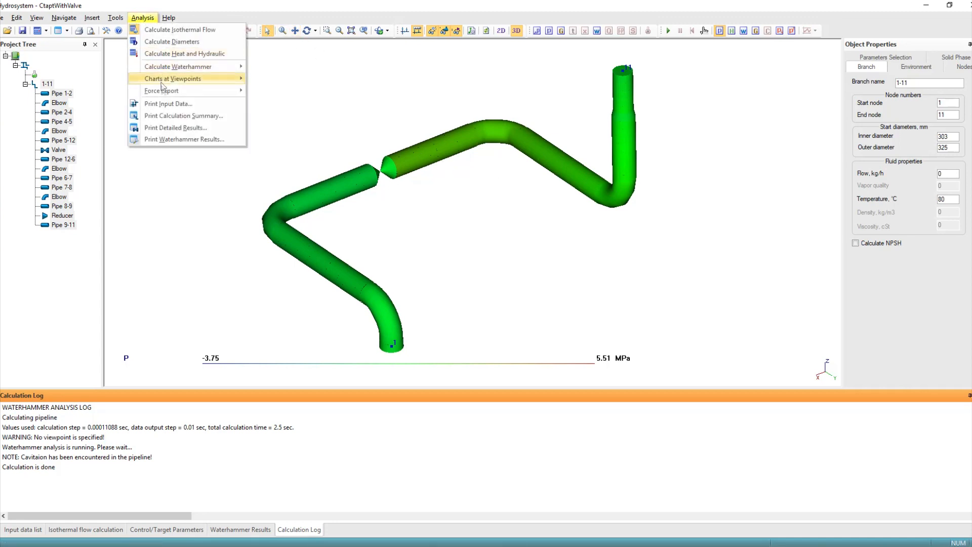
pyautogui.click(161, 90)
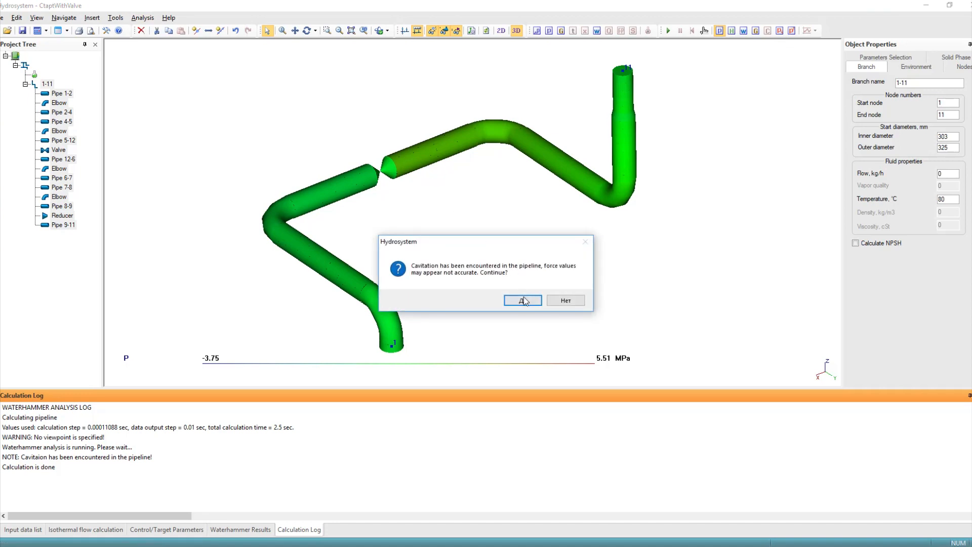
pyautogui.click(523, 300)
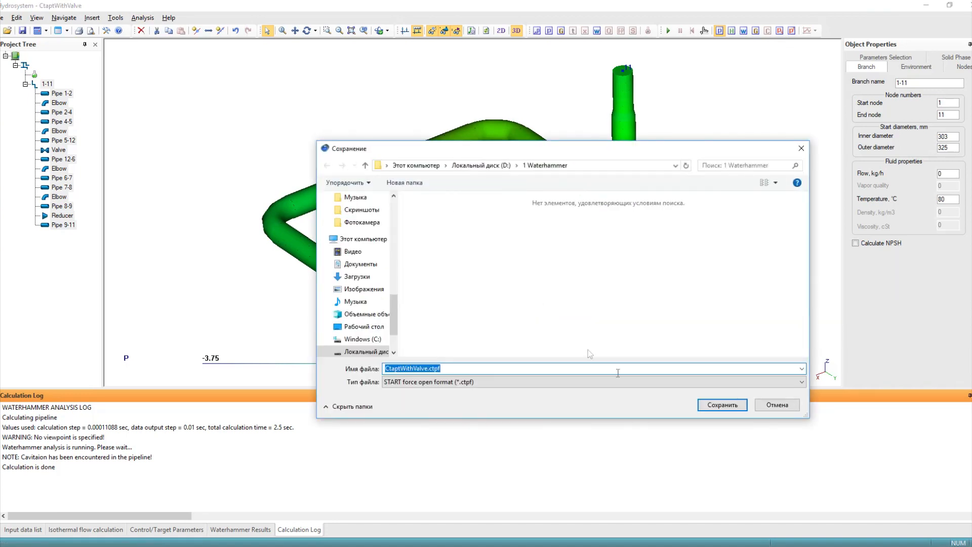
pyautogui.click(721, 404)
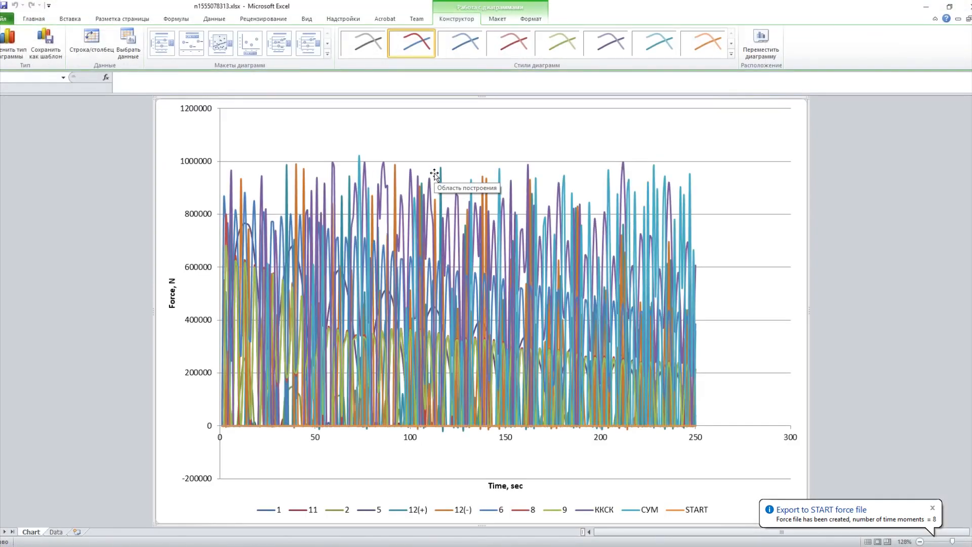
pyautogui.moveTo(654, 180)
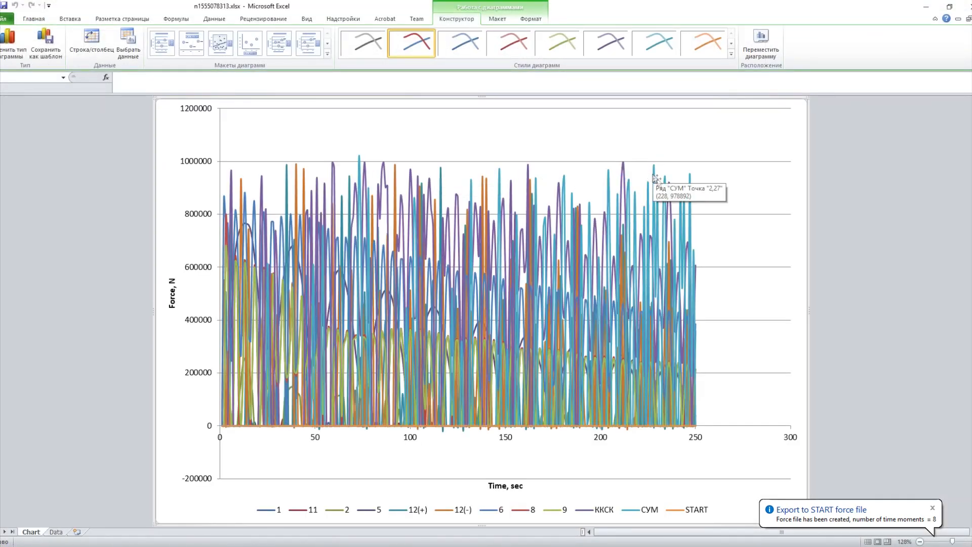
pyautogui.moveTo(653, 181)
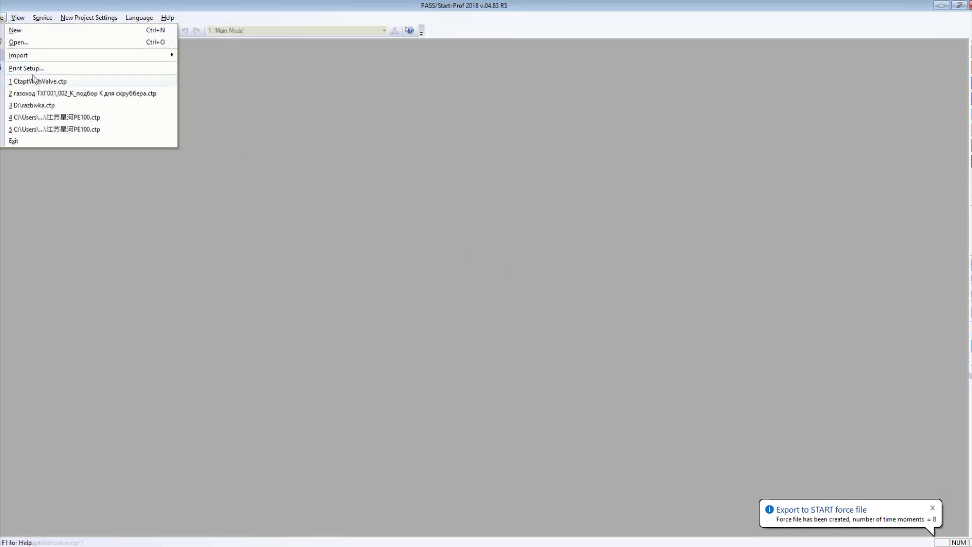
# Step: Reopen the recent CtaptWithValve.ctp model and accept its Project Settings
pyautogui.click(38, 81)
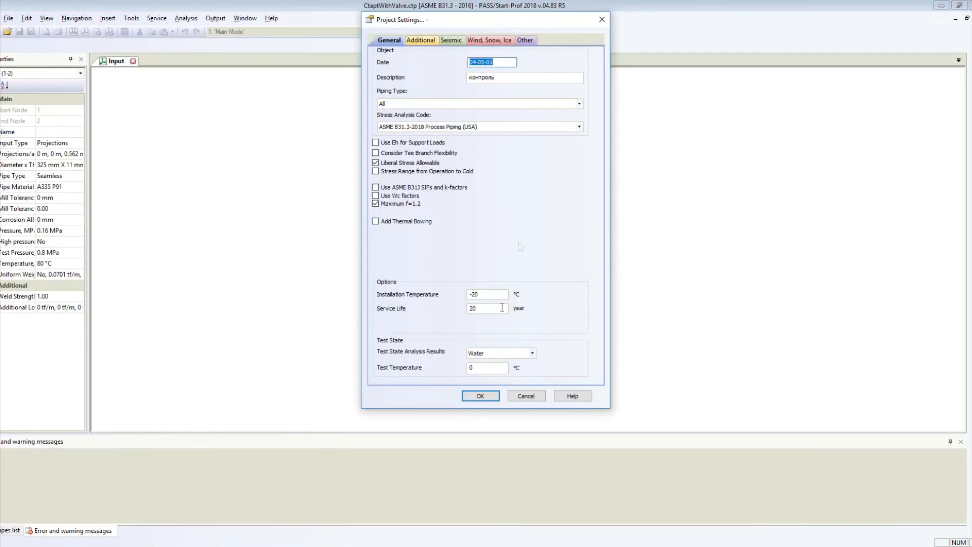
pyautogui.click(479, 396)
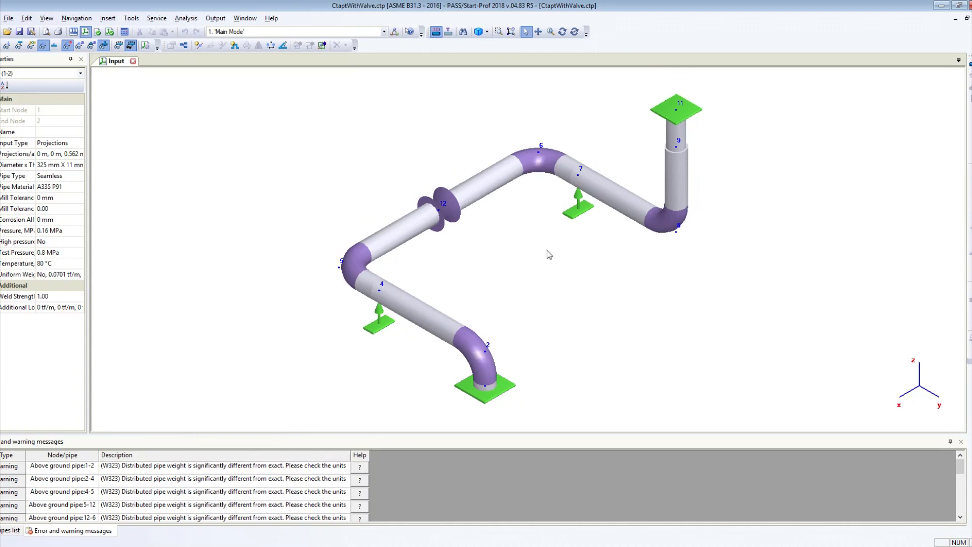
pyautogui.moveTo(403, 49)
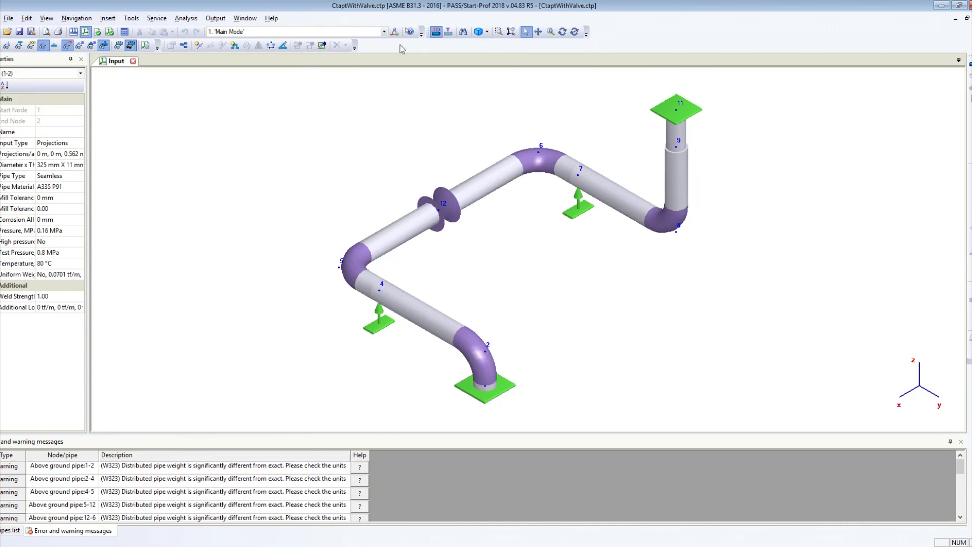
# Step: In the operation mode editor, import CtaptWithValve.ctpf forces under Main Mode
pyautogui.click(394, 32)
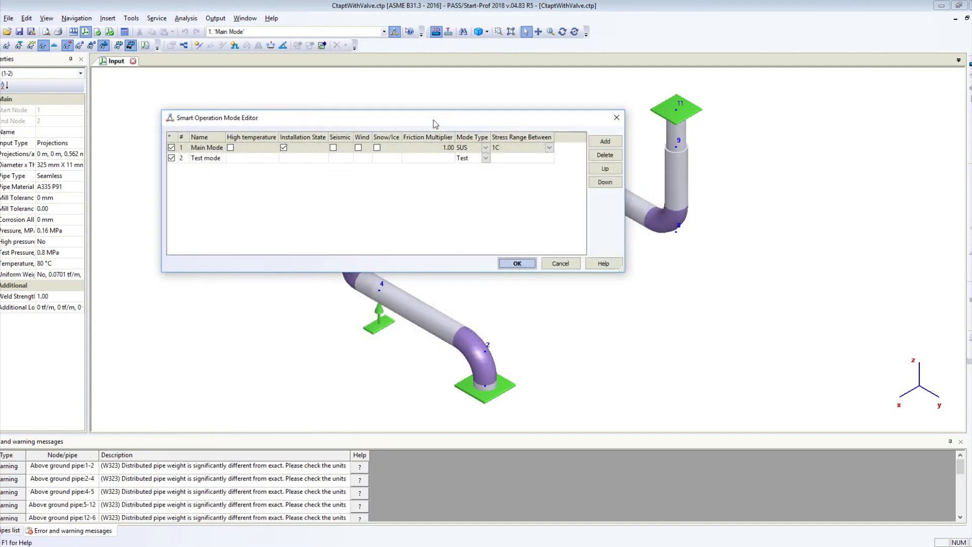
pyautogui.click(206, 148)
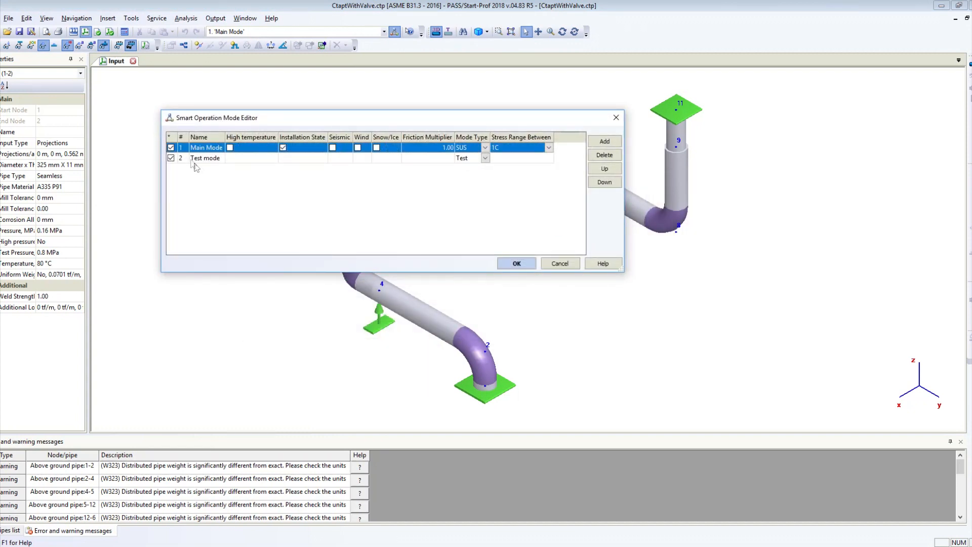
pyautogui.click(171, 158)
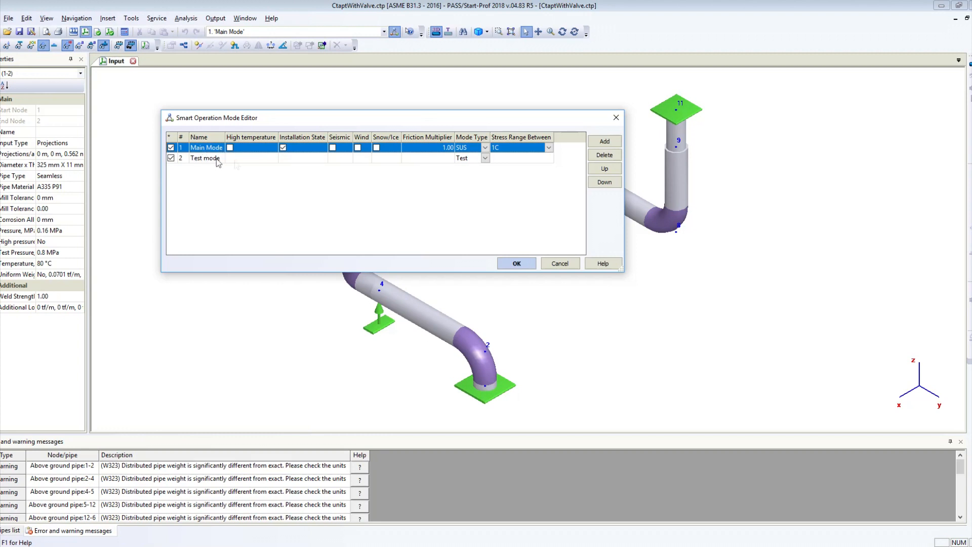
pyautogui.moveTo(604, 142)
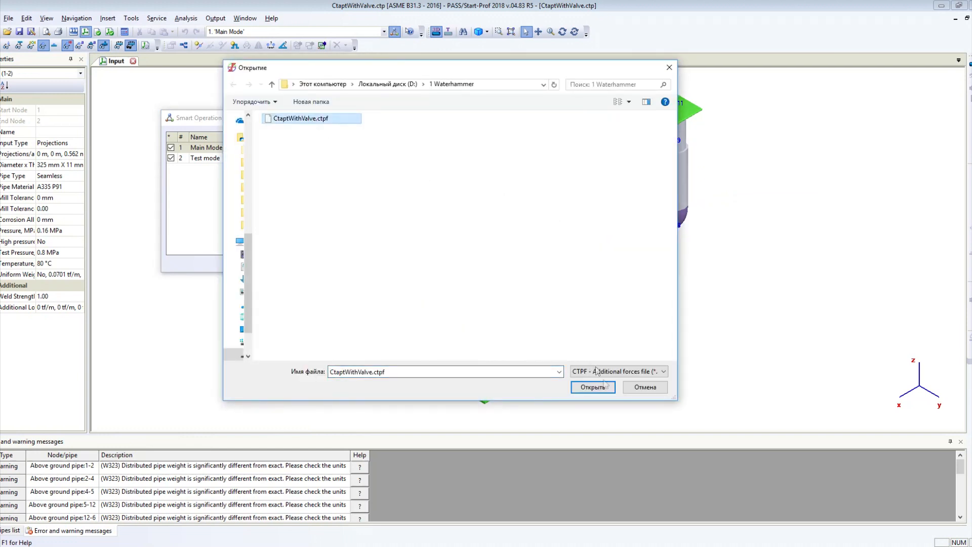
pyautogui.click(592, 387)
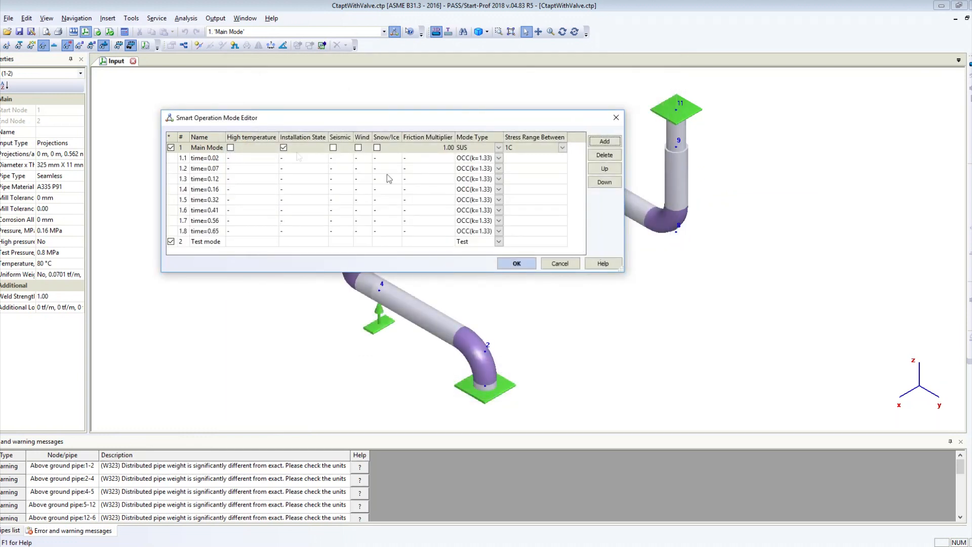
# Step: Review the time=0.12 sub-mode and confirm the eight new occasional load cases
pyautogui.click(204, 178)
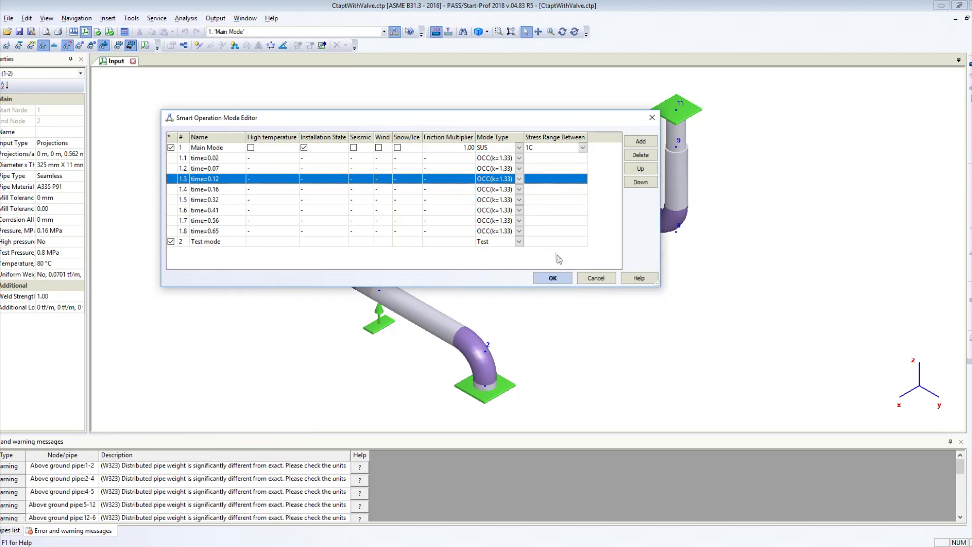
pyautogui.click(551, 277)
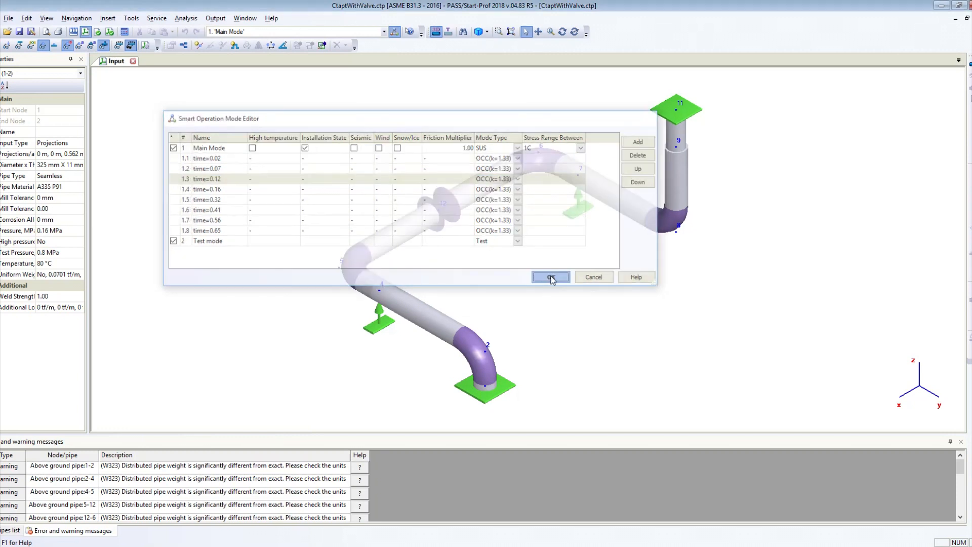
pyautogui.click(550, 278)
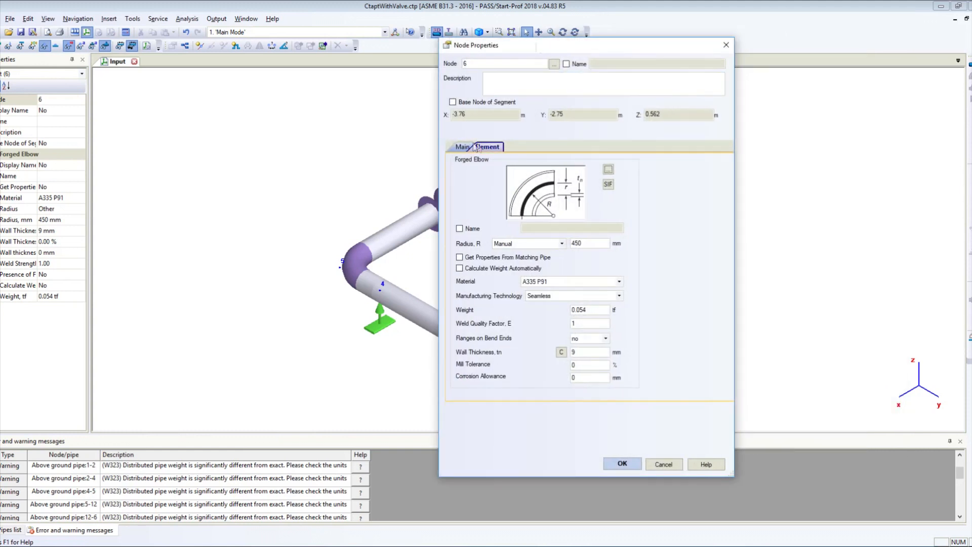
pyautogui.click(462, 147)
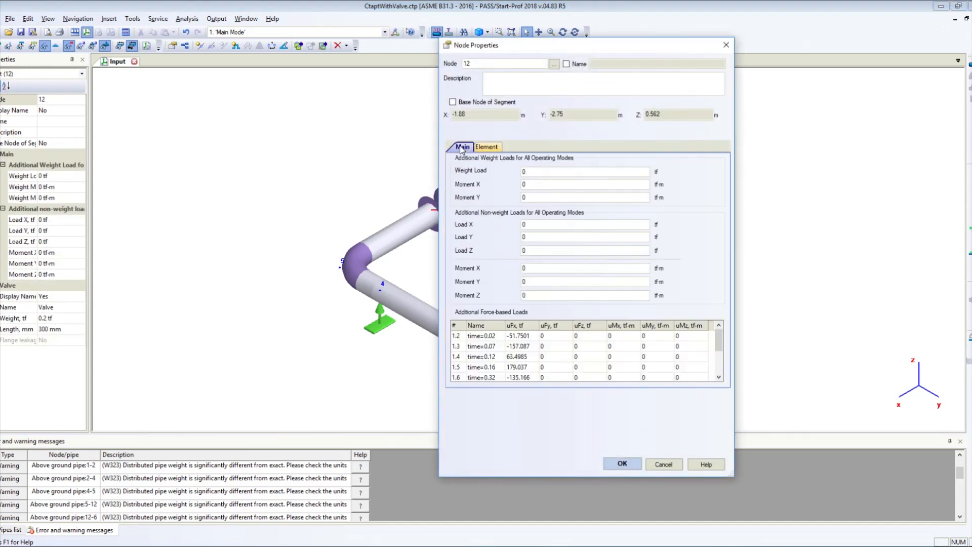
pyautogui.click(485, 347)
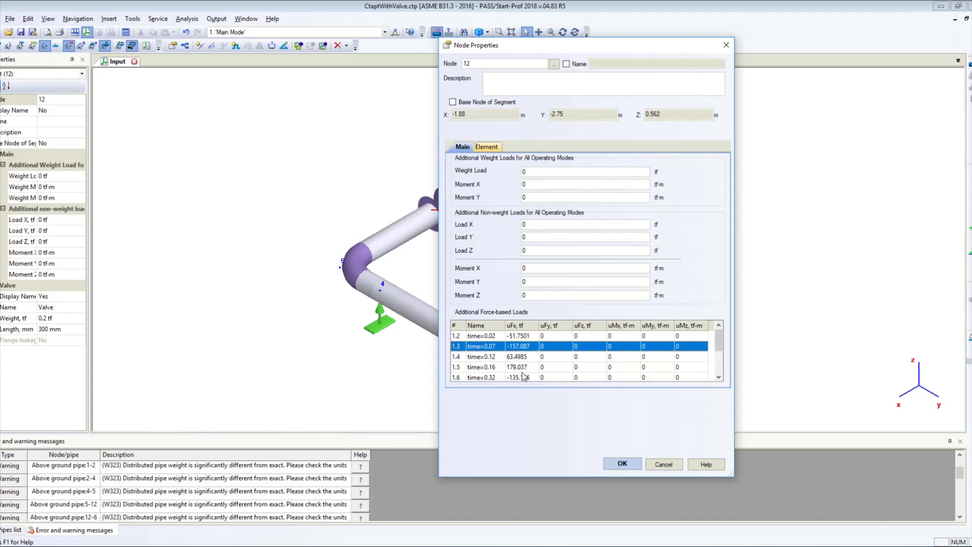
pyautogui.click(622, 464)
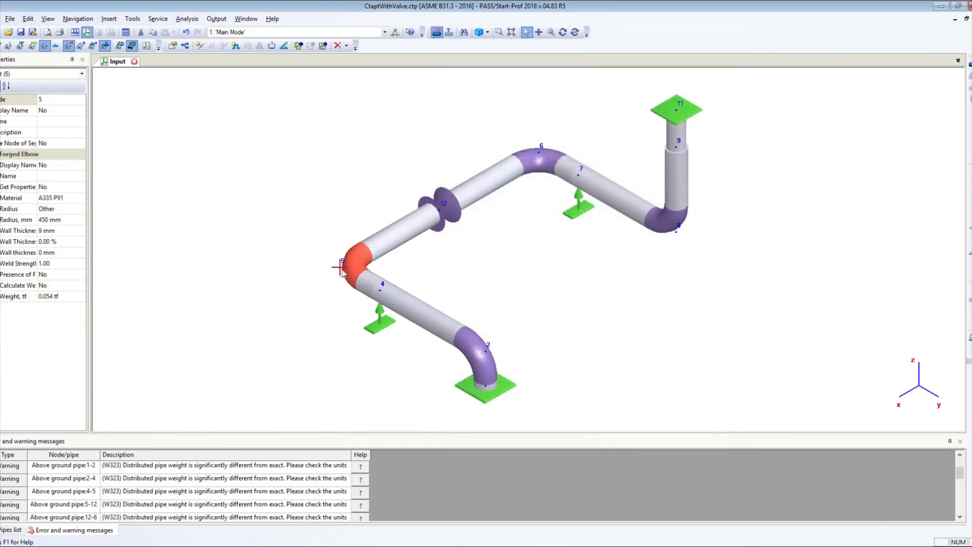
pyautogui.doubleClick(341, 260)
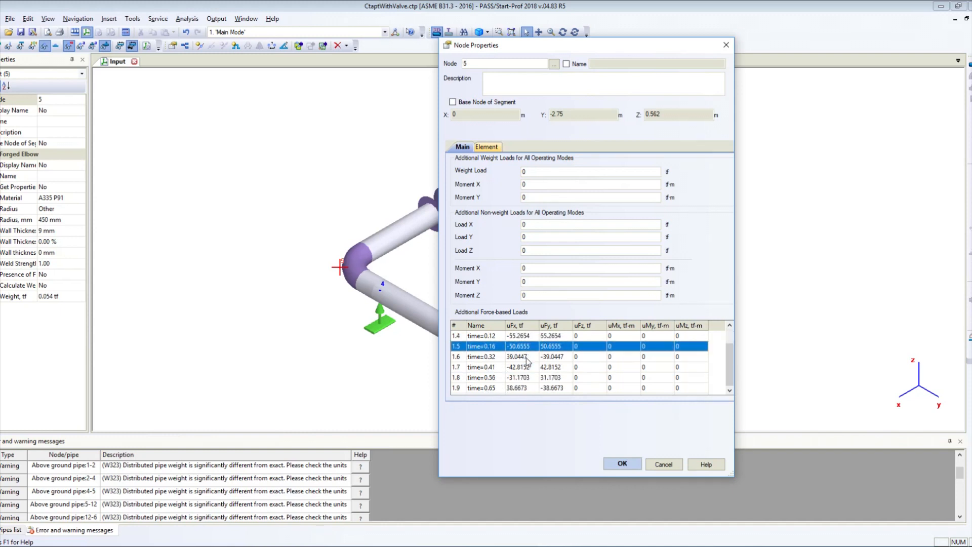
pyautogui.click(621, 464)
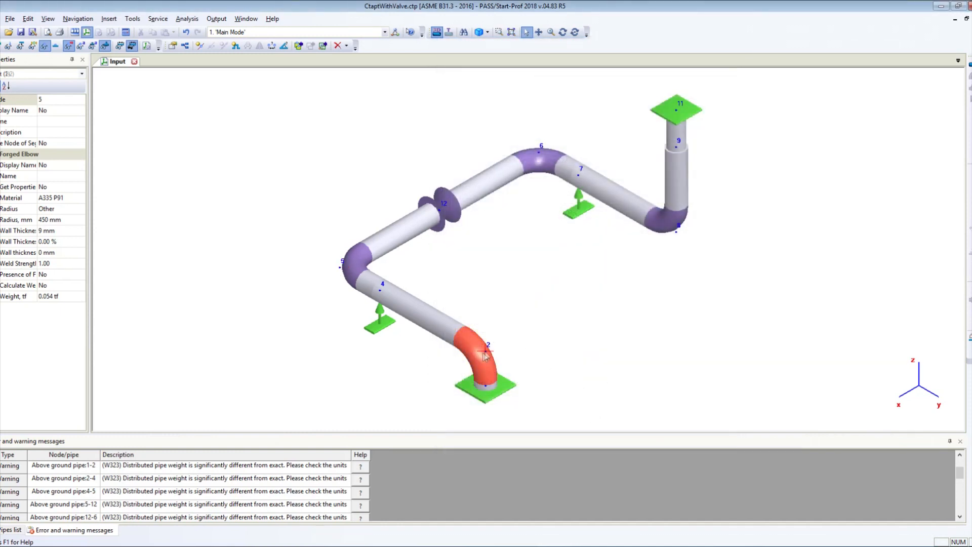
pyautogui.doubleClick(482, 366)
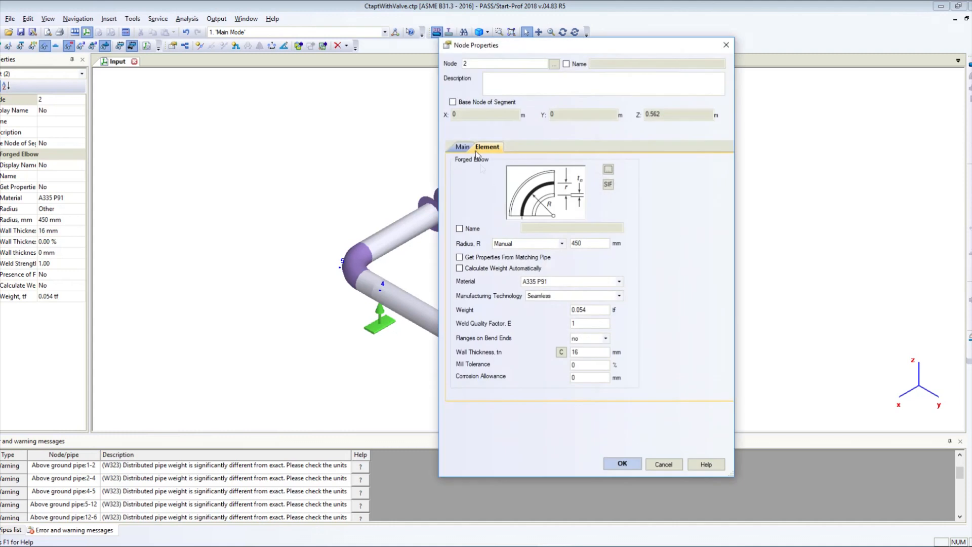
pyautogui.click(462, 147)
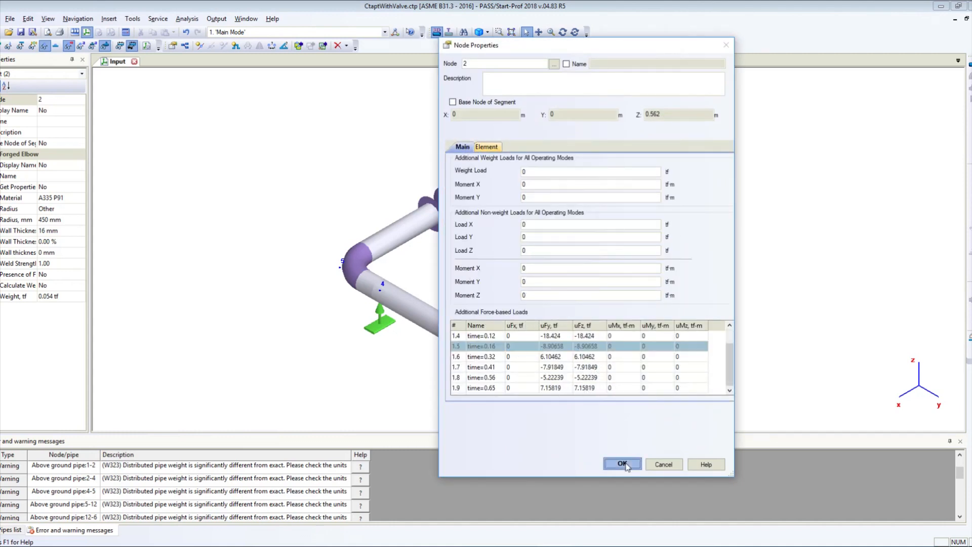
pyautogui.click(622, 464)
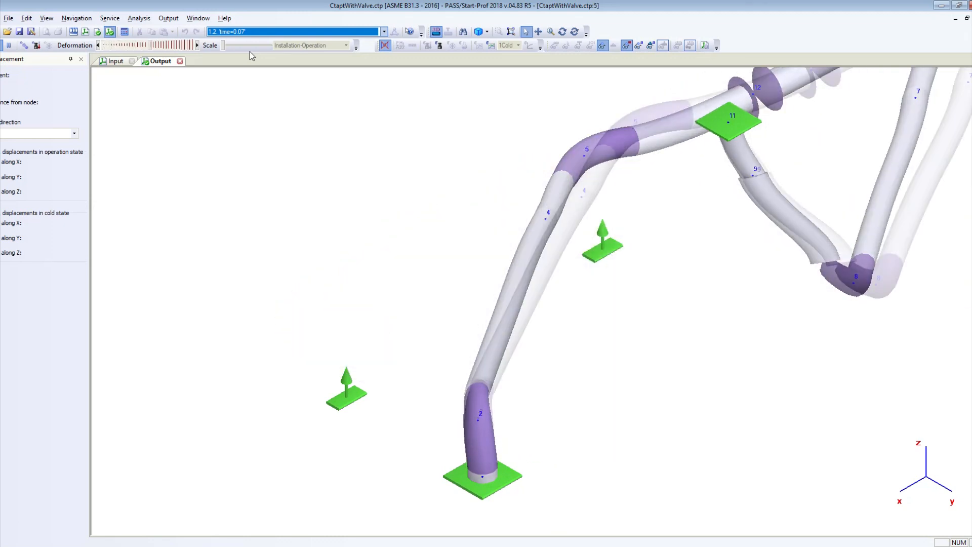
# Step: Lower the deformation scale and show the deformed shape at the 0.12 s and 0.16 s time steps
pyautogui.moveTo(251, 45); pyautogui.dragTo(230, 46)
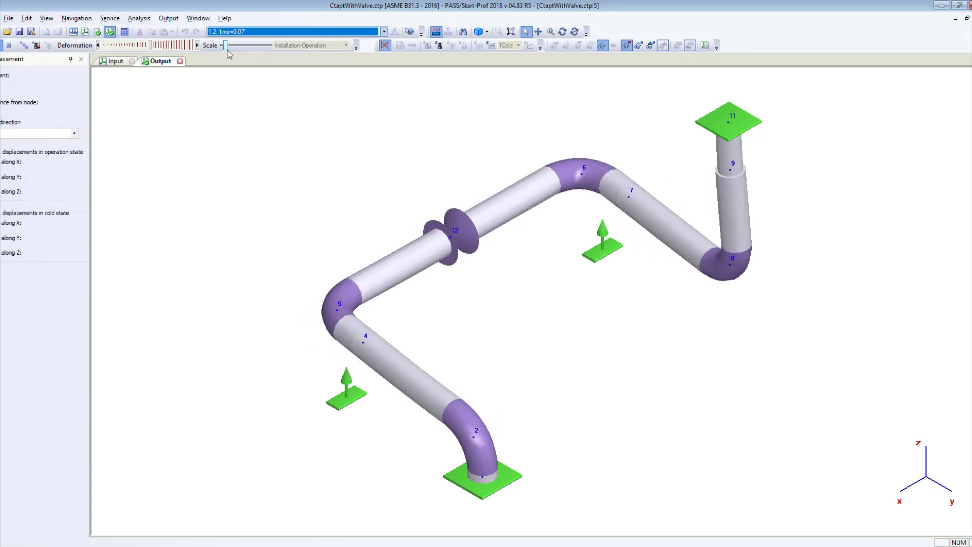
pyautogui.click(383, 32)
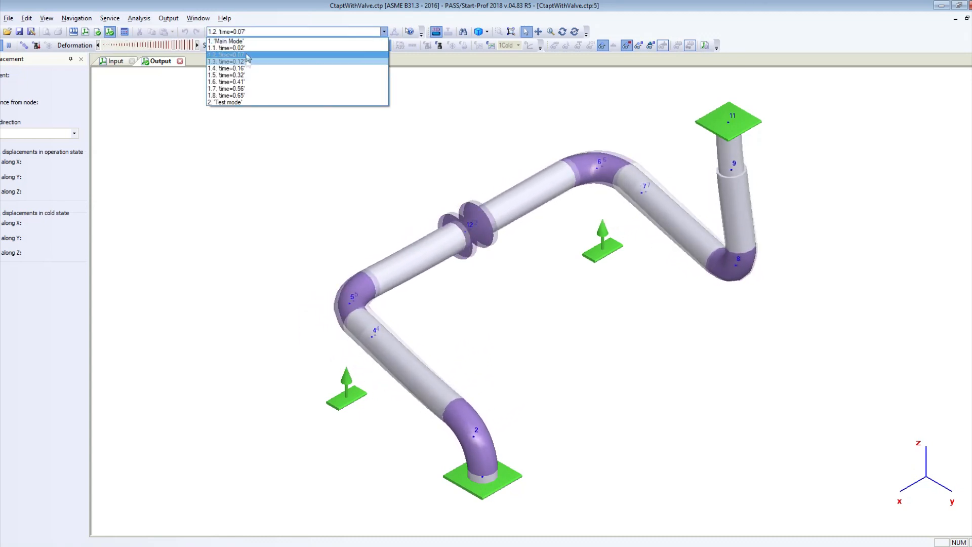
pyautogui.click(230, 61)
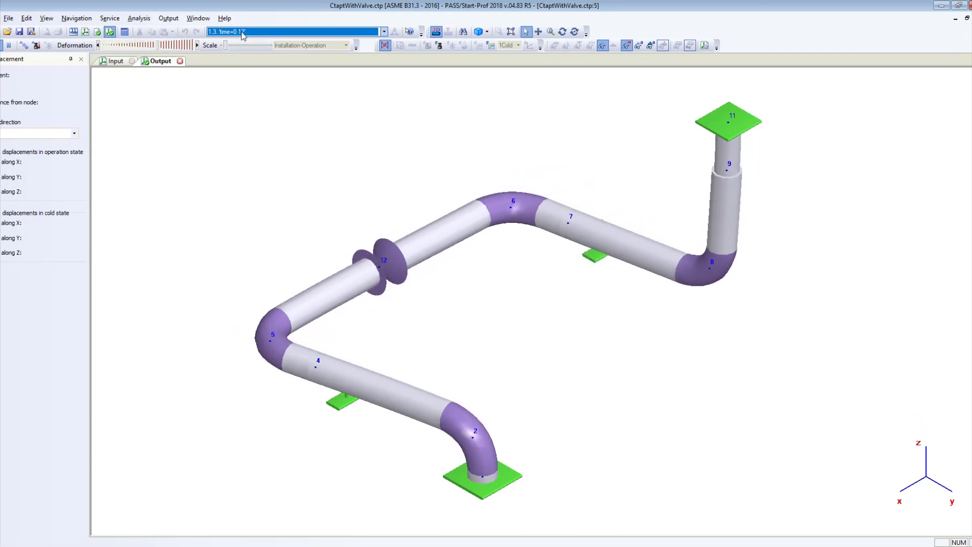
pyautogui.click(383, 32)
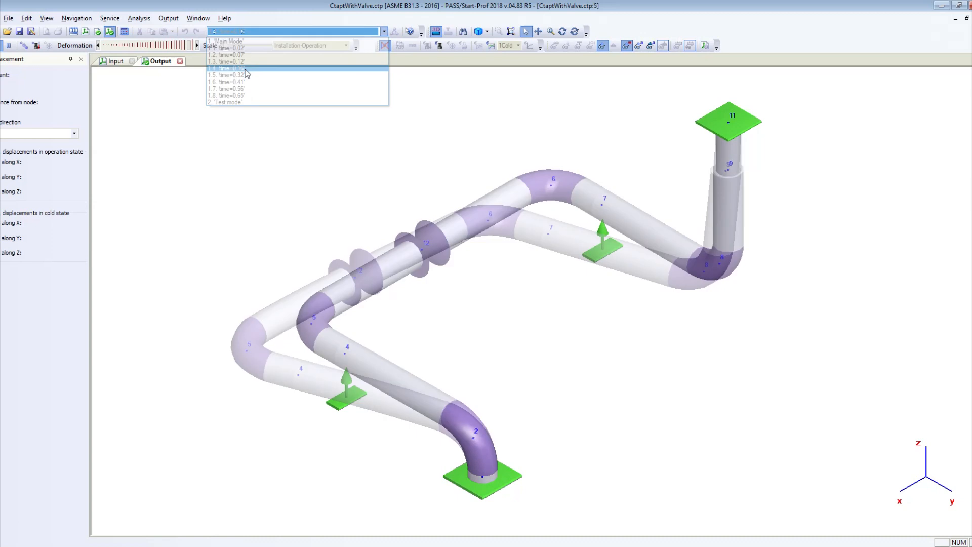
pyautogui.click(230, 68)
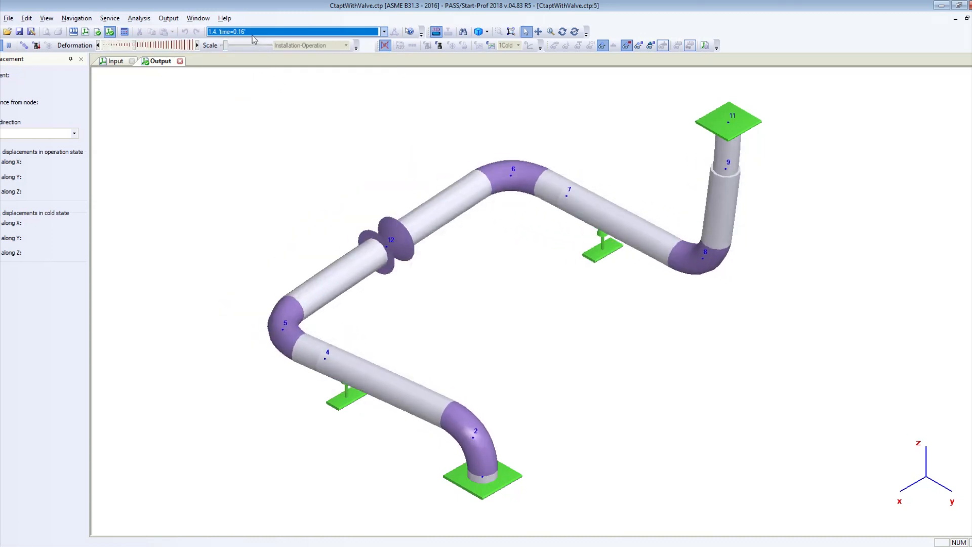
# Step: Step the deformed shape through 0.32 s and a later time step, then return to Main Mode
pyautogui.click(383, 31)
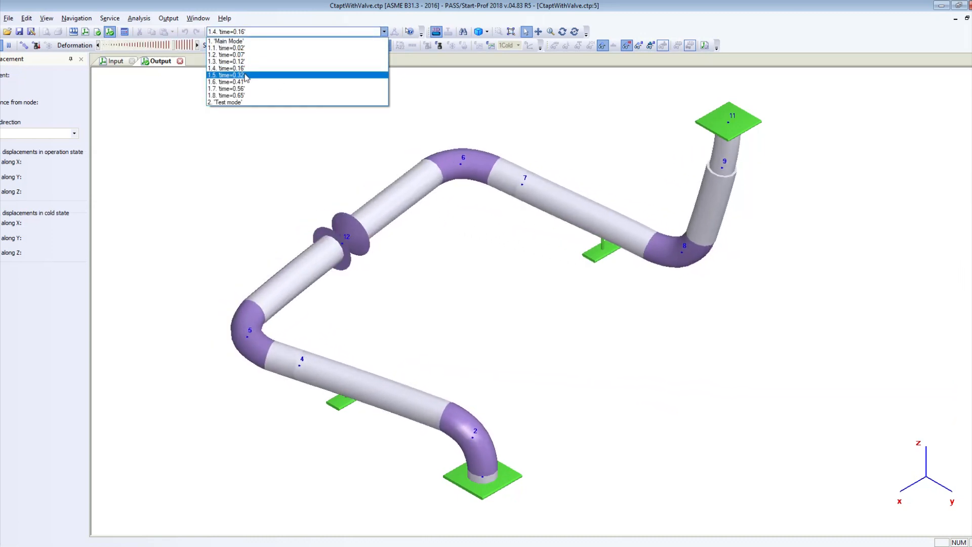
pyautogui.click(233, 75)
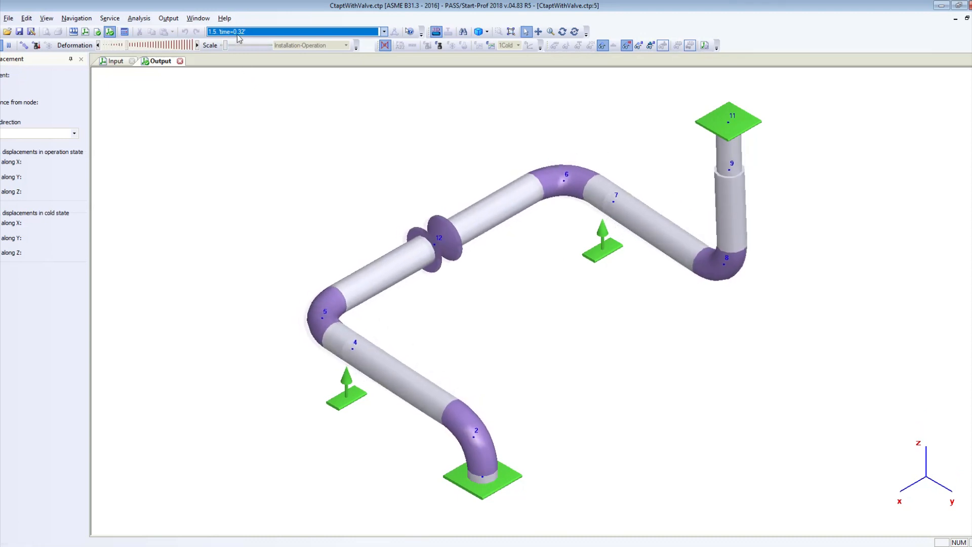
pyautogui.click(383, 31)
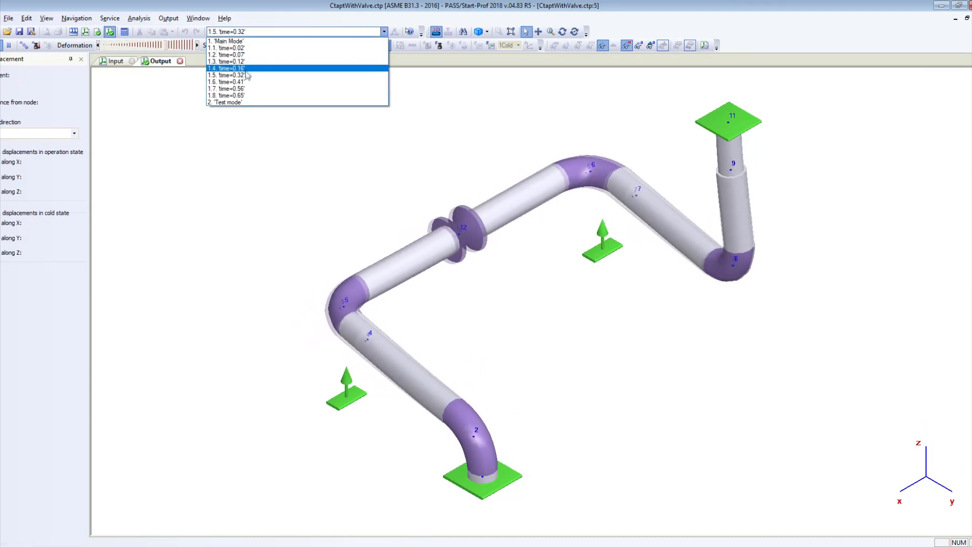
pyautogui.click(226, 82)
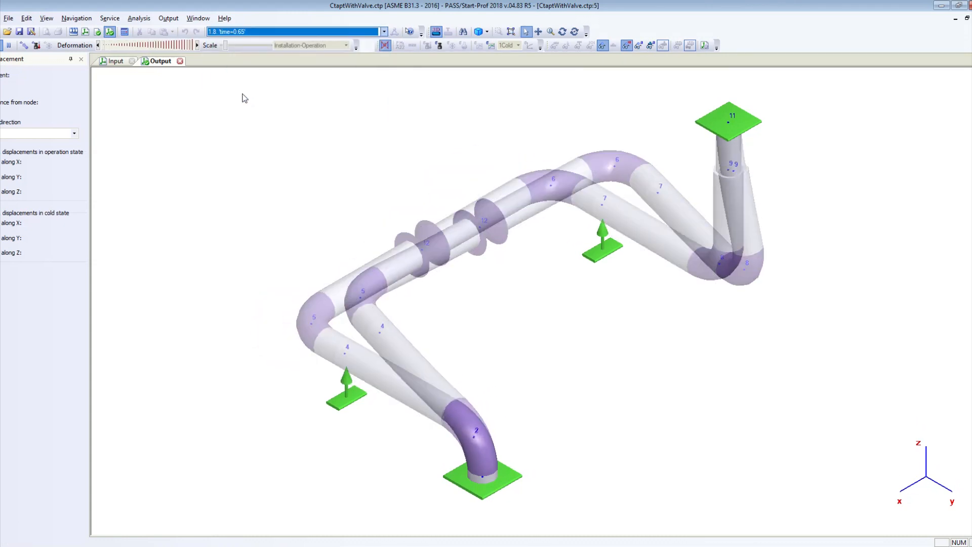
pyautogui.click(383, 31)
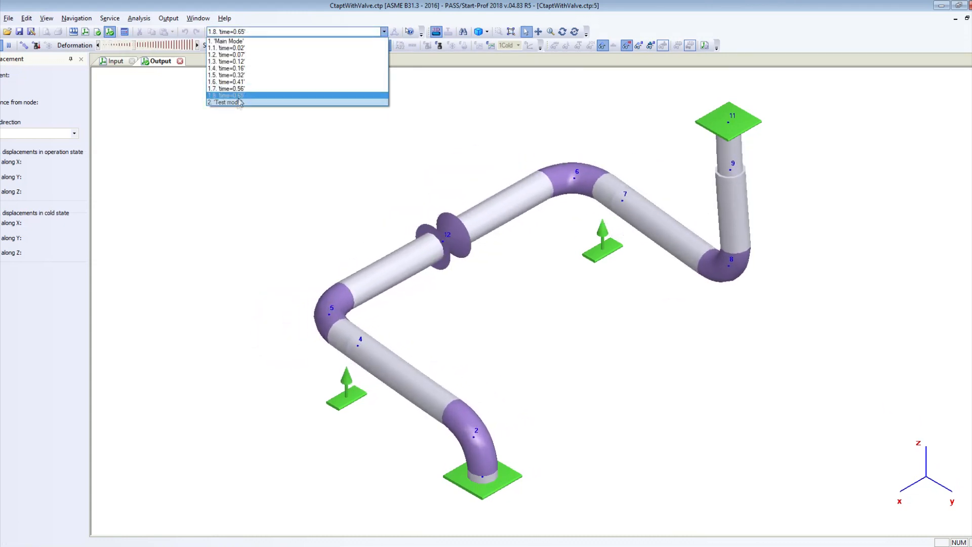
pyautogui.click(228, 102)
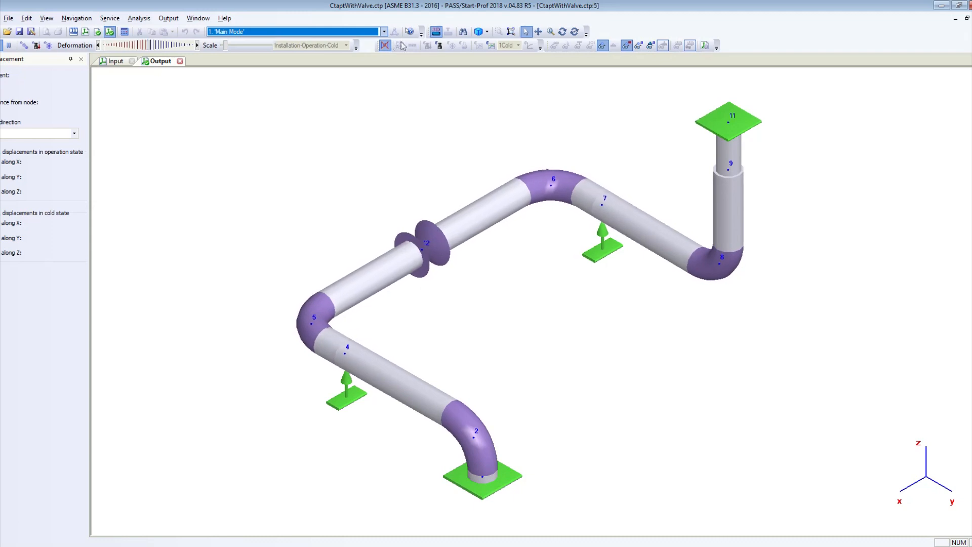
# Step: Show the 0.07 s time step coloured by primary-load stress in operation and bring up the stress table
pyautogui.click(382, 31)
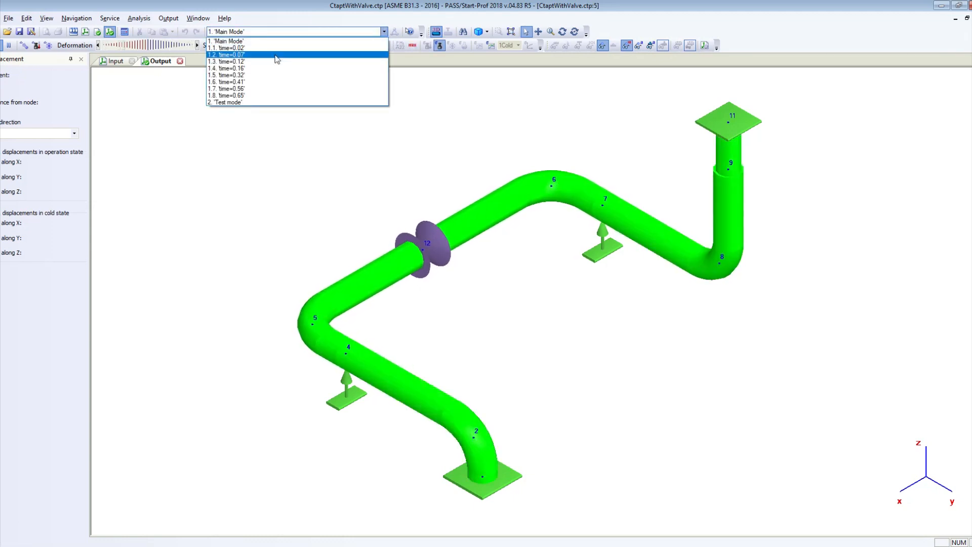
pyautogui.click(225, 55)
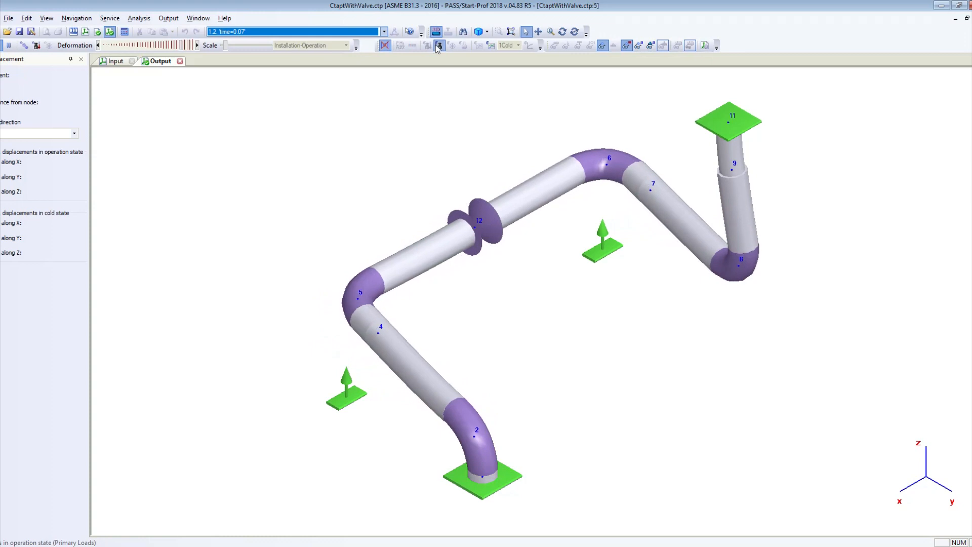
pyautogui.click(439, 44)
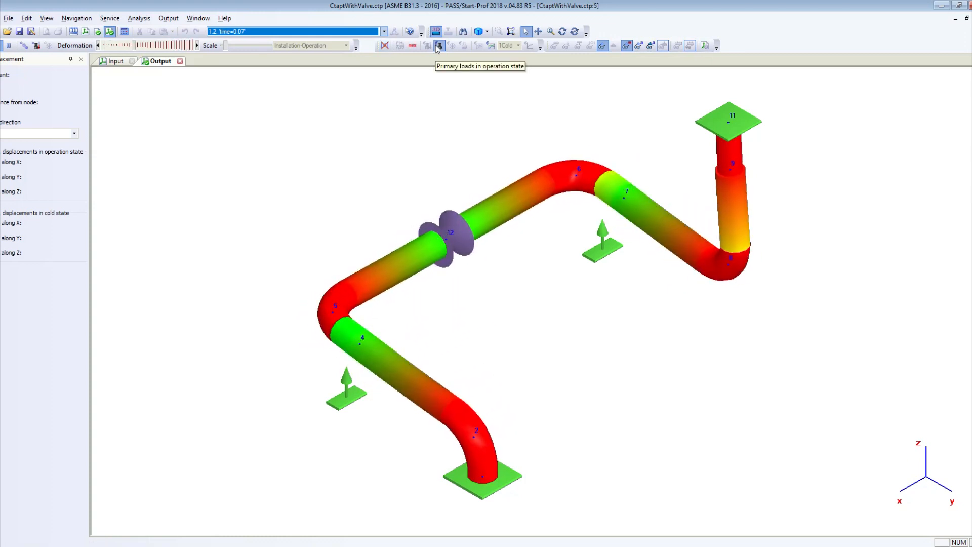
pyautogui.click(439, 44)
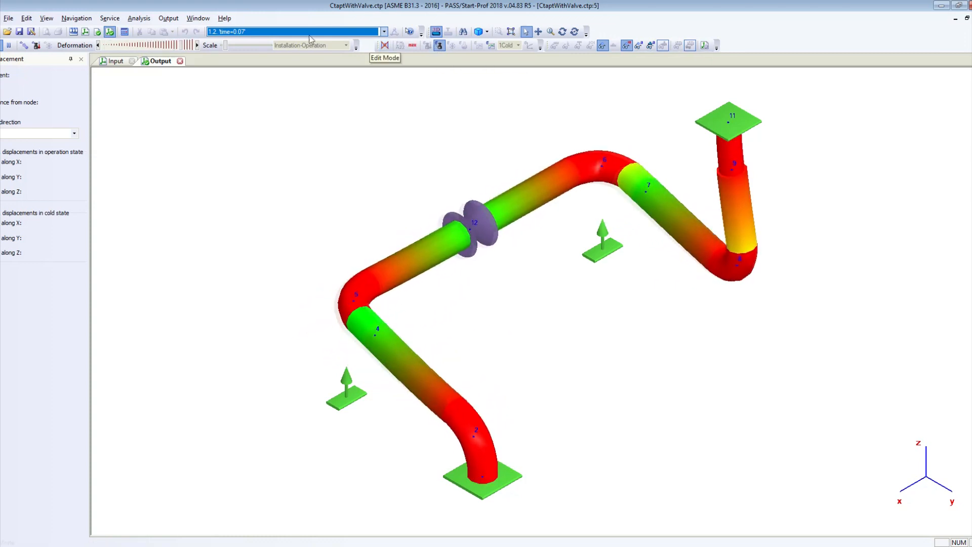
pyautogui.click(181, 61)
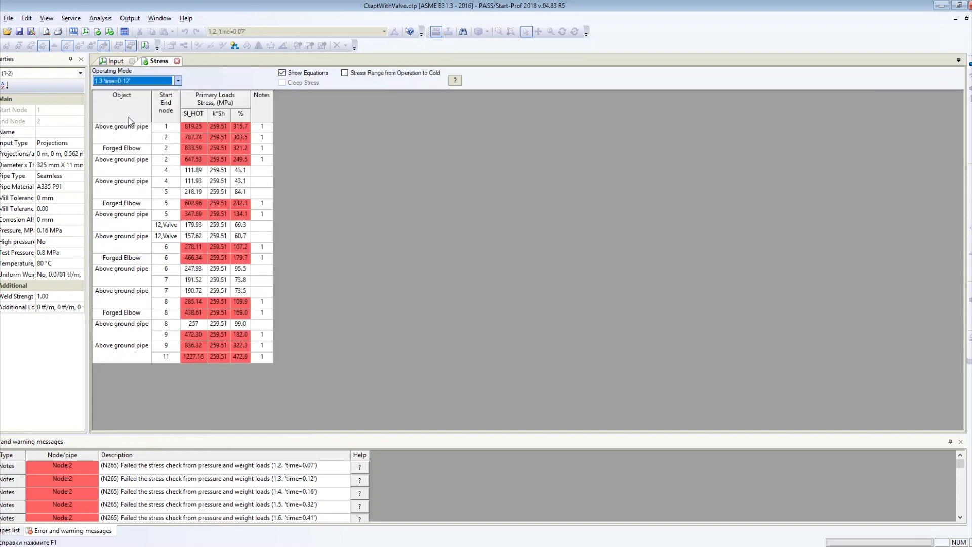
# Step: Tabulate primary-load stresses for later water hammer time steps up to 0.65 s
pyautogui.click(179, 81)
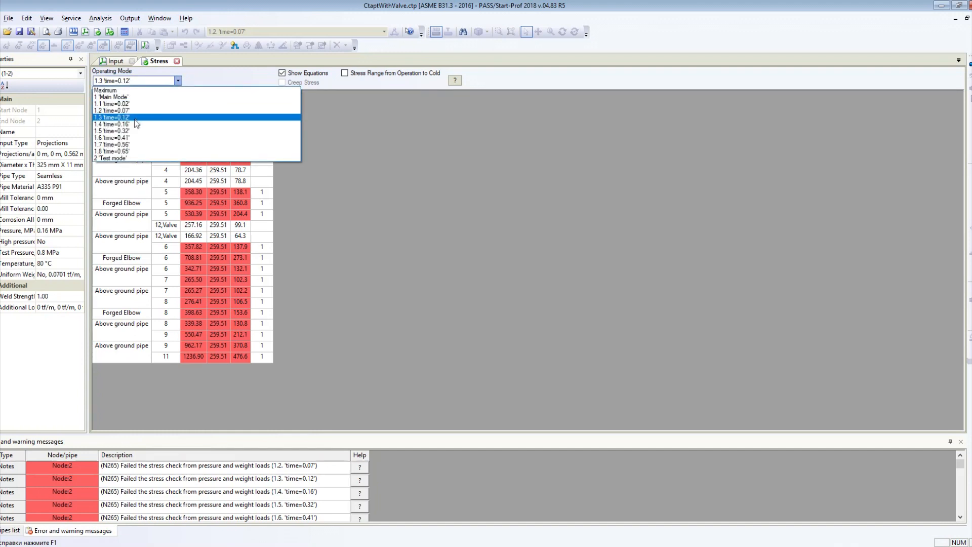
pyautogui.click(110, 131)
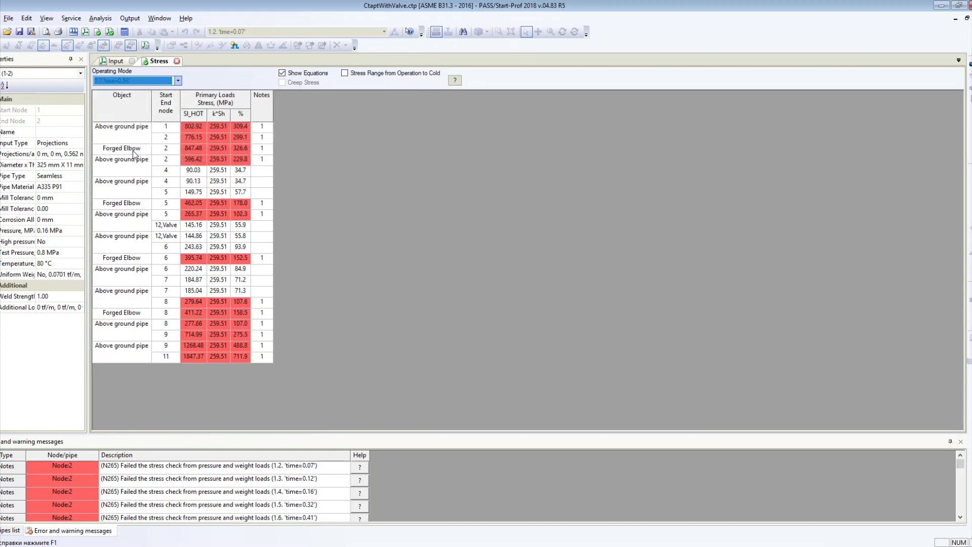
pyautogui.click(178, 81)
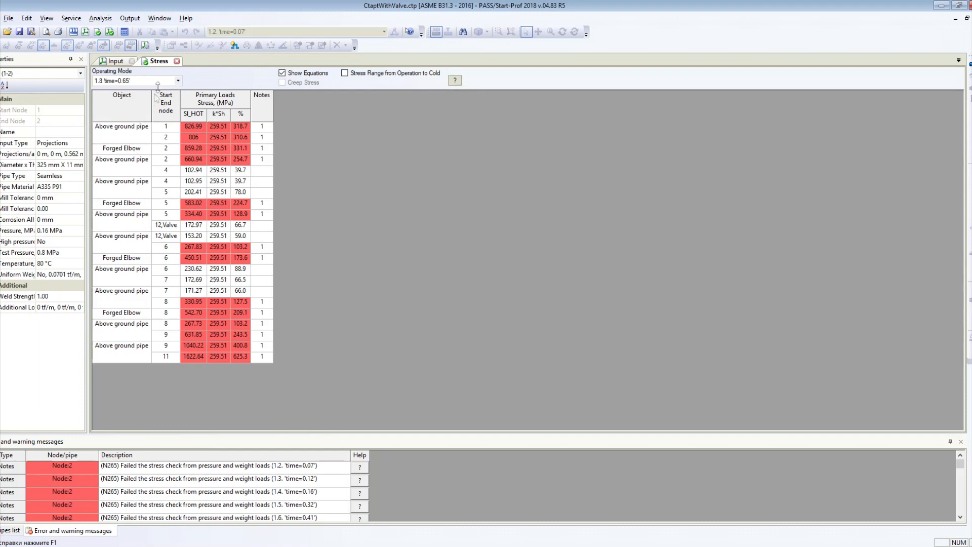
pyautogui.click(177, 61)
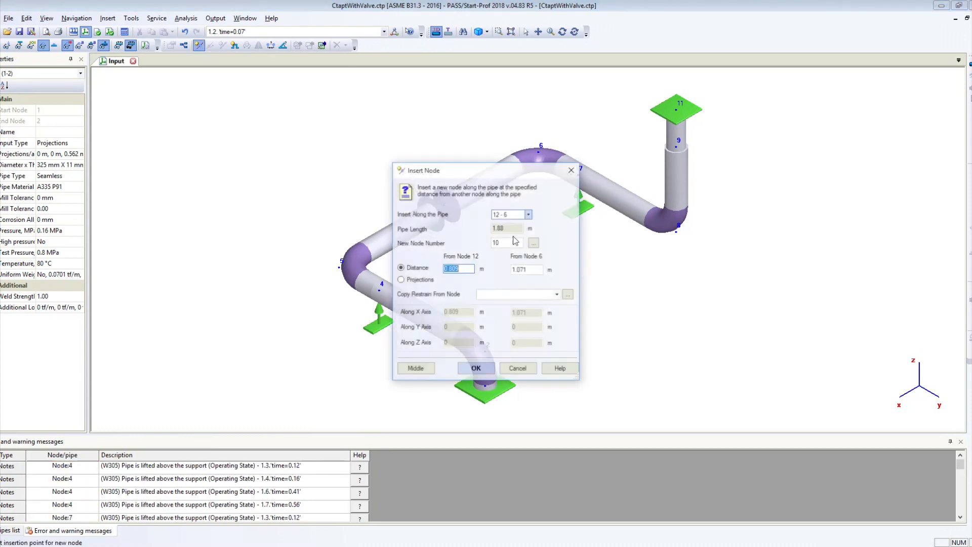
# Step: Confirm node 10 on pipe 12-6 and give it rigid two-sided restraints along +X and +Y
pyautogui.click(475, 368)
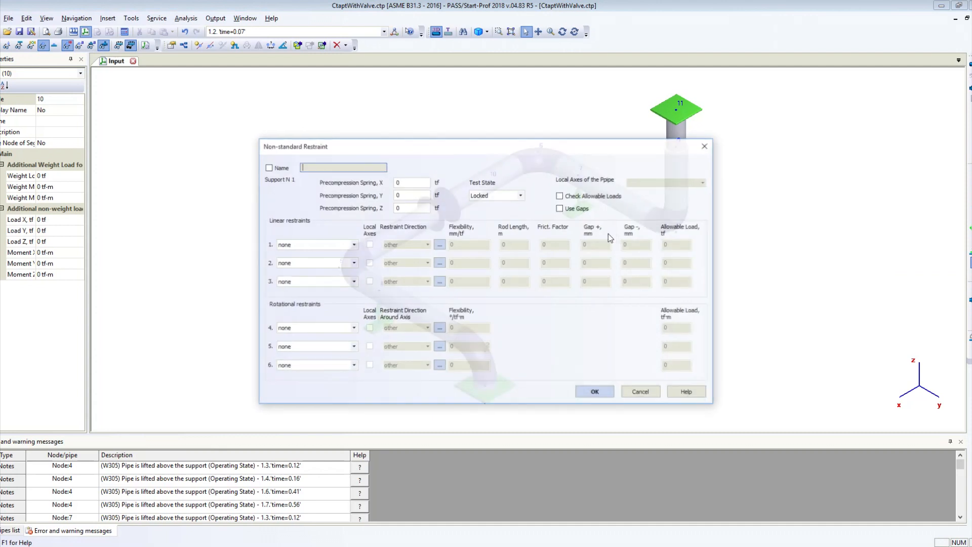
pyautogui.click(352, 263)
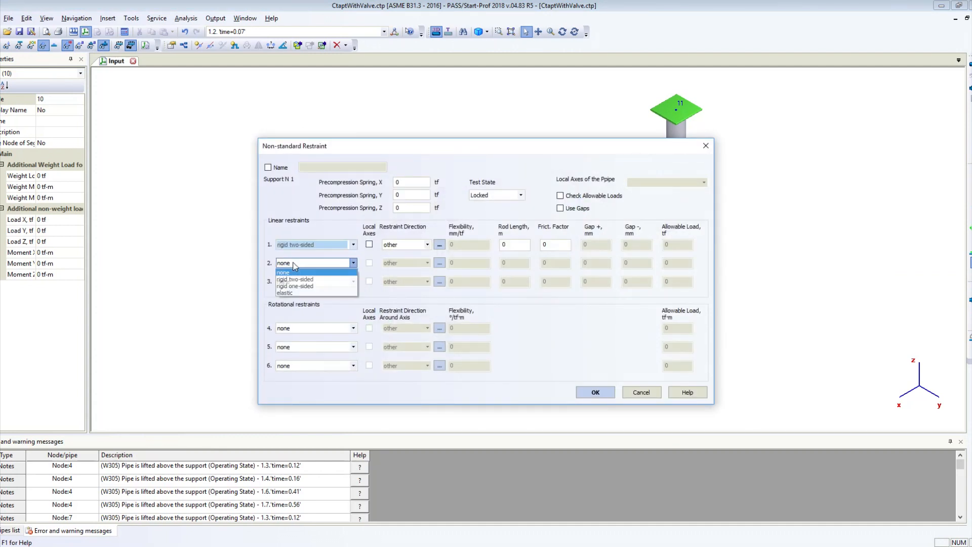
pyautogui.click(295, 279)
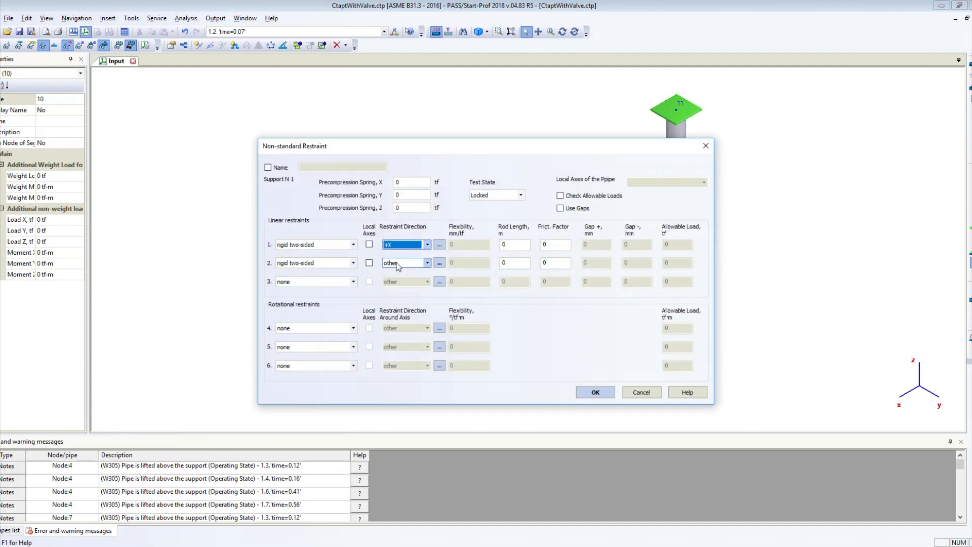
pyautogui.click(403, 263)
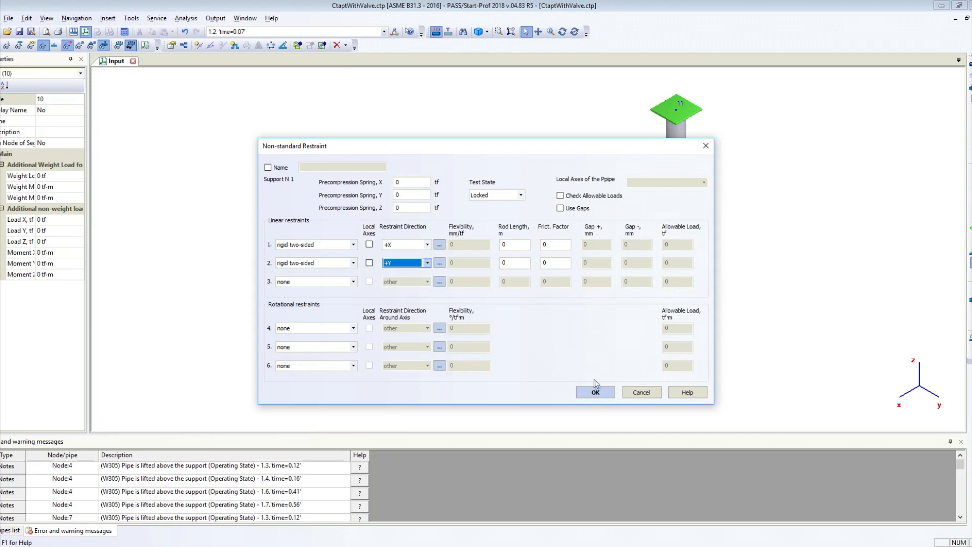
pyautogui.click(594, 392)
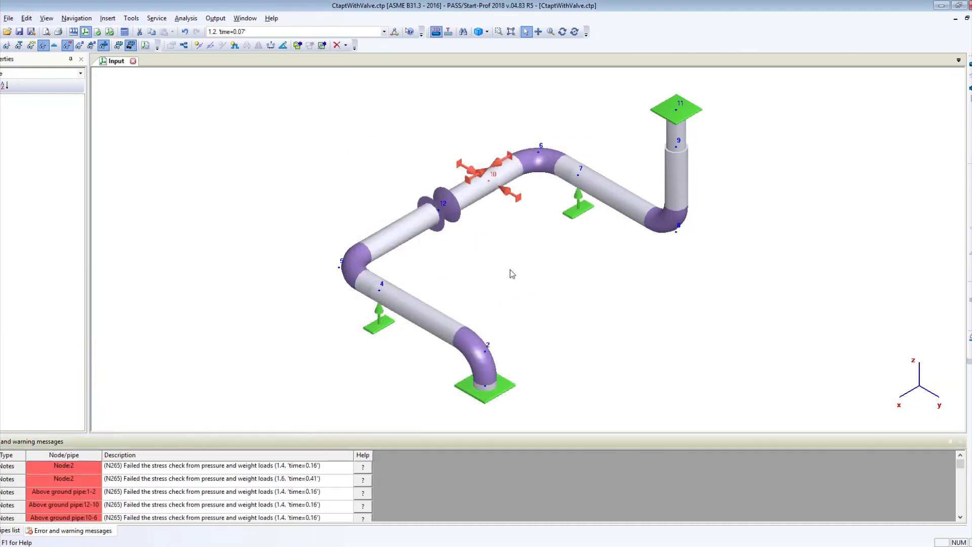
pyautogui.click(214, 17)
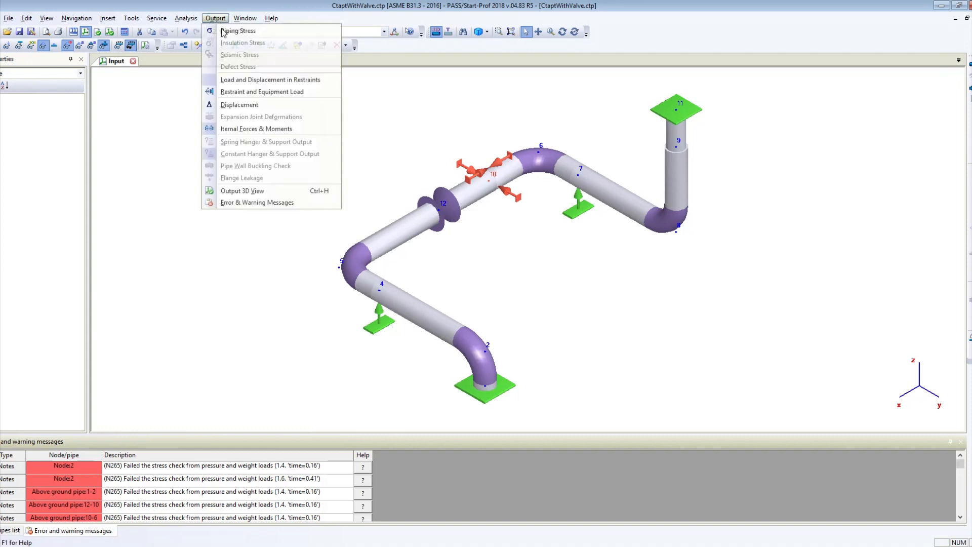
pyautogui.click(237, 31)
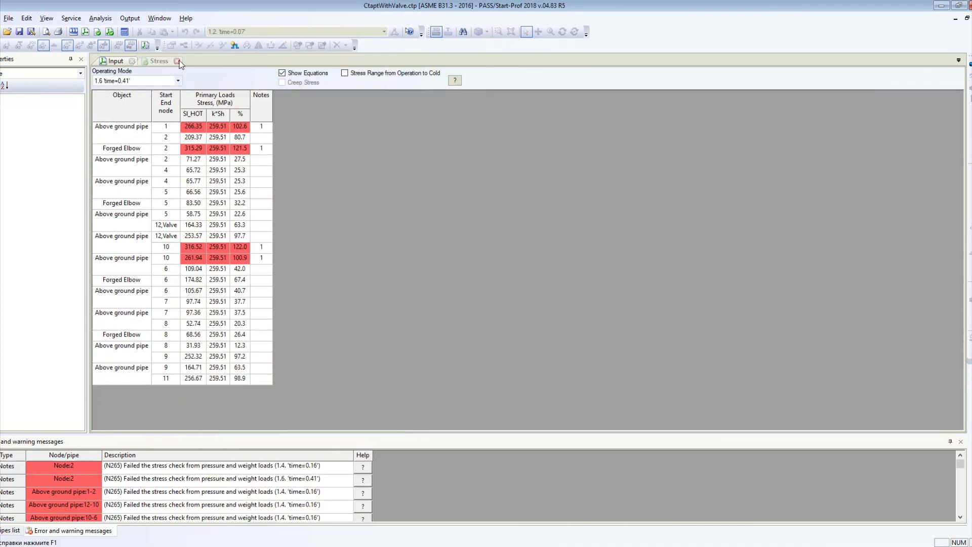
pyautogui.click(180, 61)
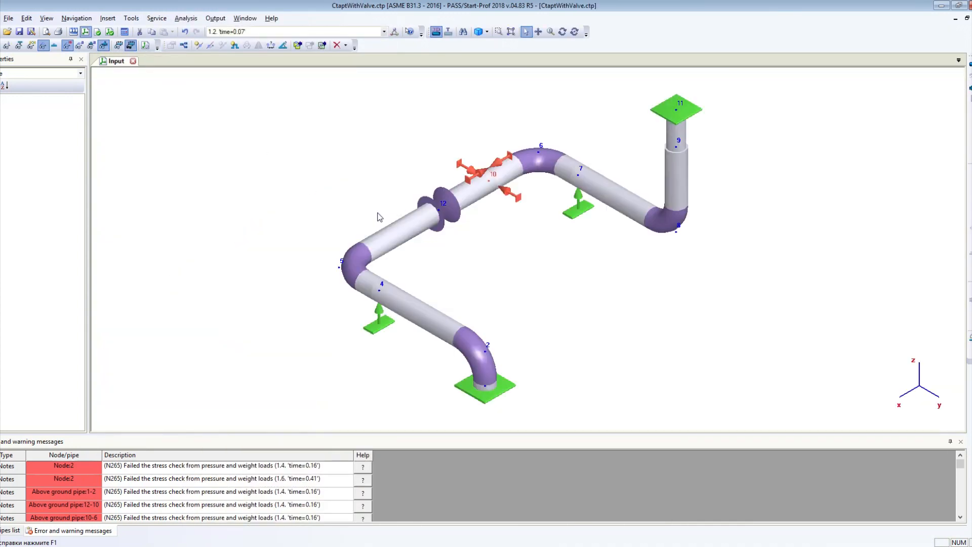
pyautogui.click(577, 174)
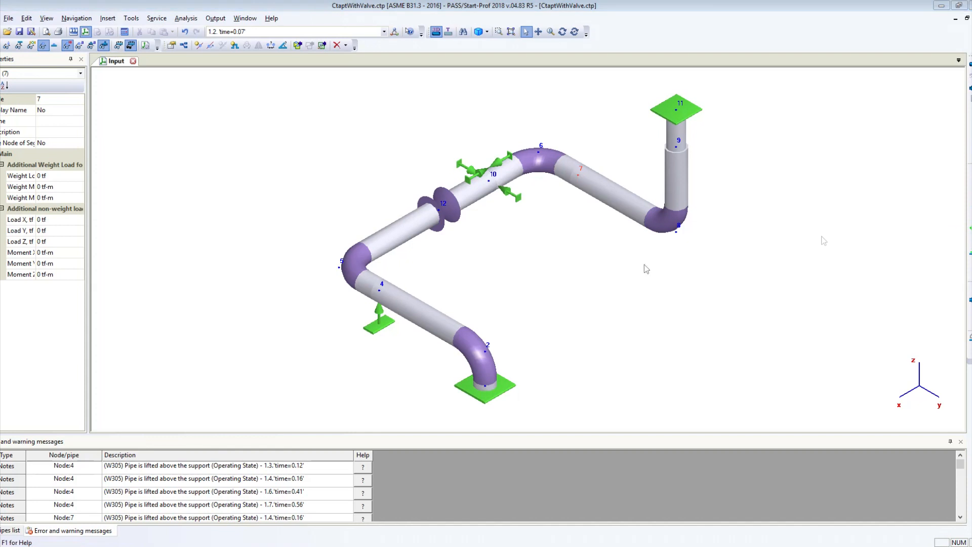
# Step: Place a guide support at node 7, delete node 4's support and choose a two-sided guide to insert
pyautogui.click(578, 173)
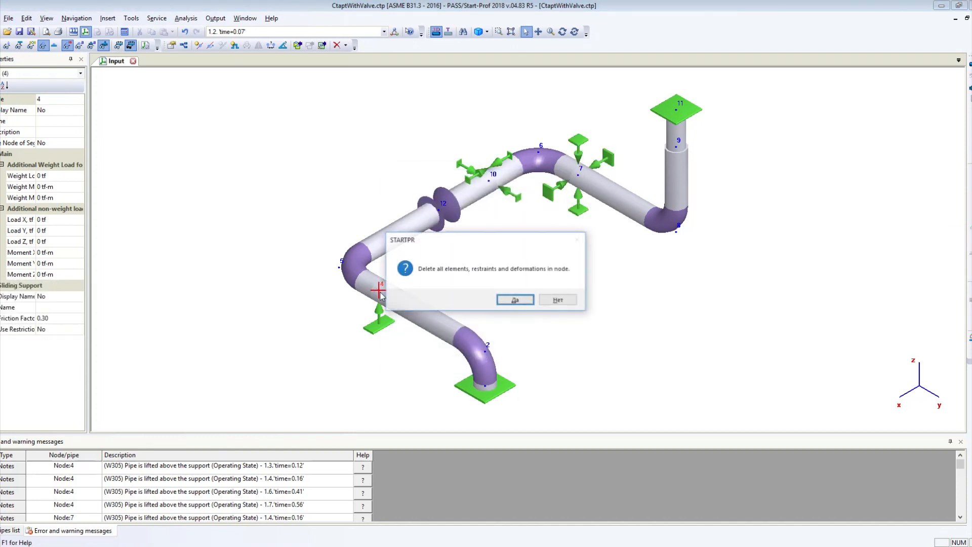
pyautogui.click(514, 300)
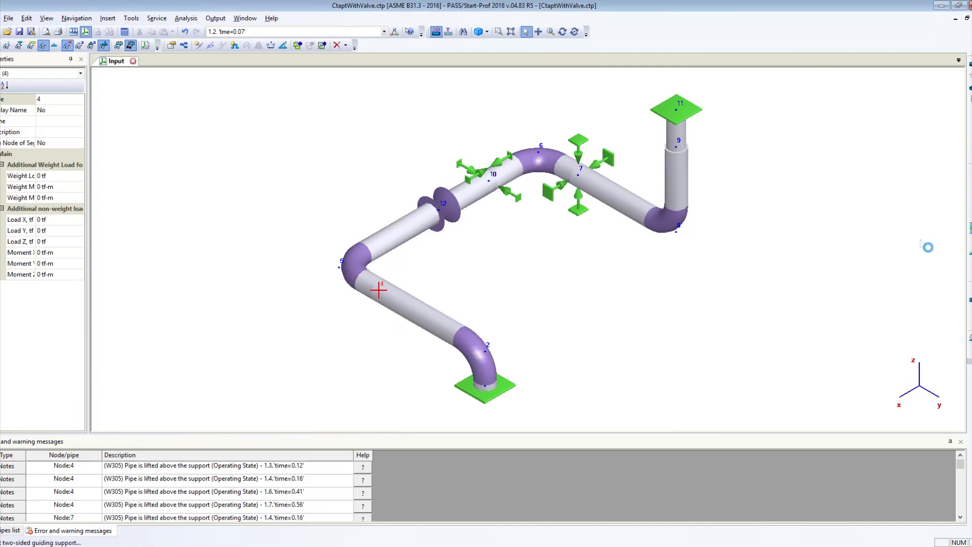
pyautogui.click(378, 290)
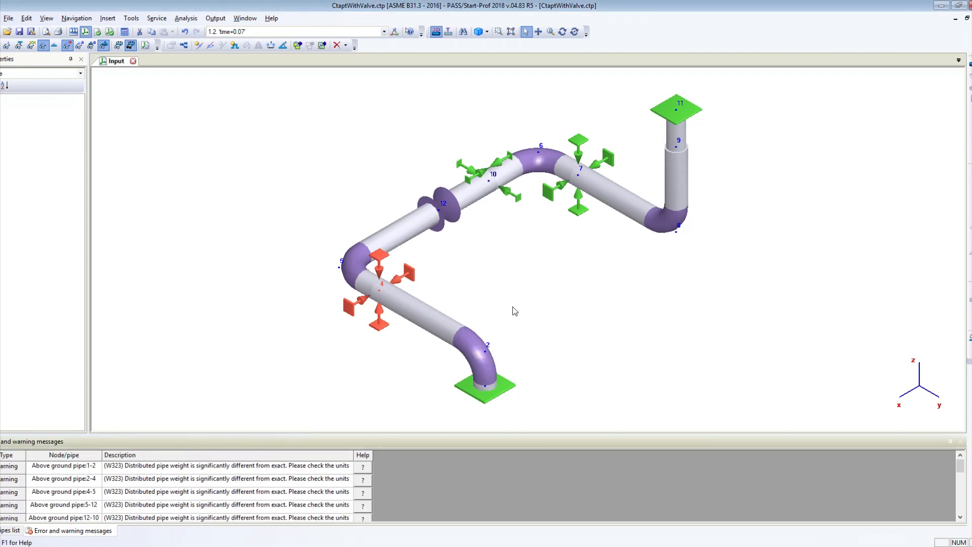
pyautogui.moveTo(463, 231)
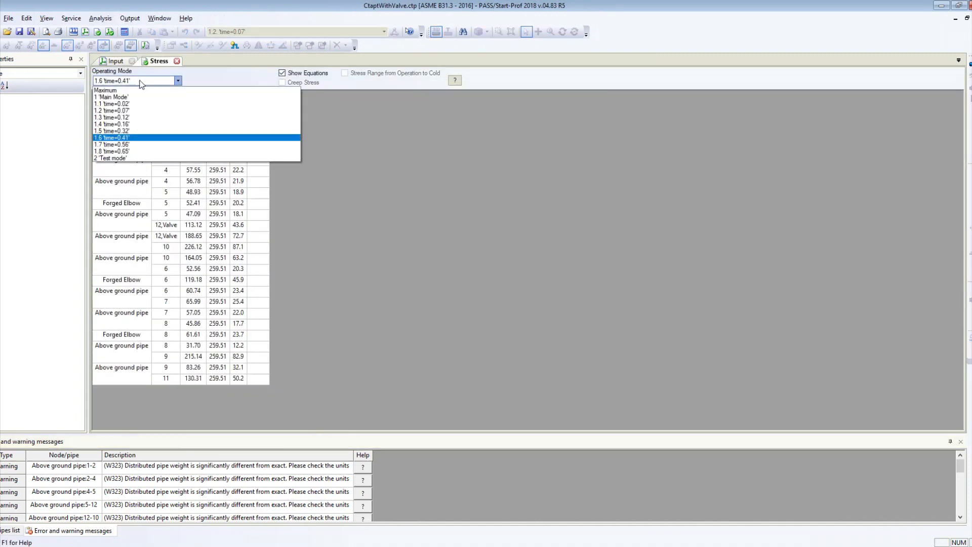
# Step: Review stresses for Main Mode, time steps 1.1 and 1.3, ending on the maximum envelope over all modes
pyautogui.click(113, 98)
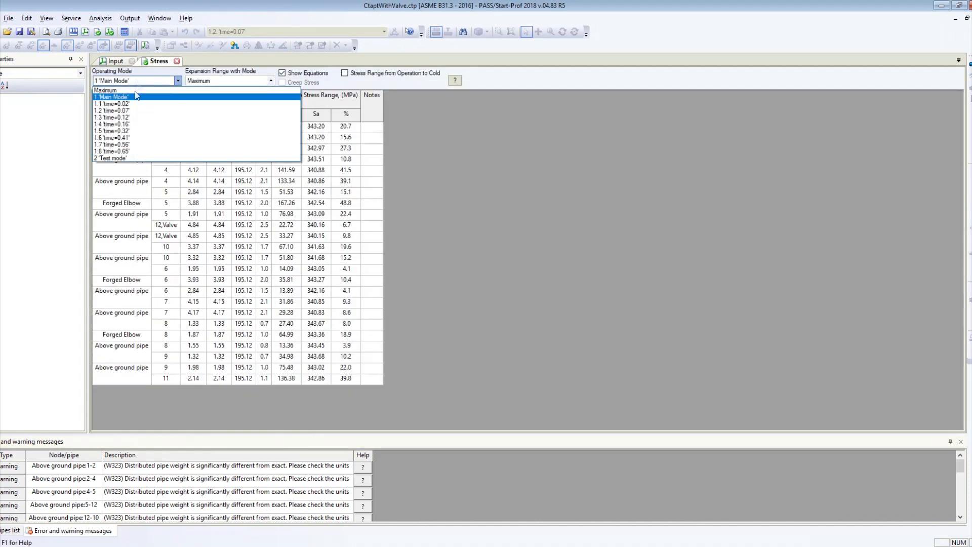
pyautogui.click(112, 103)
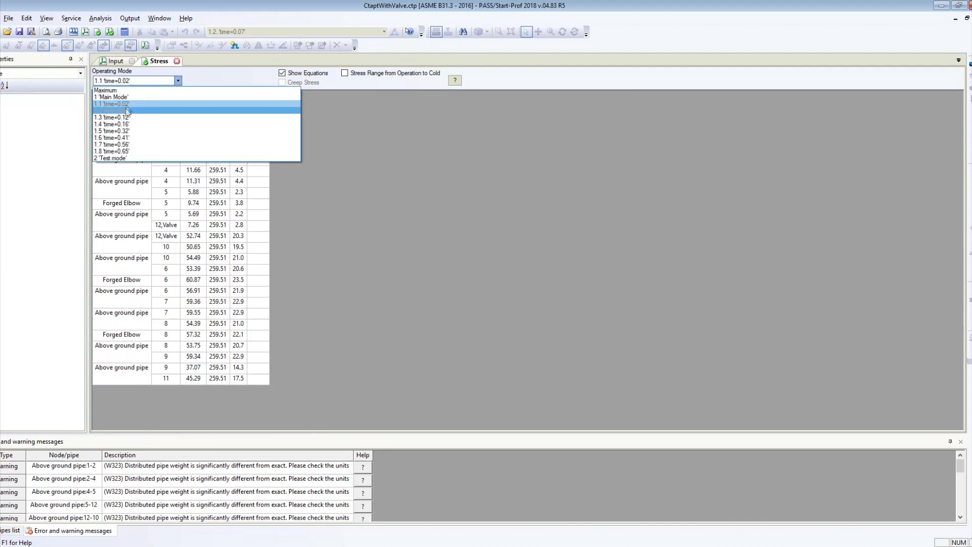
pyautogui.click(112, 110)
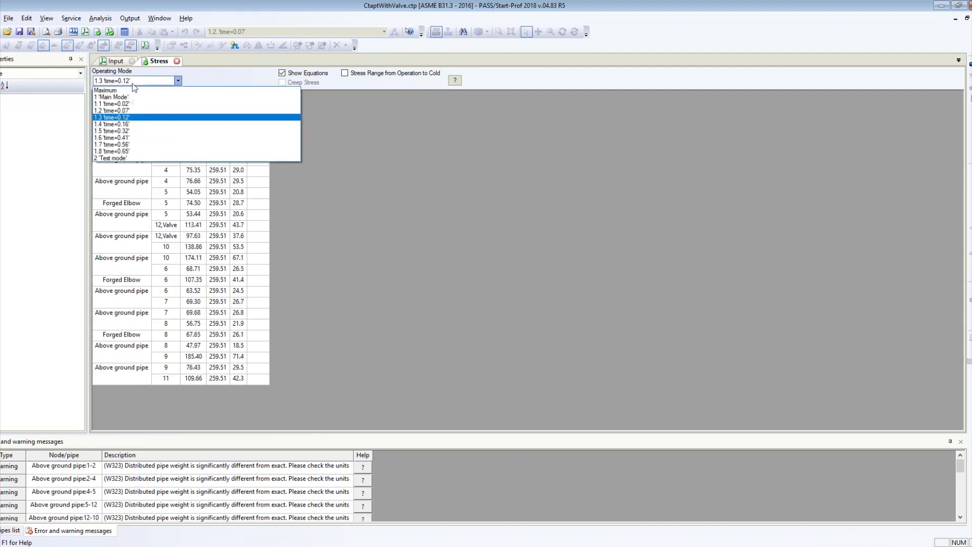
pyautogui.click(111, 124)
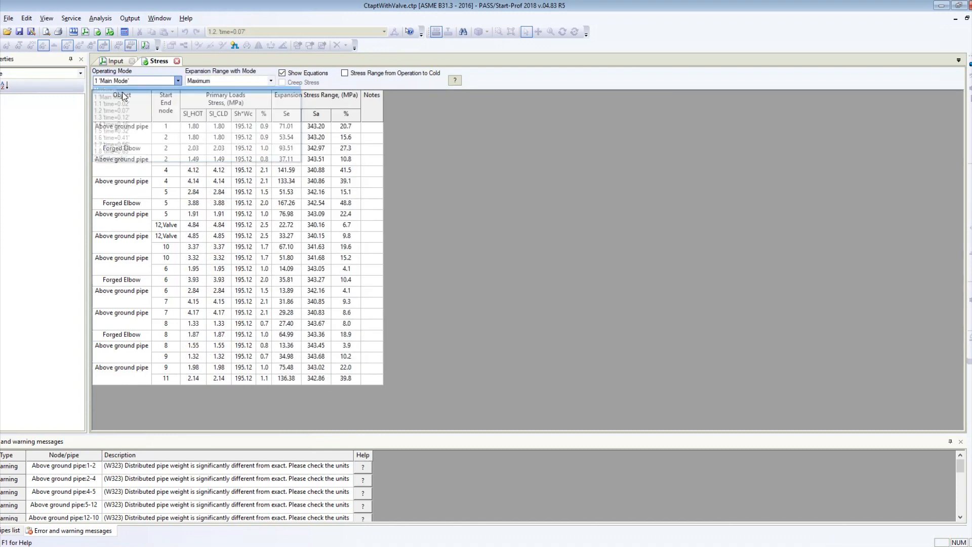
pyautogui.click(111, 98)
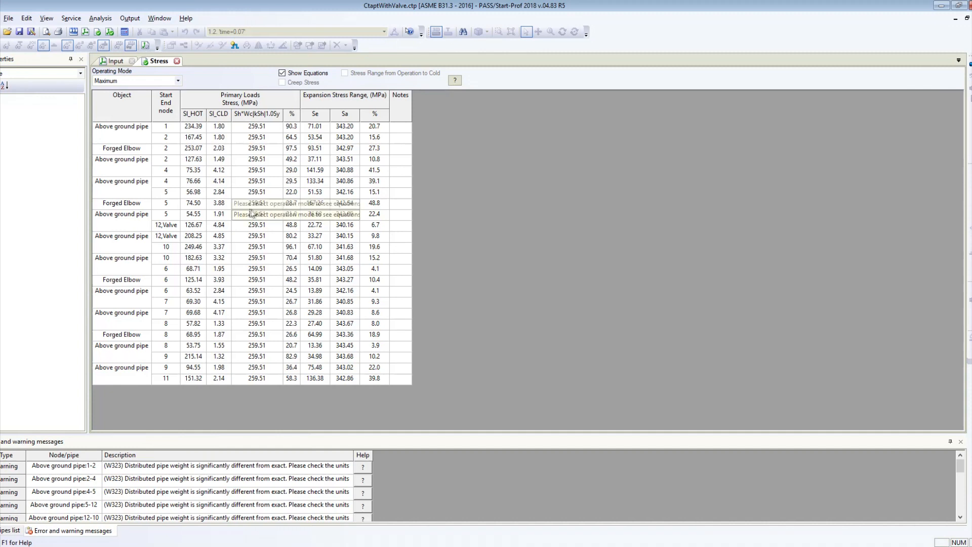
pyautogui.click(176, 61)
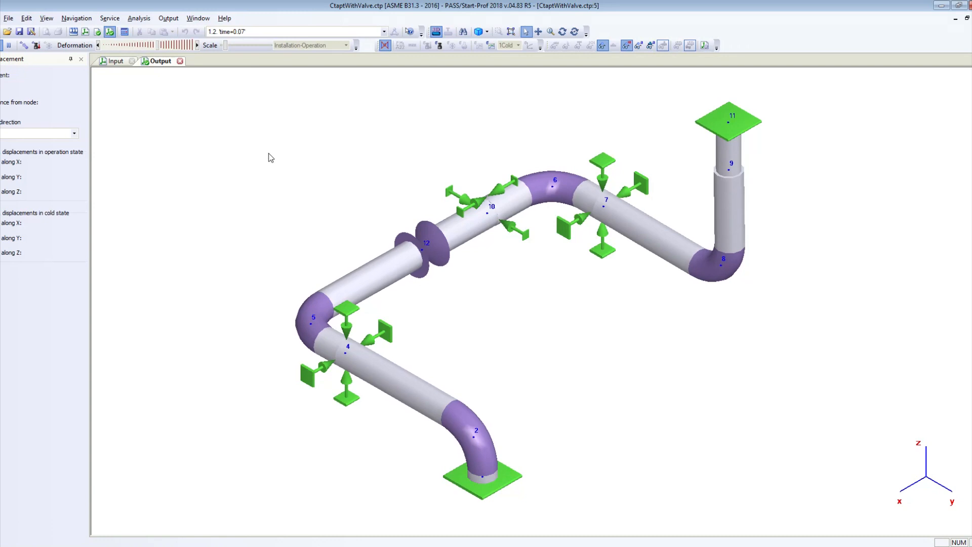
# Step: Adjust the deformation scale and view displacements at time steps 1.1, 1.8 and Test mode, then close the output view
pyautogui.moveTo(226, 45); pyautogui.dragTo(234, 44)
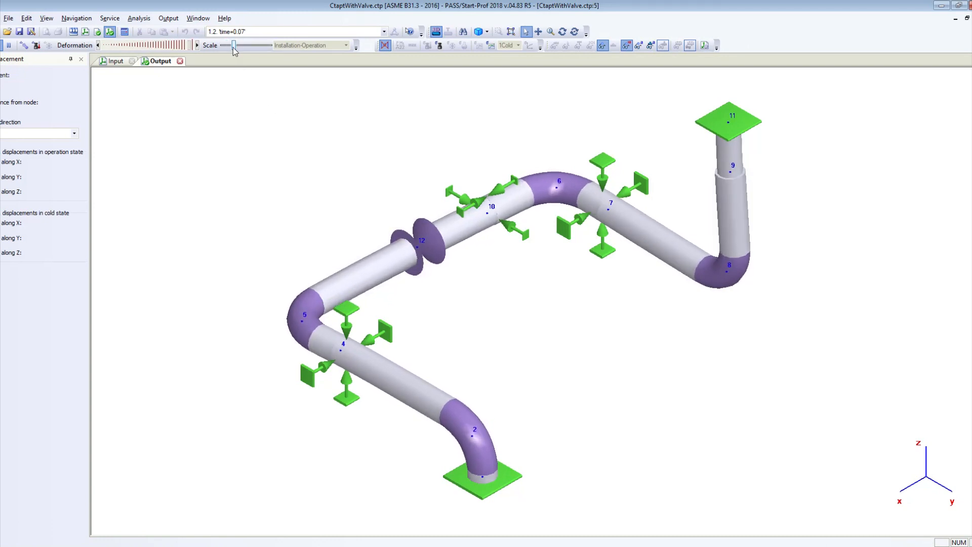
pyautogui.click(383, 31)
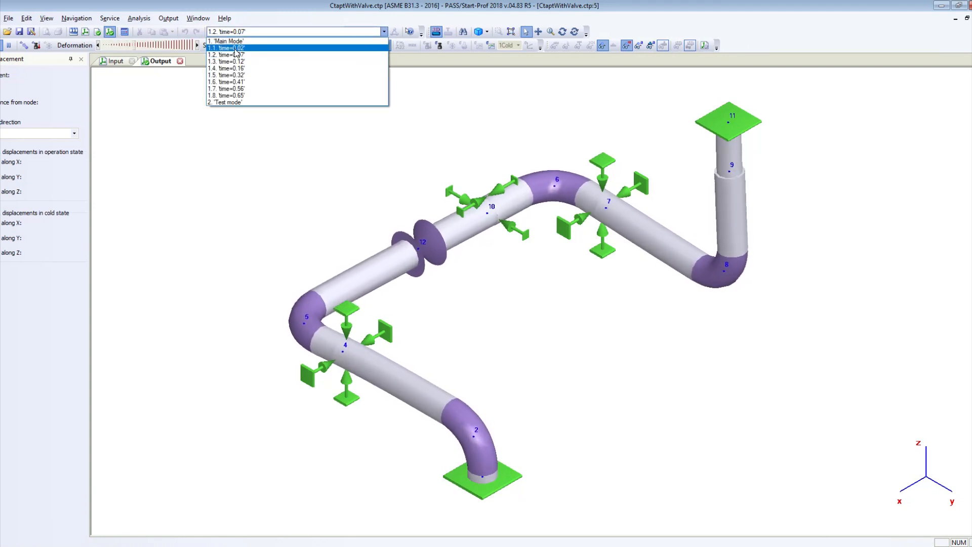
pyautogui.click(226, 48)
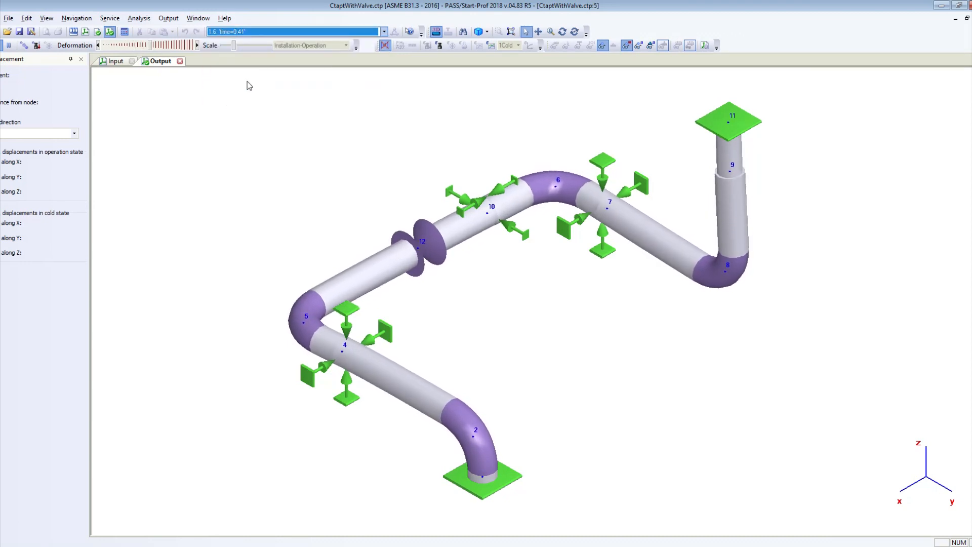
pyautogui.click(383, 32)
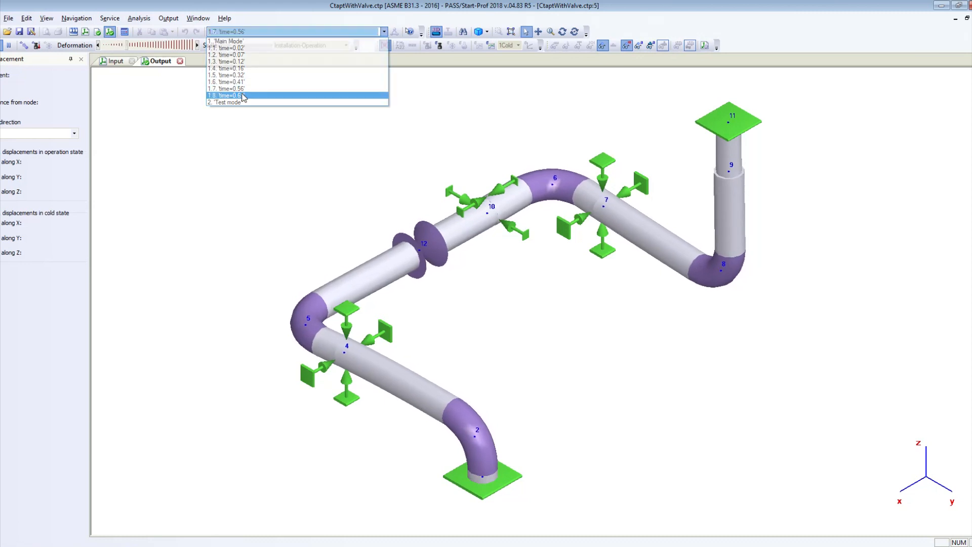
pyautogui.click(234, 95)
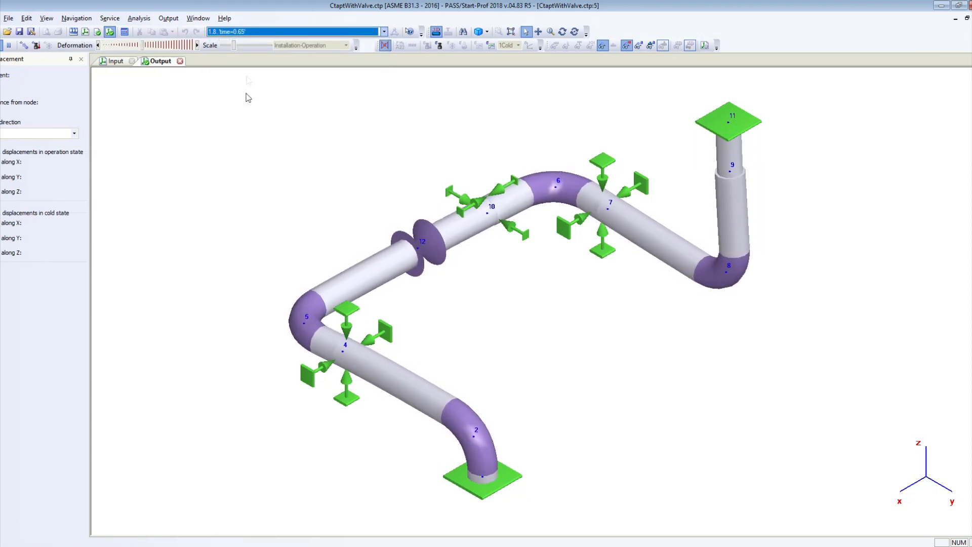
pyautogui.click(383, 31)
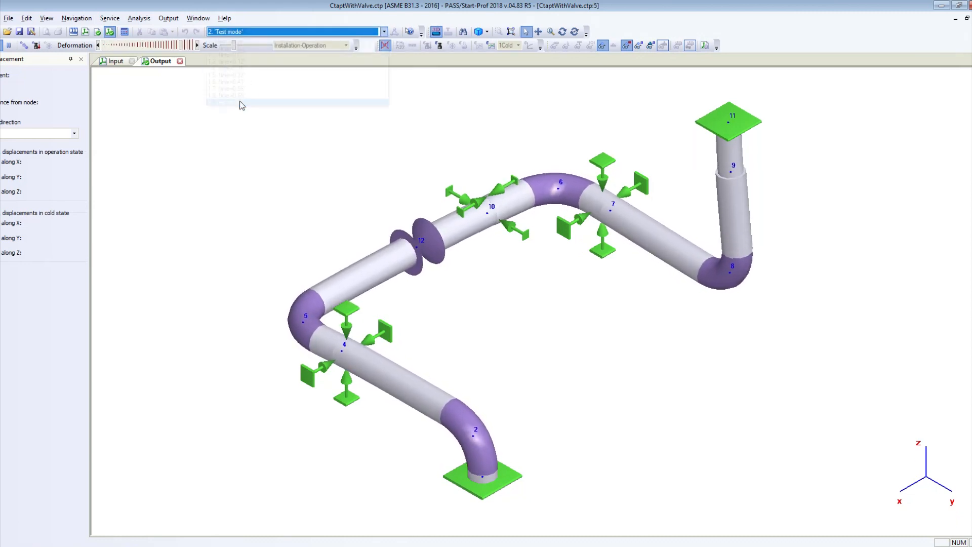
pyautogui.click(180, 60)
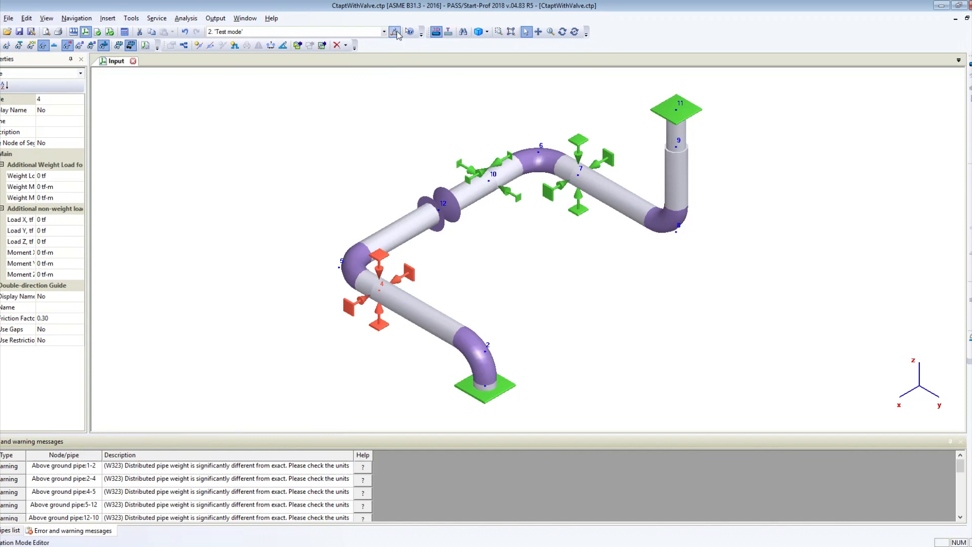
# Step: Add an operation mode copied from Main Mode with its time steps and name it 'Second Mode'
pyautogui.click(394, 32)
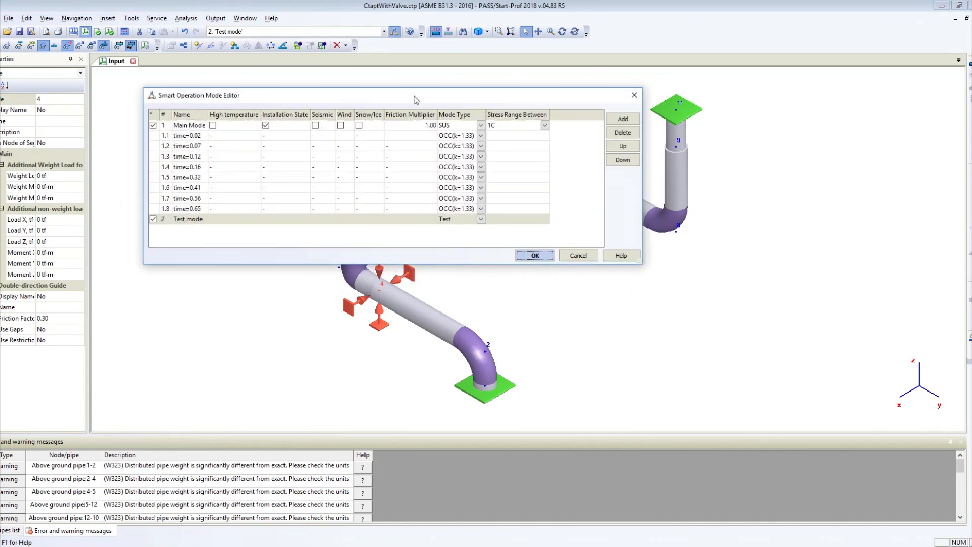
pyautogui.click(189, 124)
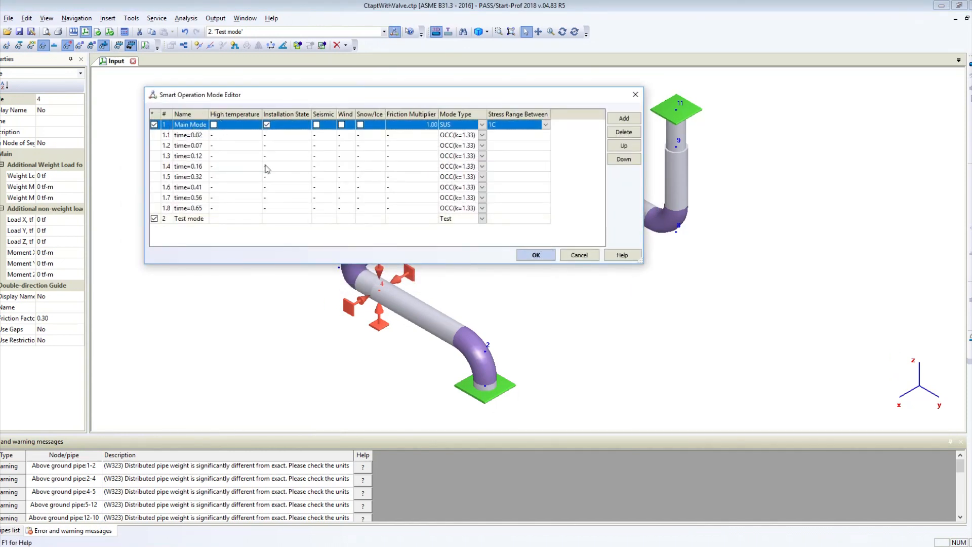
pyautogui.click(623, 119)
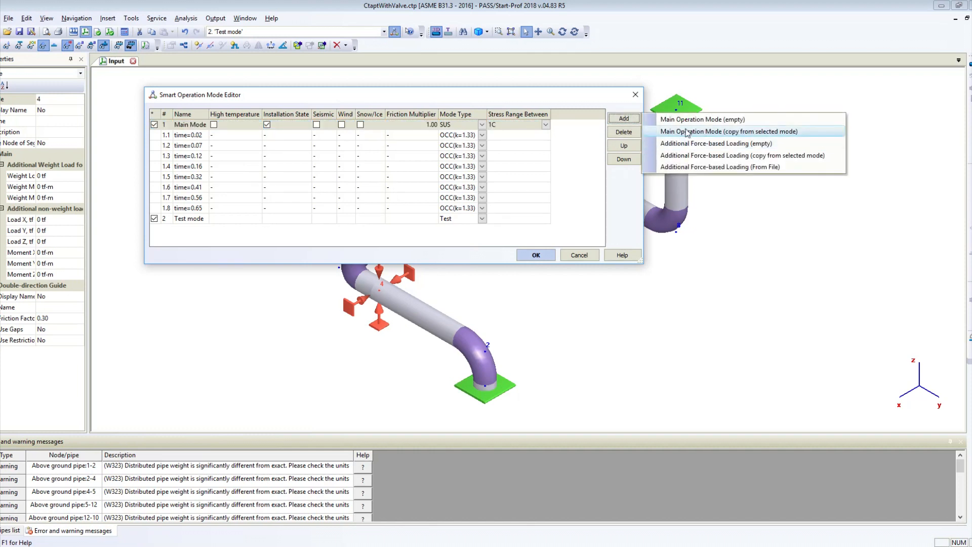
pyautogui.click(728, 130)
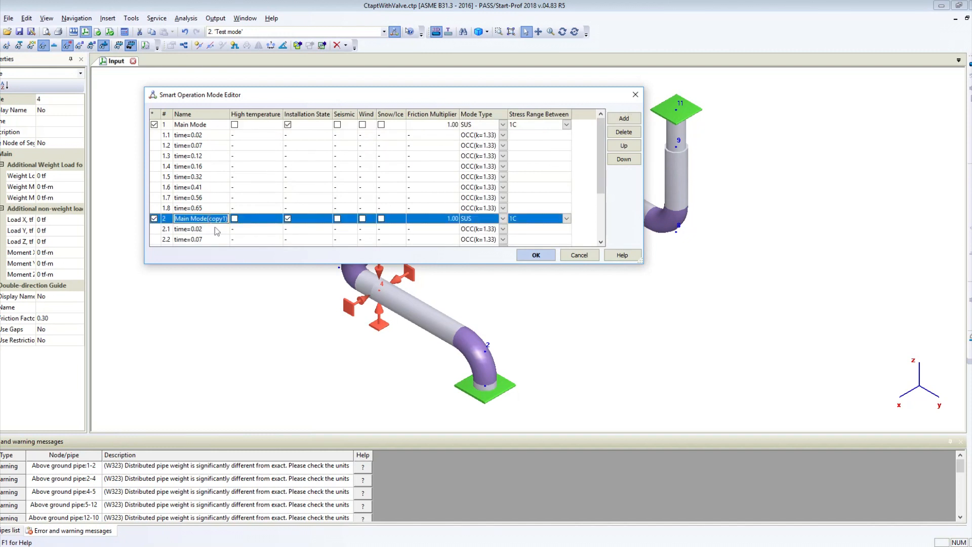
pyautogui.write('Second Mode')
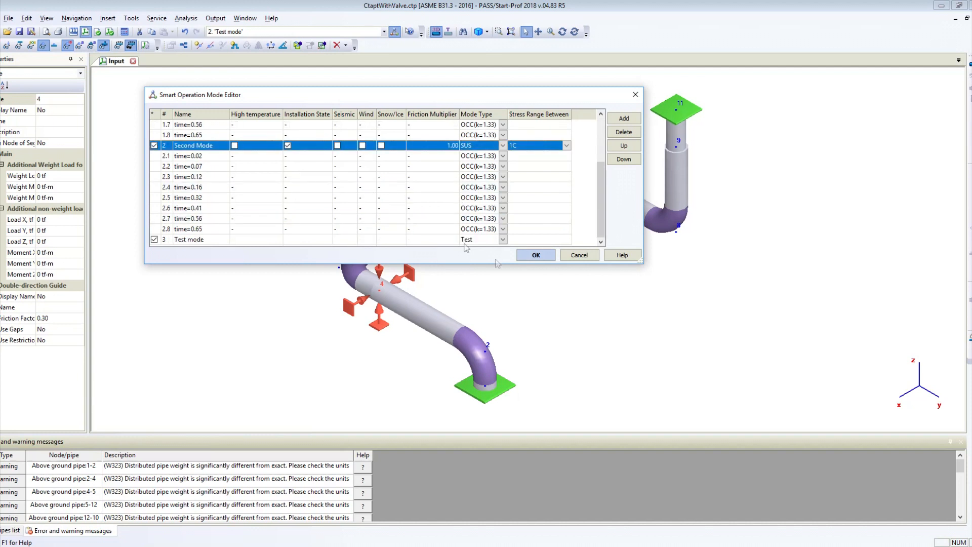
pyautogui.click(535, 256)
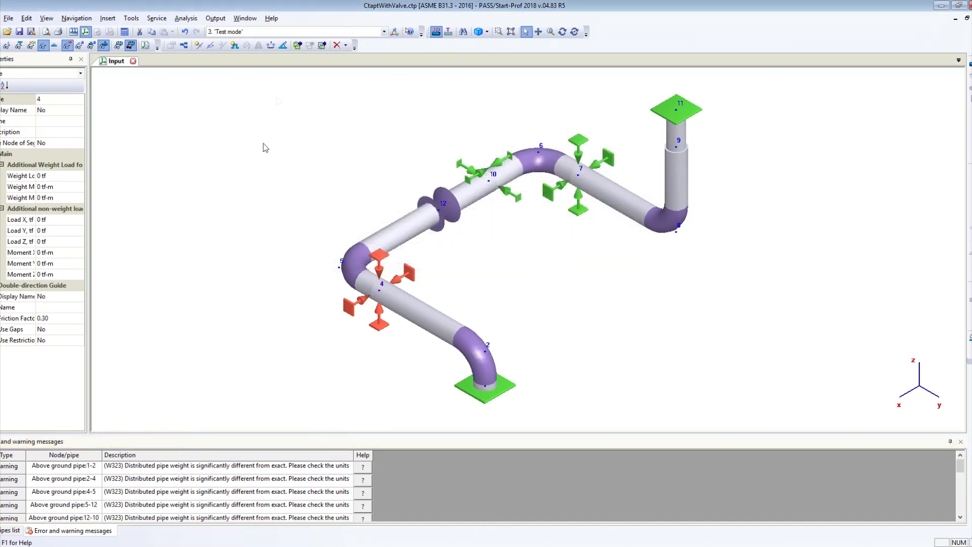
# Step: Check the pipe properties in Main Mode, then switch the model to Second Mode
pyautogui.click(383, 32)
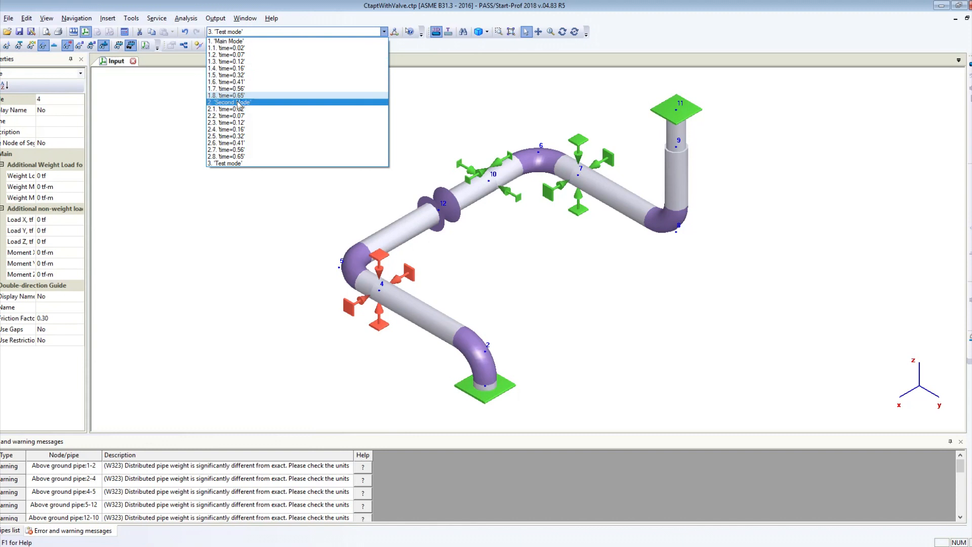
pyautogui.click(226, 41)
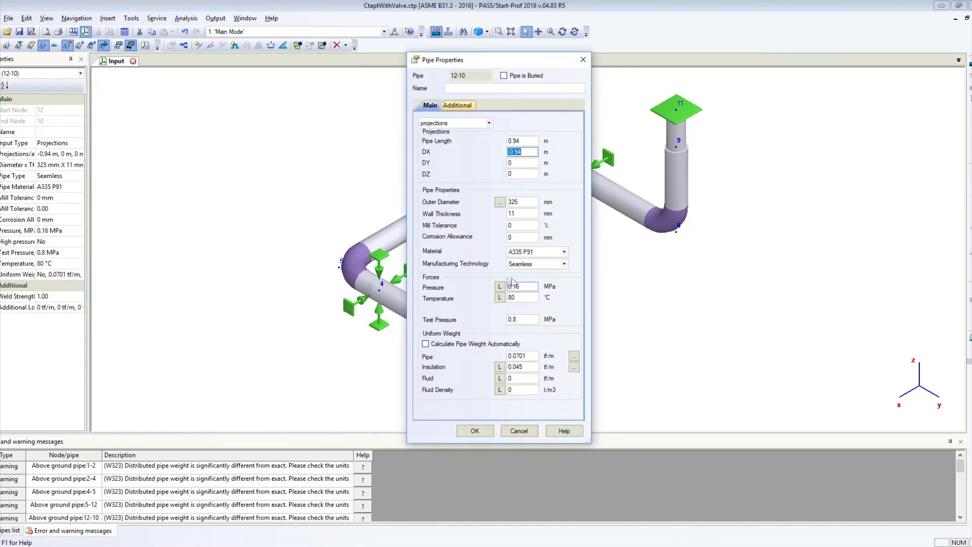
pyautogui.click(474, 431)
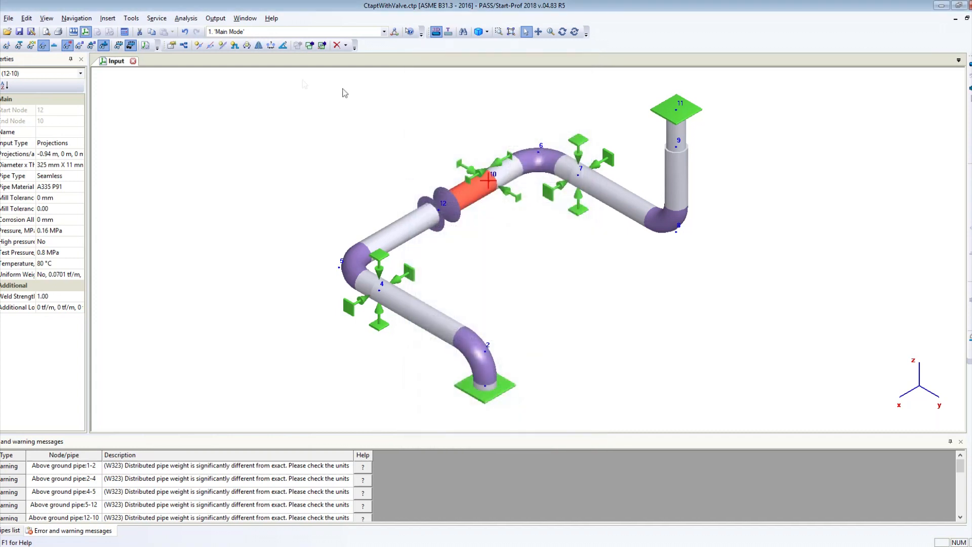
pyautogui.click(383, 31)
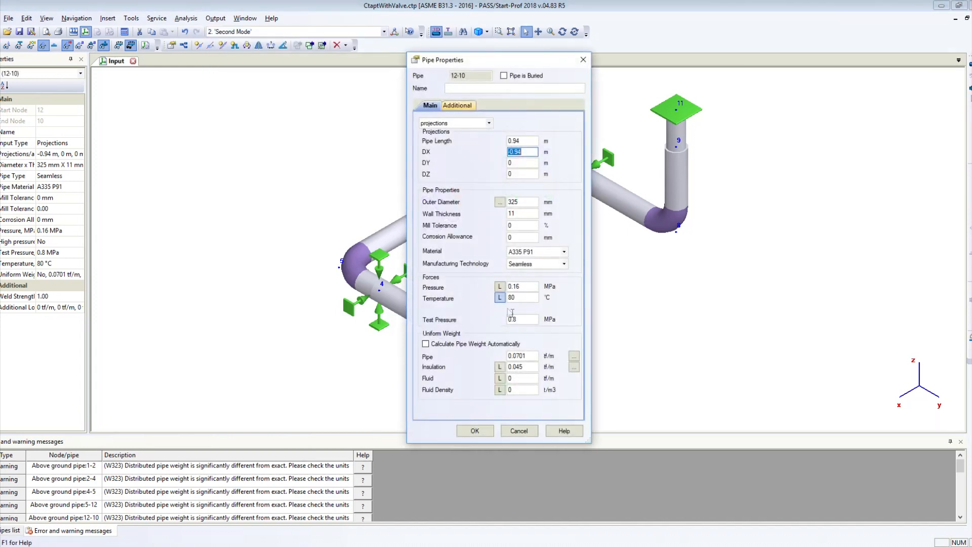
pyautogui.click(474, 430)
pyautogui.write('150')
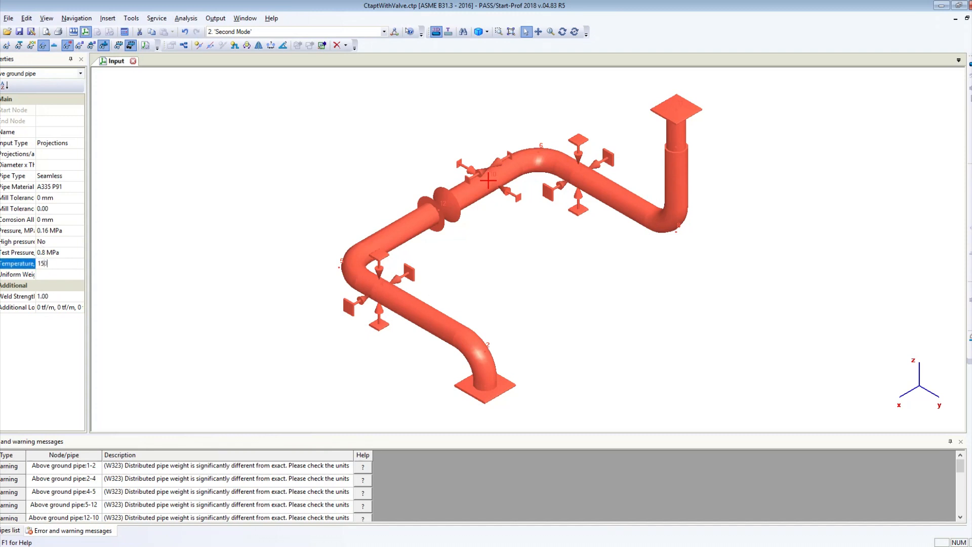
# Step: Set the pipeline temperature to 150 °C in Second Mode and verify the per-mode temperatures on pipe 12-10
pyautogui.click(477, 183)
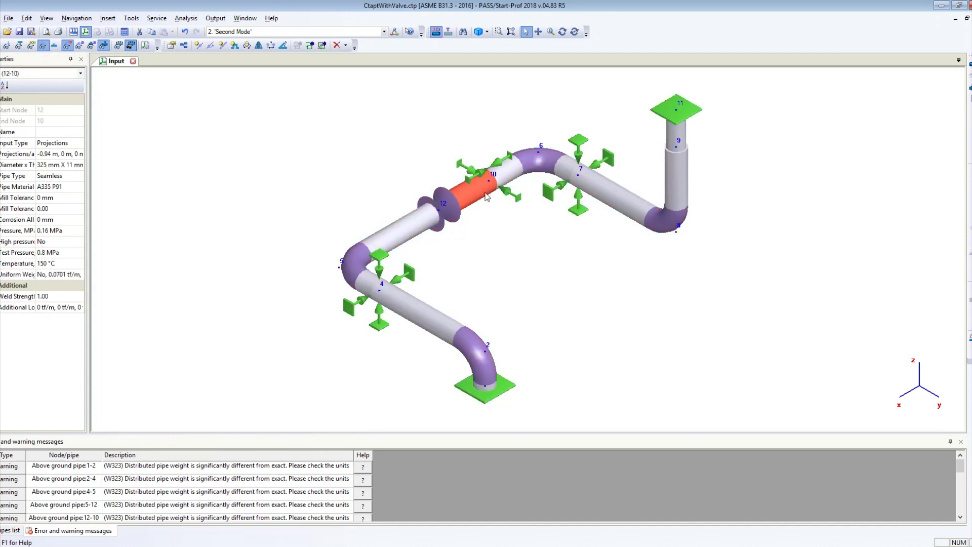
pyautogui.doubleClick(480, 186)
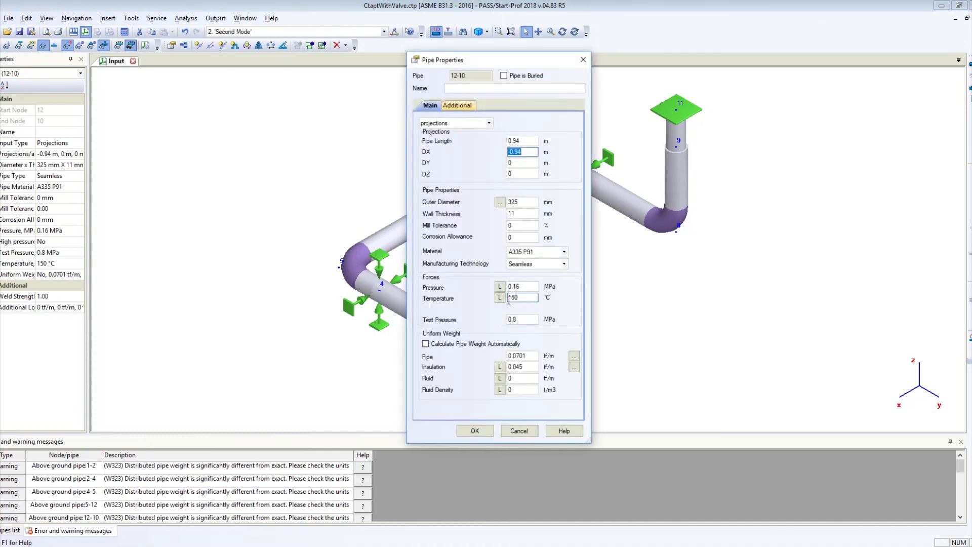
pyautogui.click(499, 297)
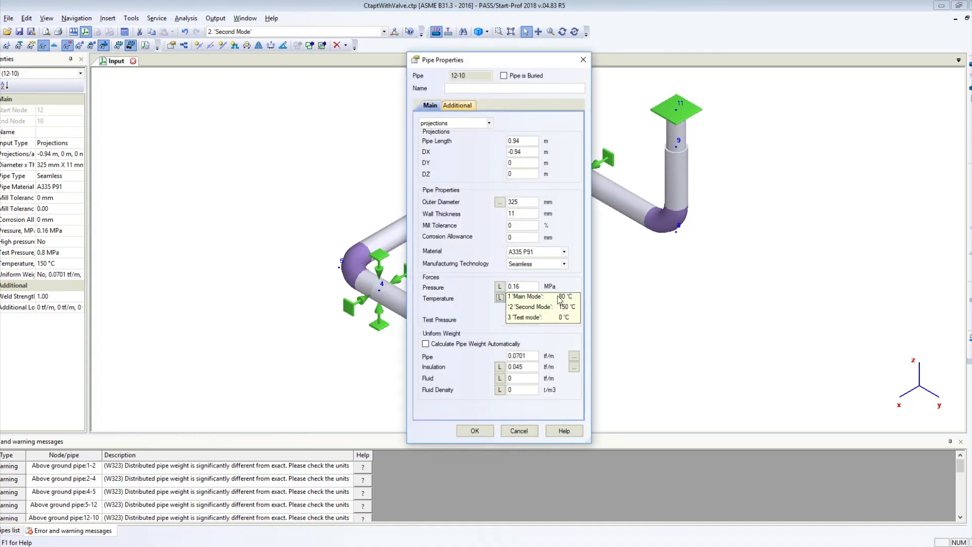
pyautogui.click(474, 430)
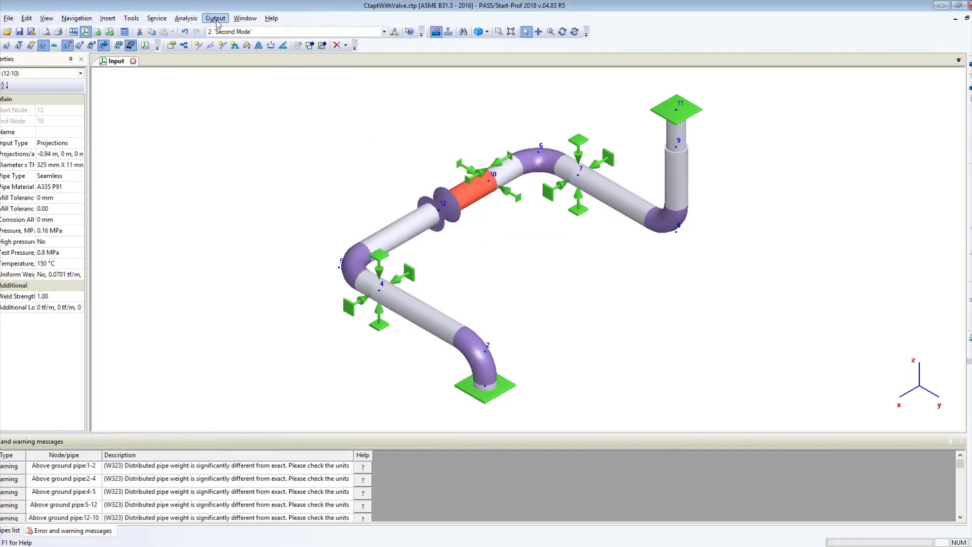
# Step: Review the piping stress table for Main Mode and time steps 1.5 and 2.3, then close it
pyautogui.click(215, 17)
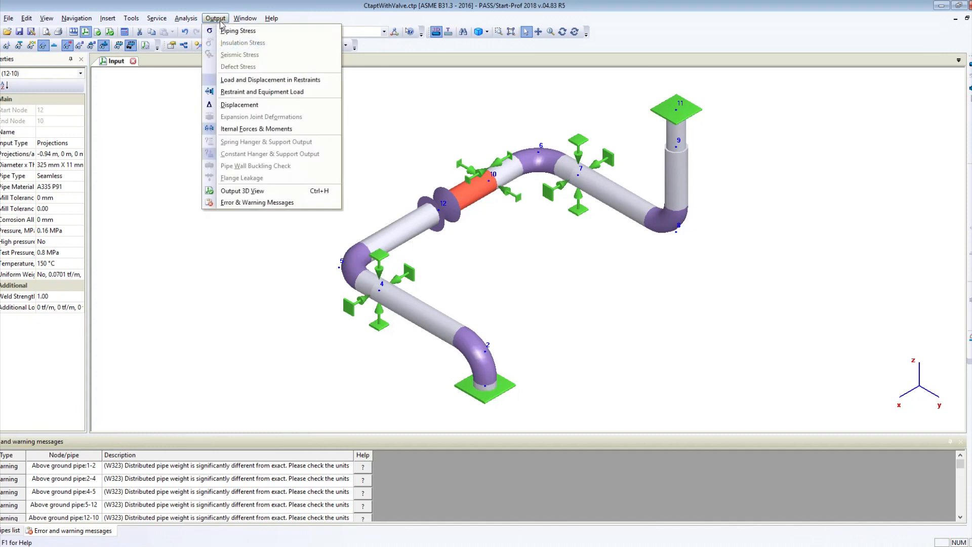
pyautogui.click(238, 30)
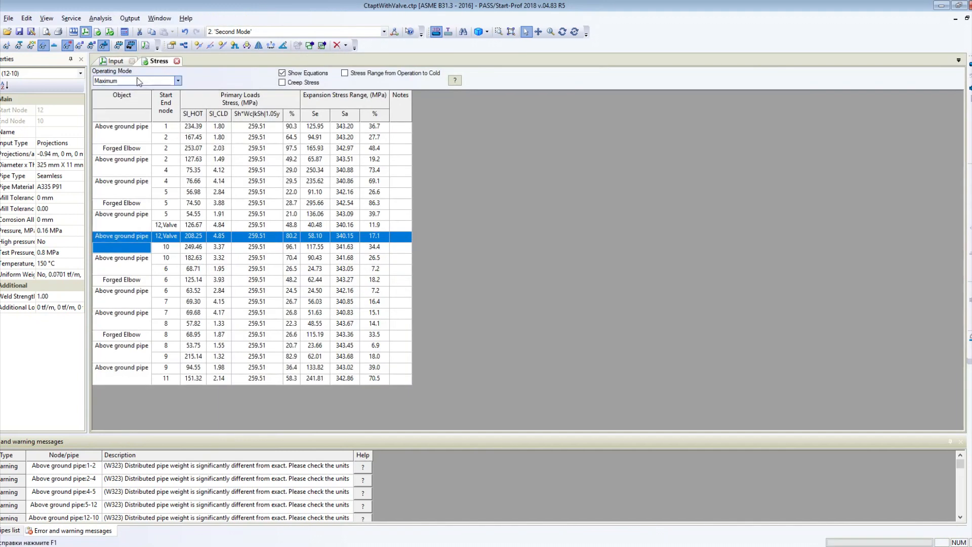
pyautogui.click(135, 81)
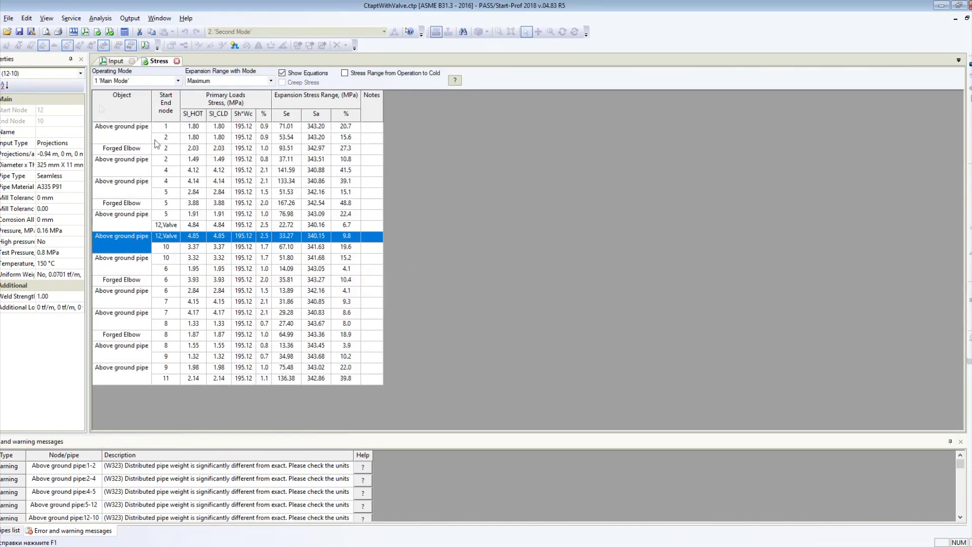
pyautogui.click(137, 81)
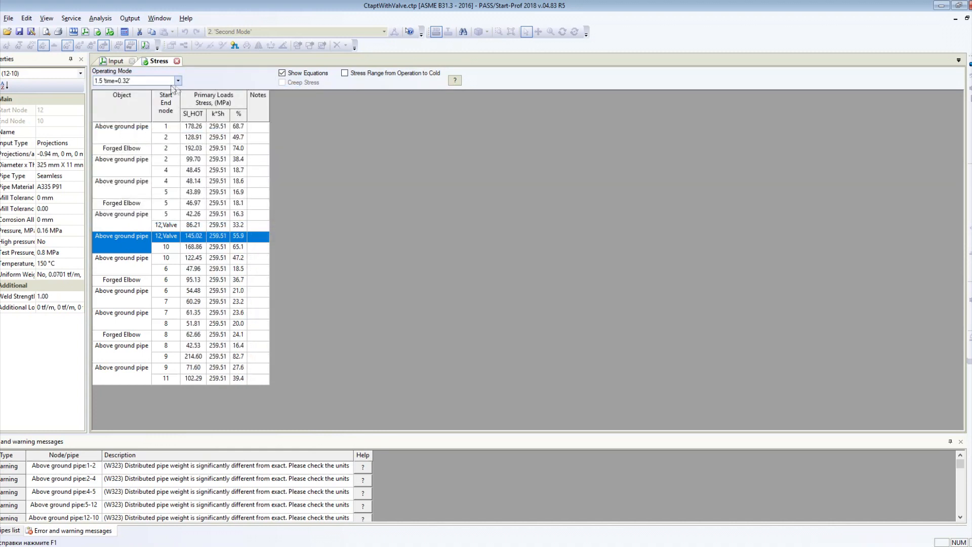
pyautogui.click(178, 81)
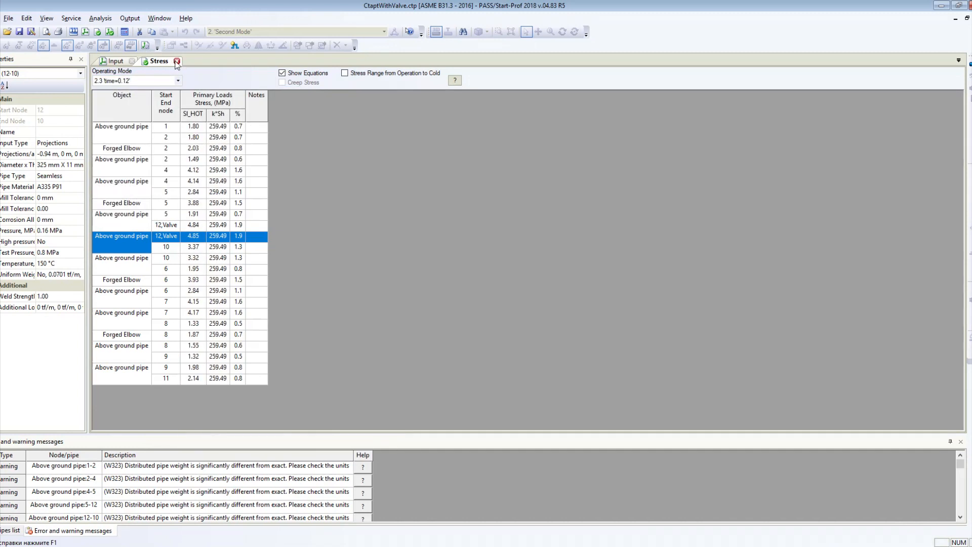
pyautogui.click(215, 18)
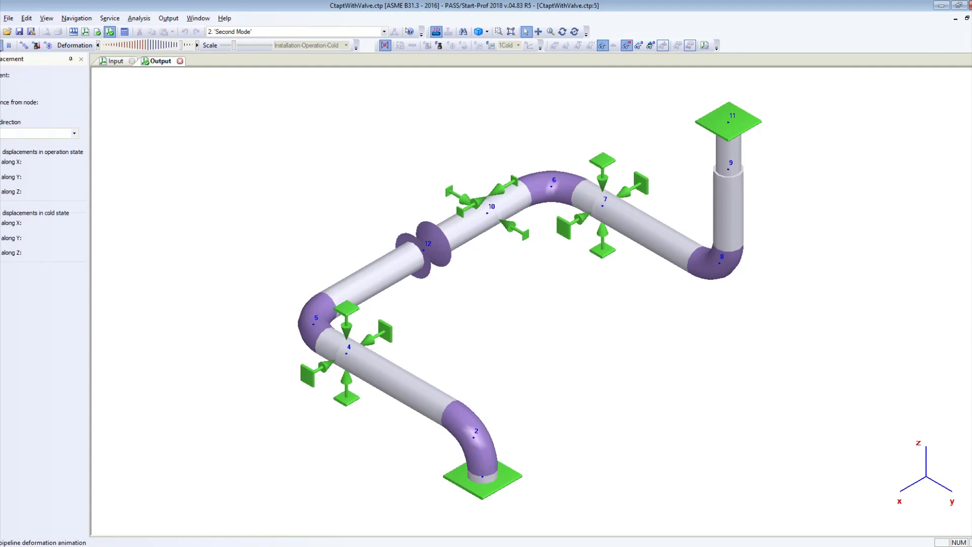
# Step: Cycle the deformed-shape results through Main Mode, Second Mode and Main Mode again, ending on Test mode
pyautogui.click(383, 31)
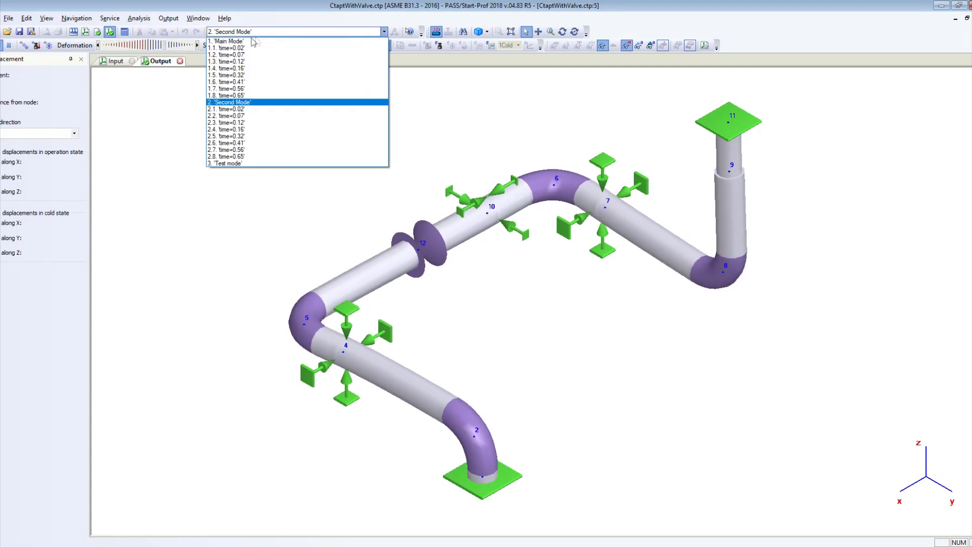
pyautogui.click(226, 41)
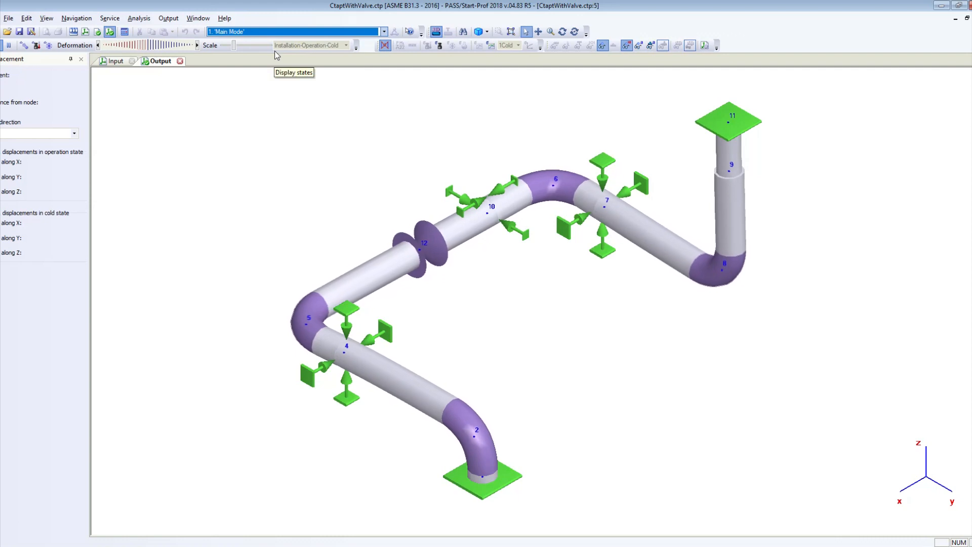
pyautogui.click(383, 31)
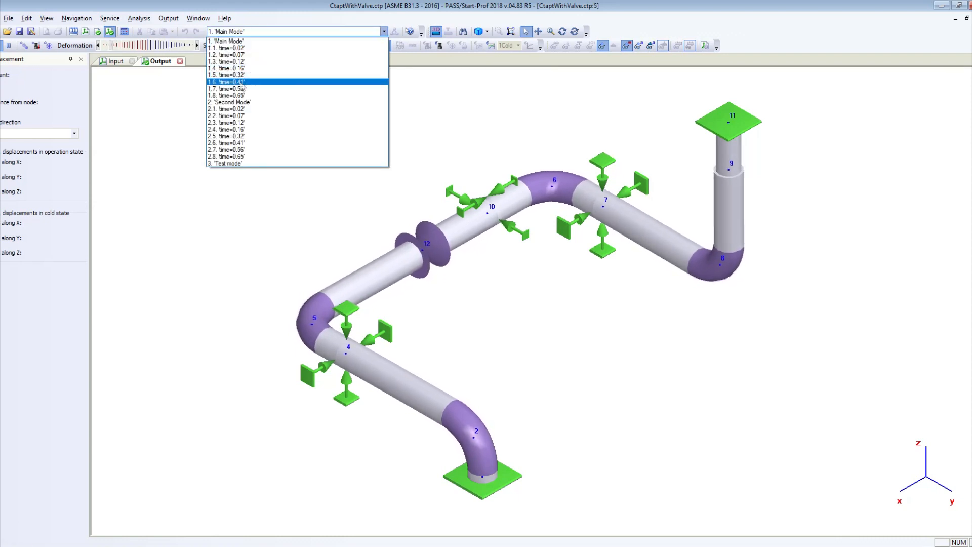
pyautogui.click(228, 101)
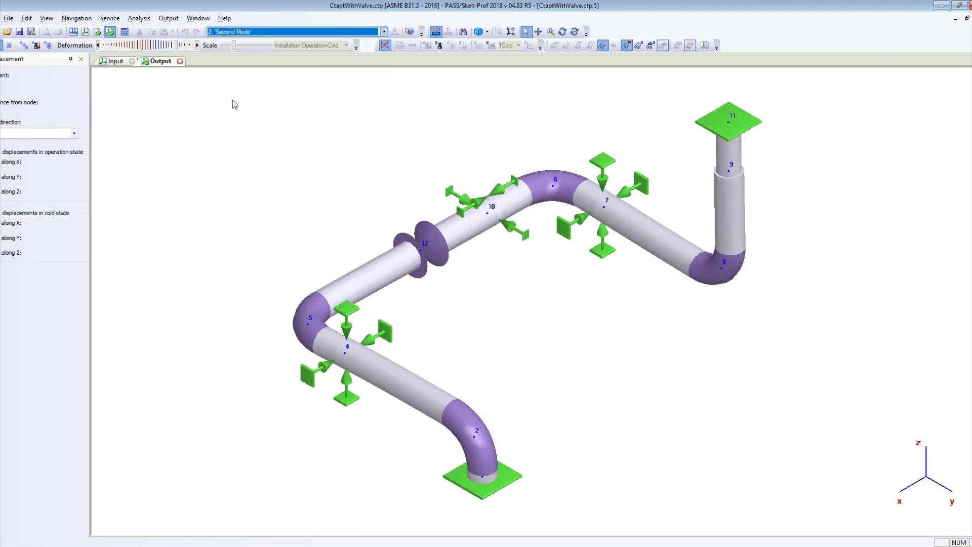
pyautogui.click(383, 31)
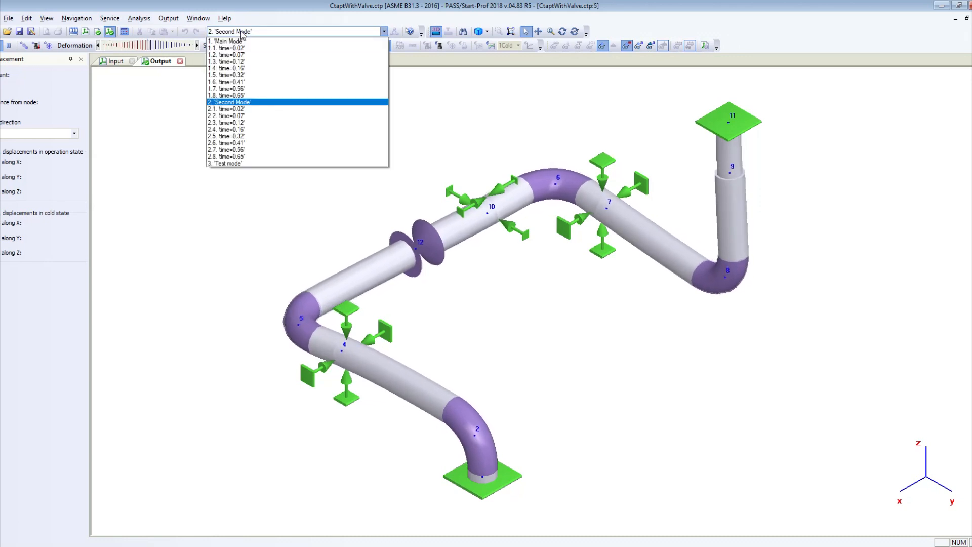
pyautogui.click(225, 41)
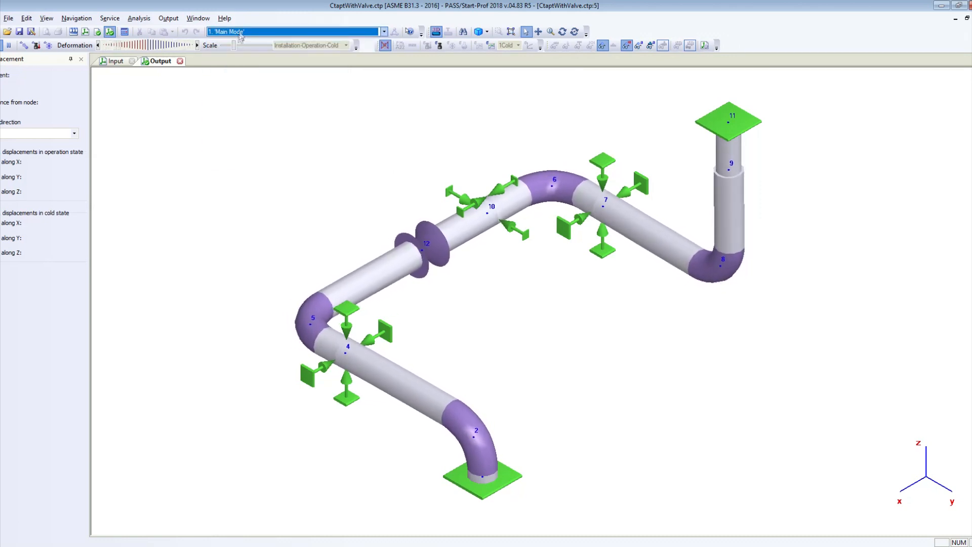
pyautogui.click(383, 32)
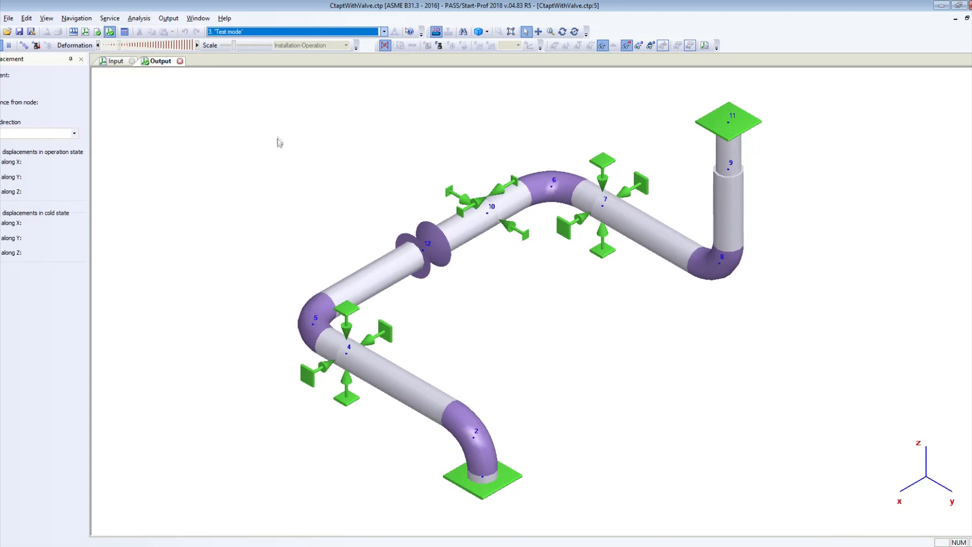